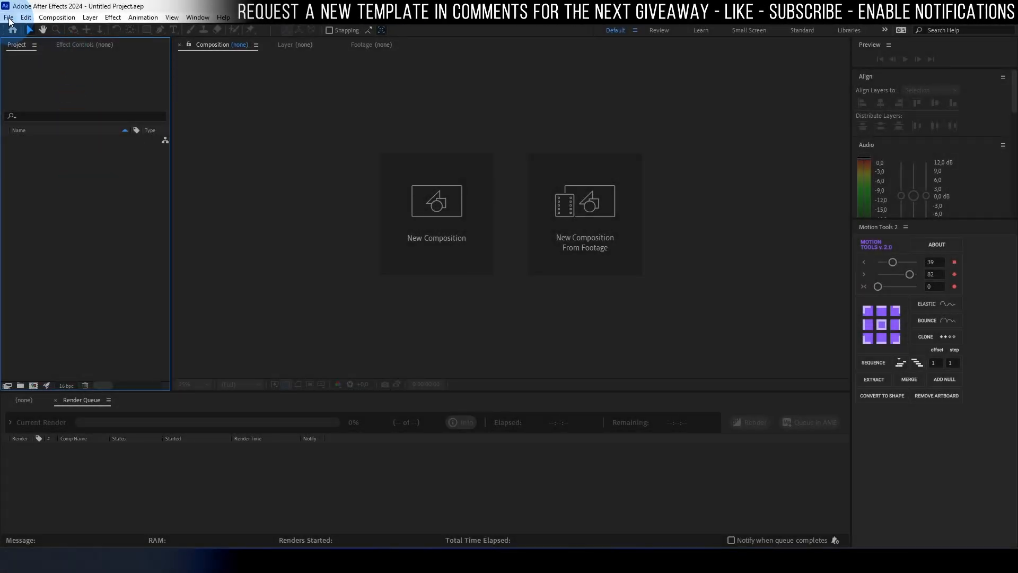
- Open Water Hand Drawn Logo Circle.aep from the Project Folder via File > Open Project
{"action": "left_click", "coordinate": [8, 17]}
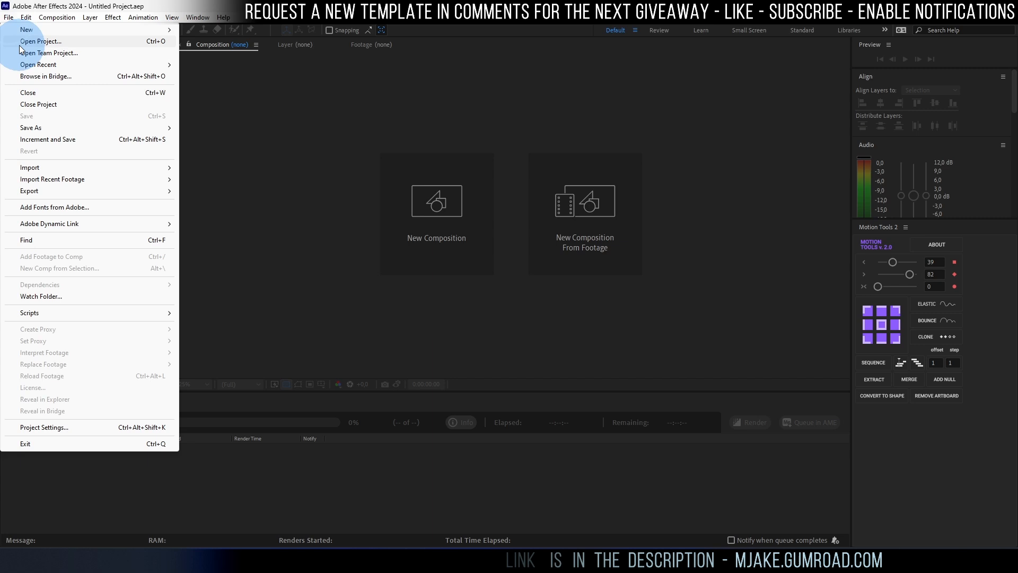
{"action": "left_click", "coordinate": [41, 41]}
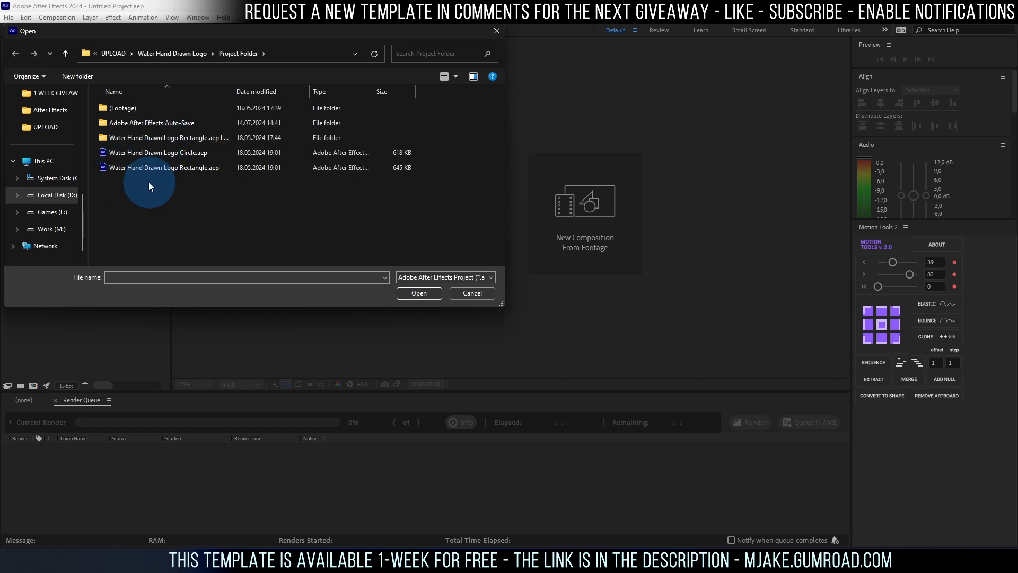
{"action": "left_click", "coordinate": [157, 152]}
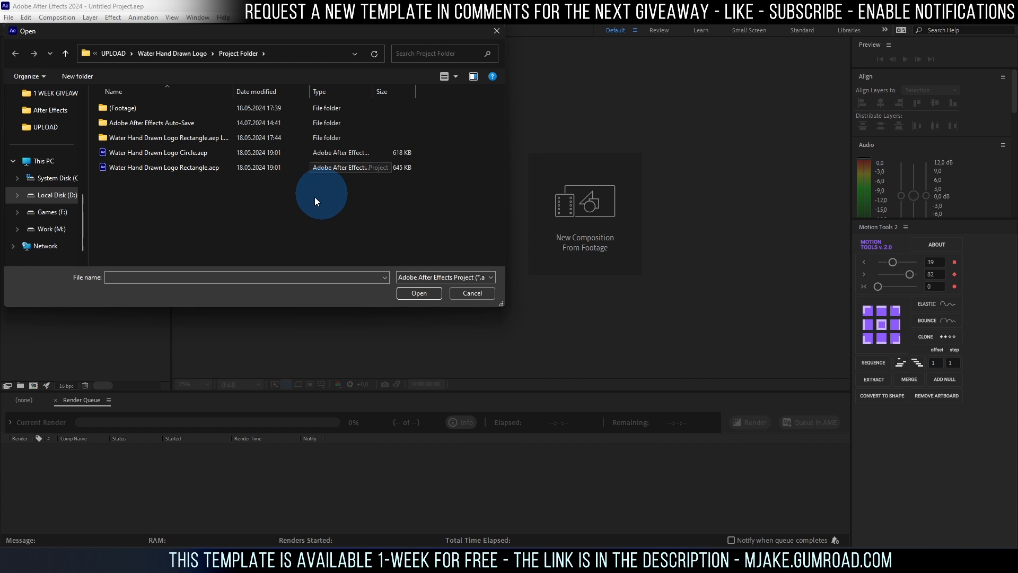
{"action": "left_click", "coordinate": [165, 167]}
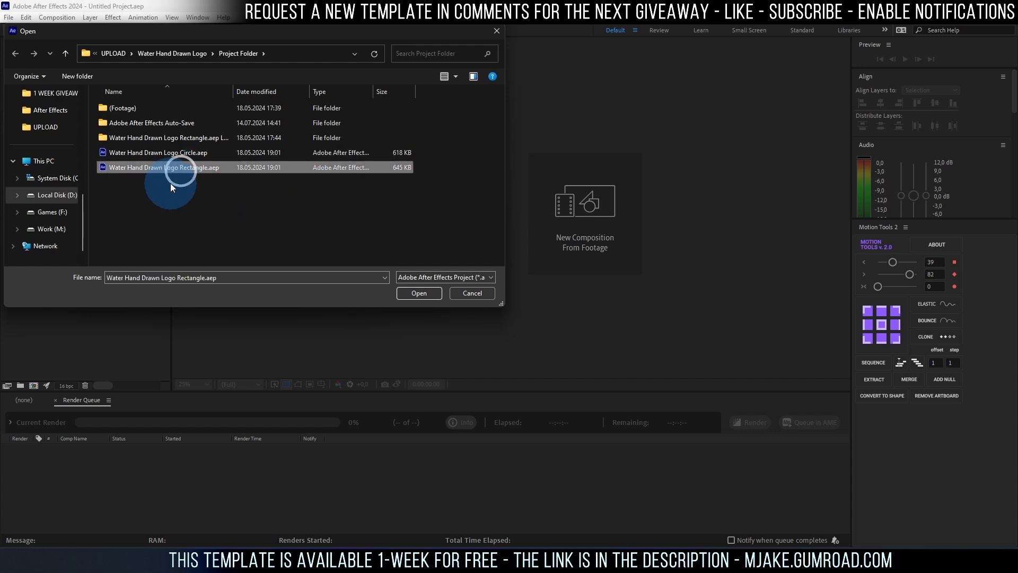
{"action": "left_click", "coordinate": [156, 152]}
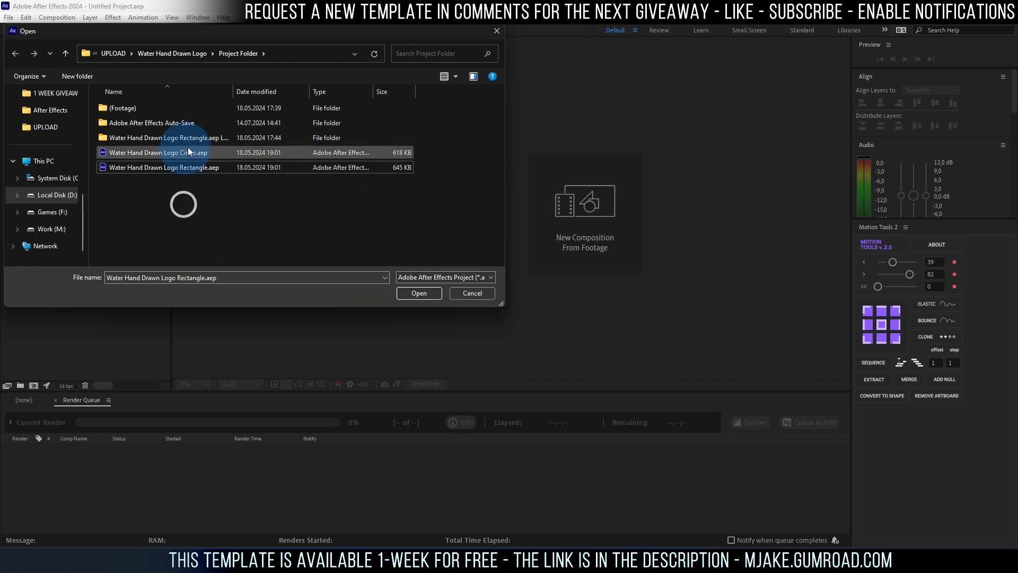
{"action": "left_click", "coordinate": [163, 151]}
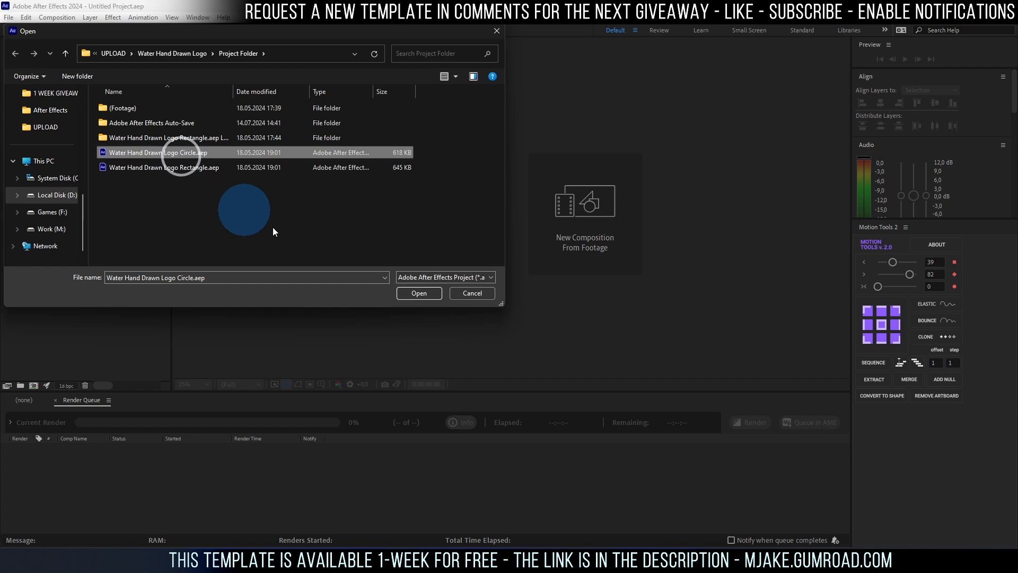
{"action": "left_click", "coordinate": [418, 292]}
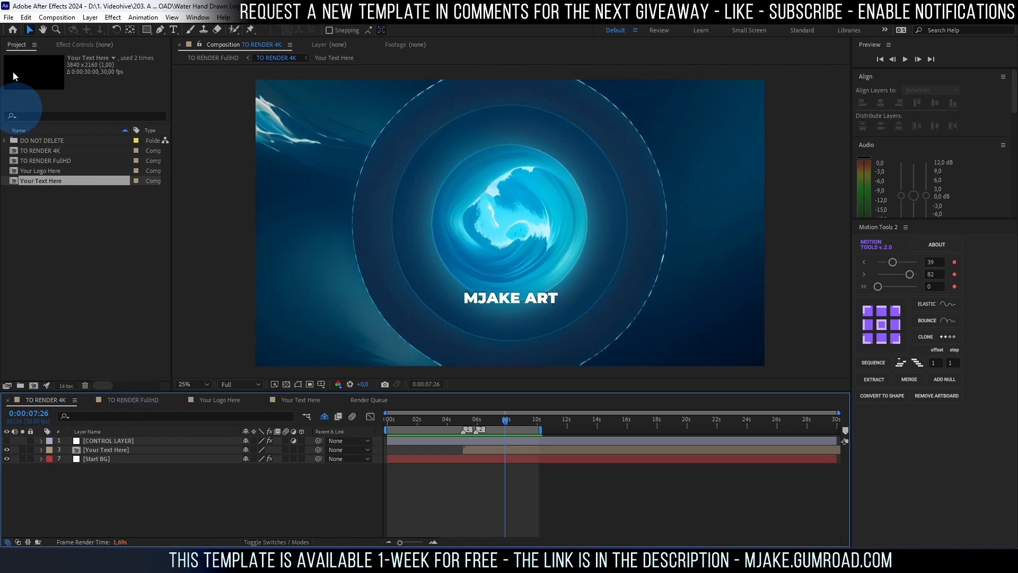
- Import logo 1.png into the project via File > Import > File
{"action": "left_click", "coordinate": [9, 17]}
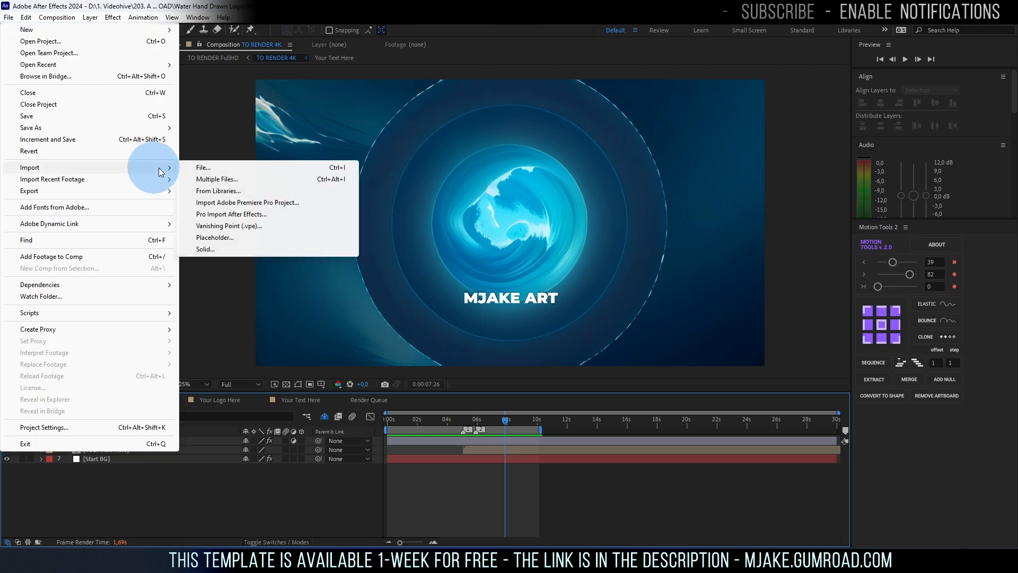
{"action": "left_click", "coordinate": [204, 167]}
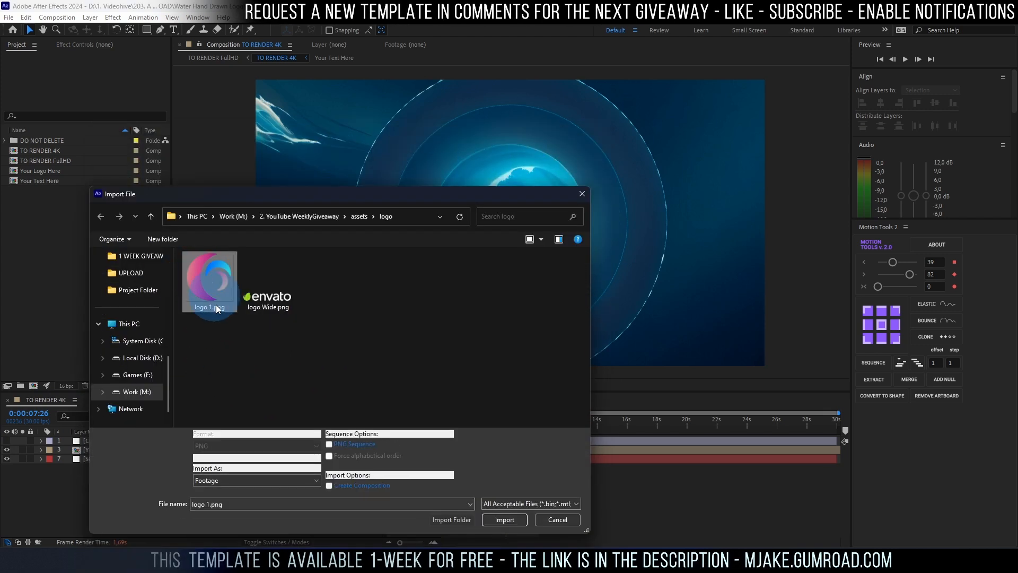
{"action": "left_click", "coordinate": [505, 519]}
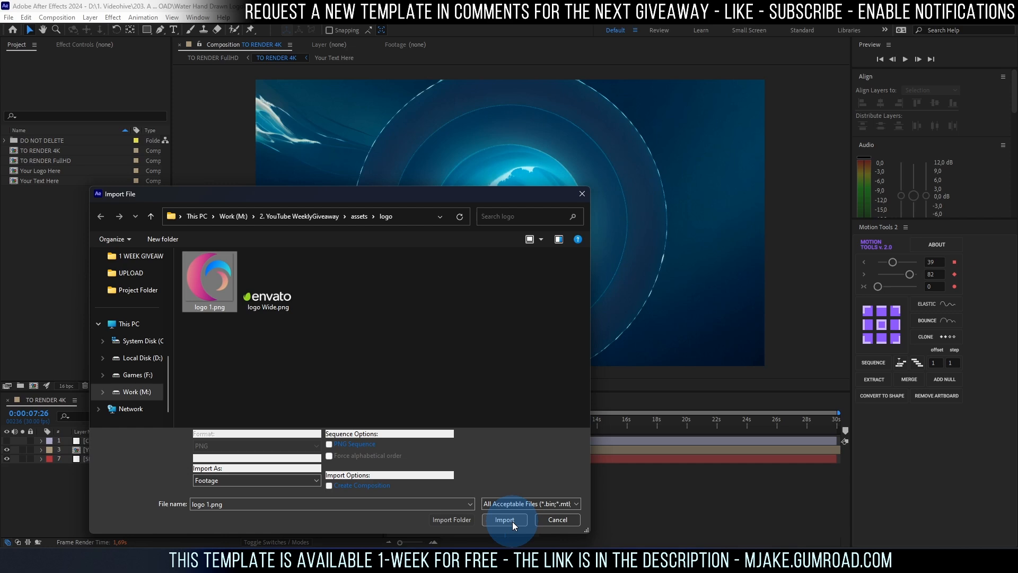
{"action": "left_click", "coordinate": [505, 520]}
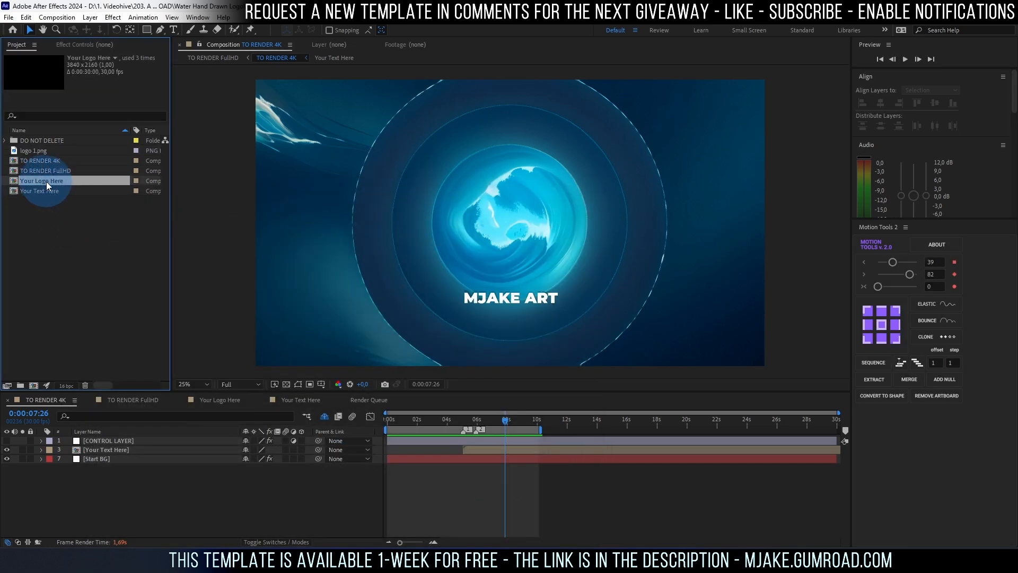
- Place logo 1.png into the Your Logo Here comp and scale it to about 123%
{"action": "double_click", "coordinate": [41, 180]}
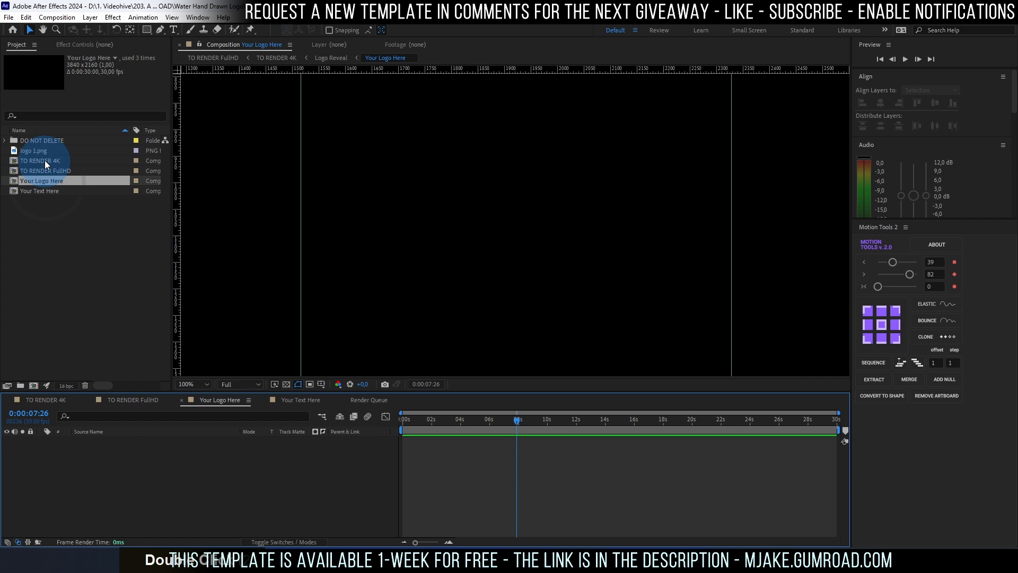
{"action": "left_click", "coordinate": [33, 149]}
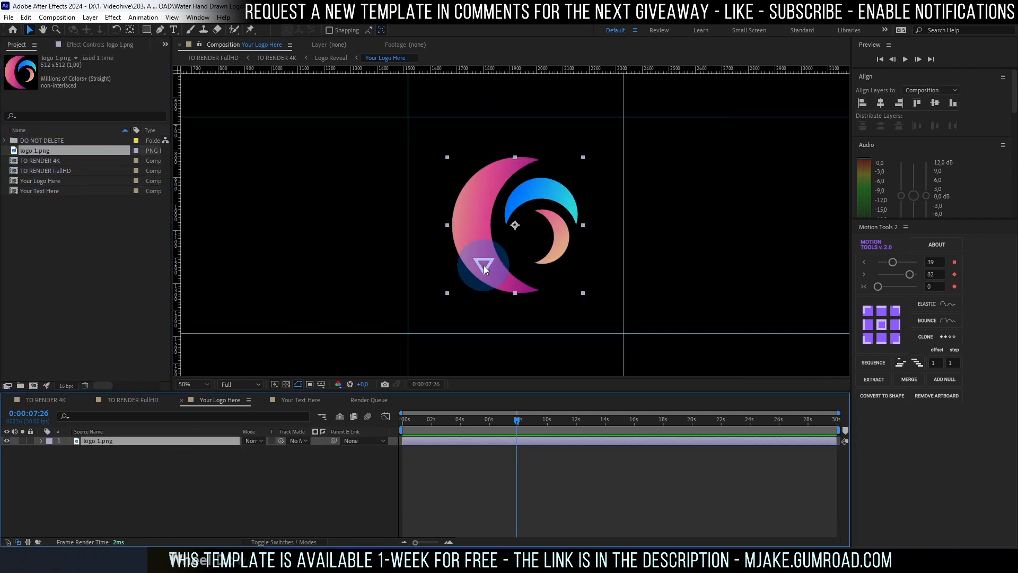
{"action": "scroll", "scroll_direction": "down", "scroll_amount": 3}
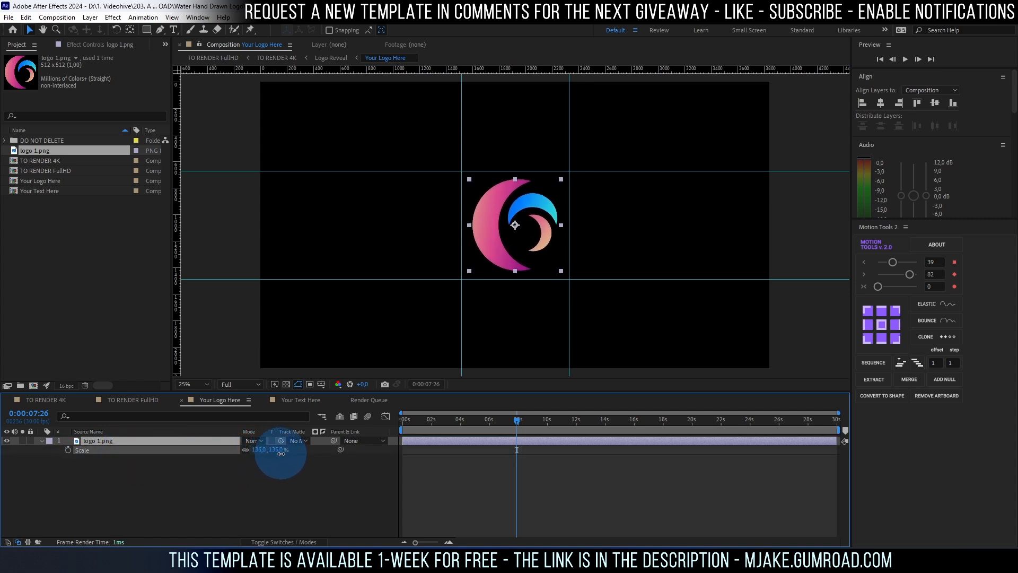
{"action": "left_click_drag", "start_coordinate": [282, 450], "coordinate": [255, 450]}
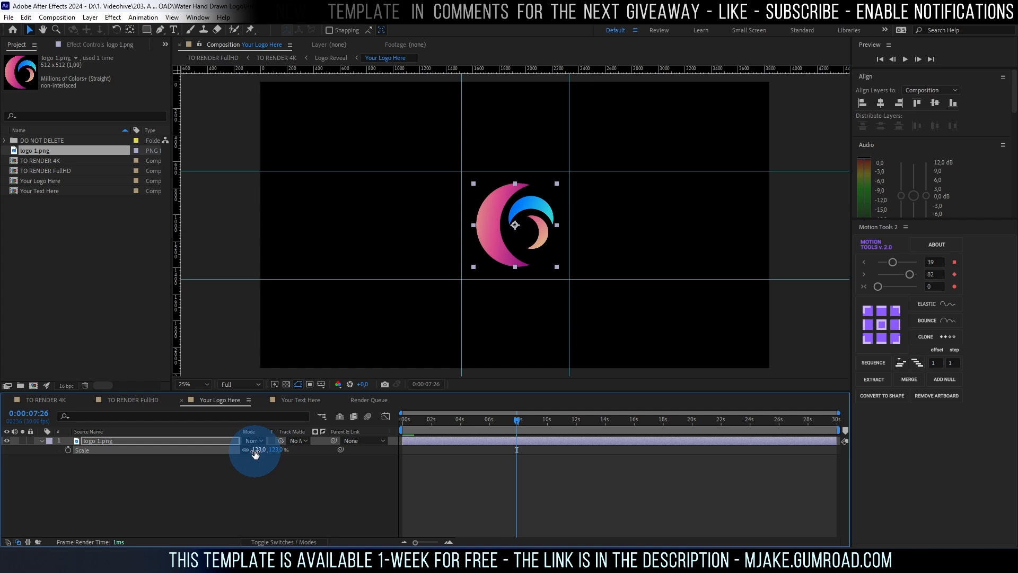
{"action": "left_click_drag", "start_coordinate": [257, 450], "coordinate": [272, 481]}
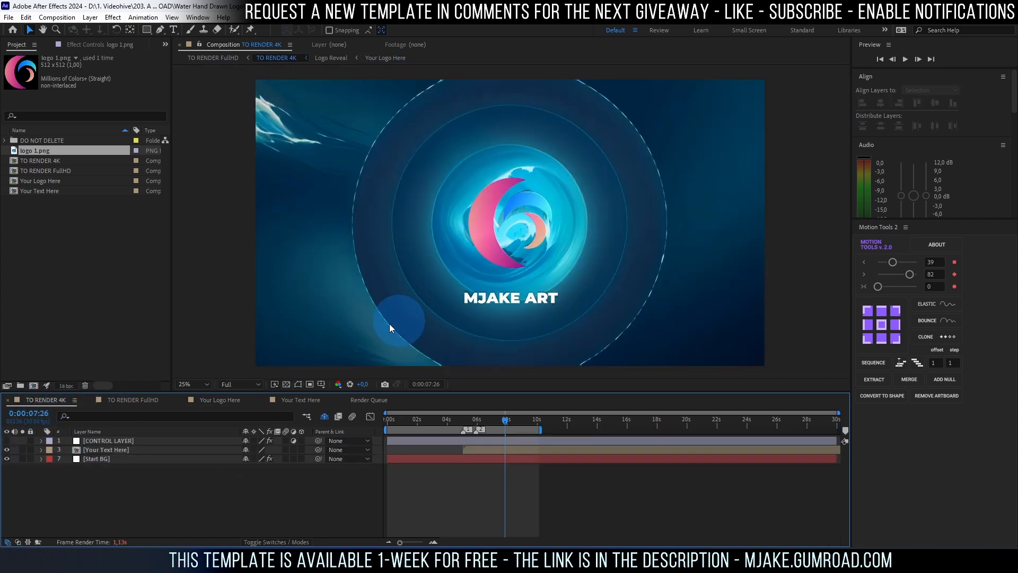
- Set the TO RENDER 4K viewer to Quarter resolution and preview the logo animation
{"action": "left_click", "coordinate": [241, 384]}
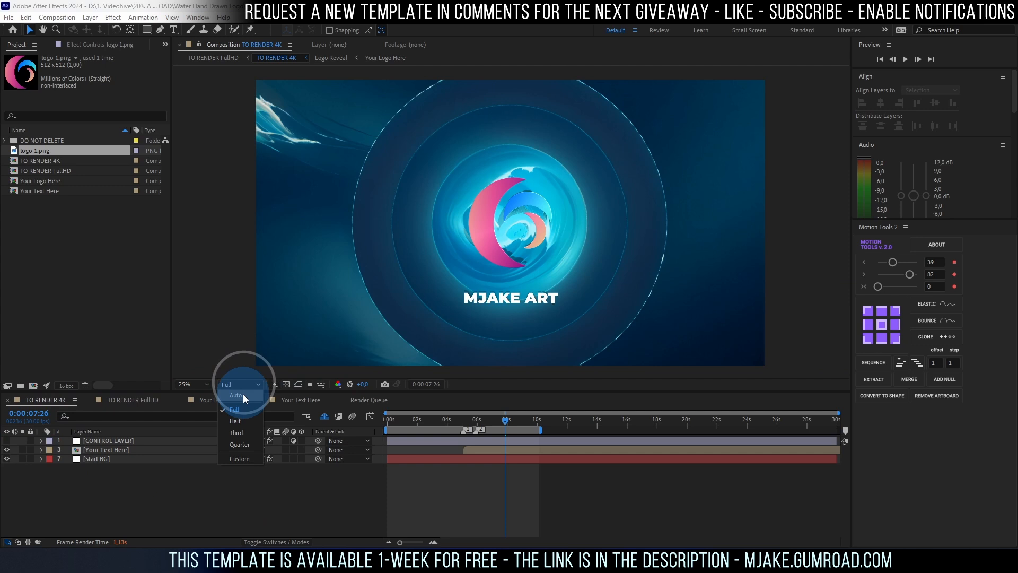
{"action": "left_click", "coordinate": [239, 444]}
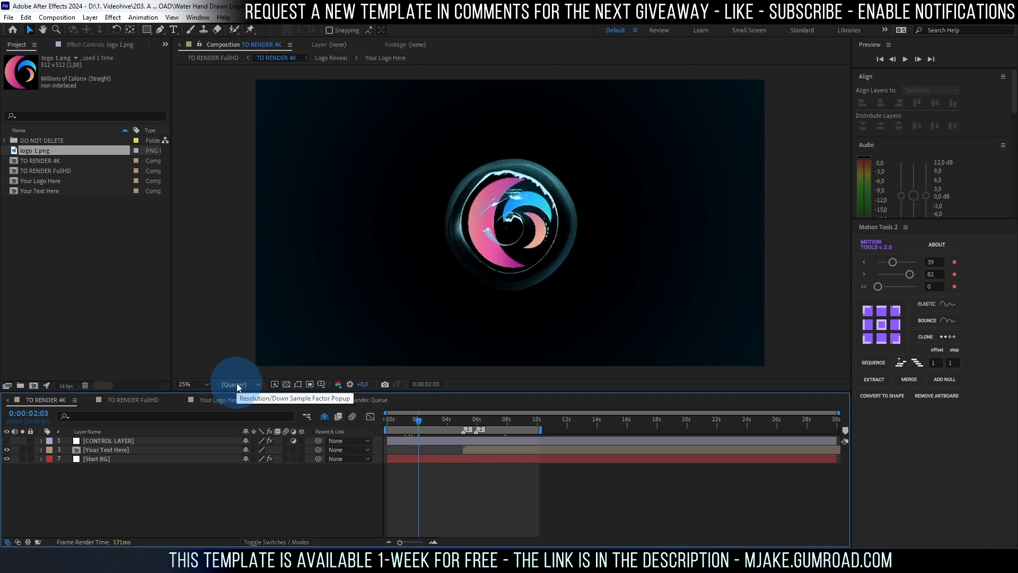
{"action": "left_click", "coordinate": [236, 384]}
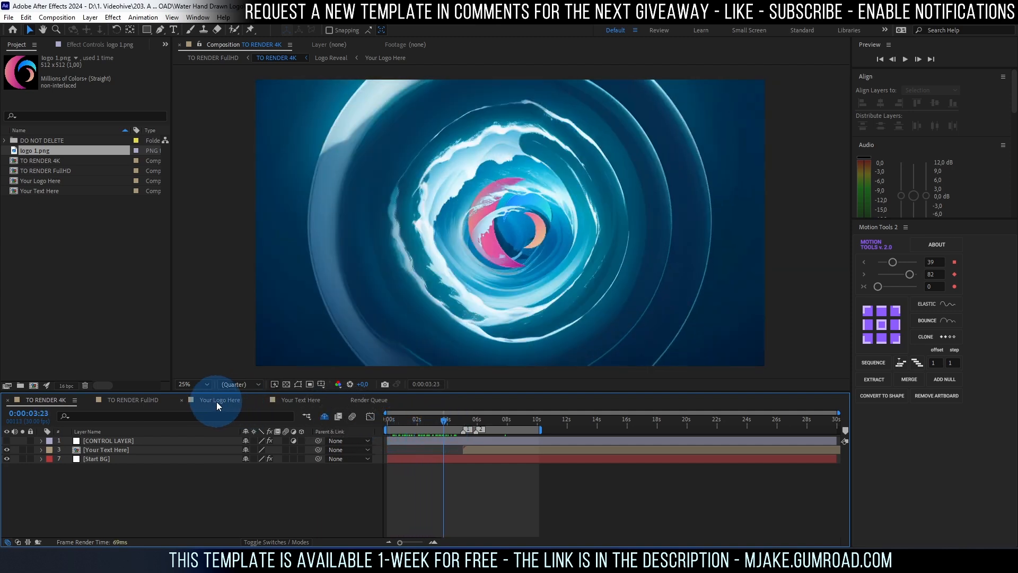
- Adjust the logo's scale in Your Logo Here, then check it around six seconds in TO RENDER 4K
{"action": "left_click", "coordinate": [220, 400]}
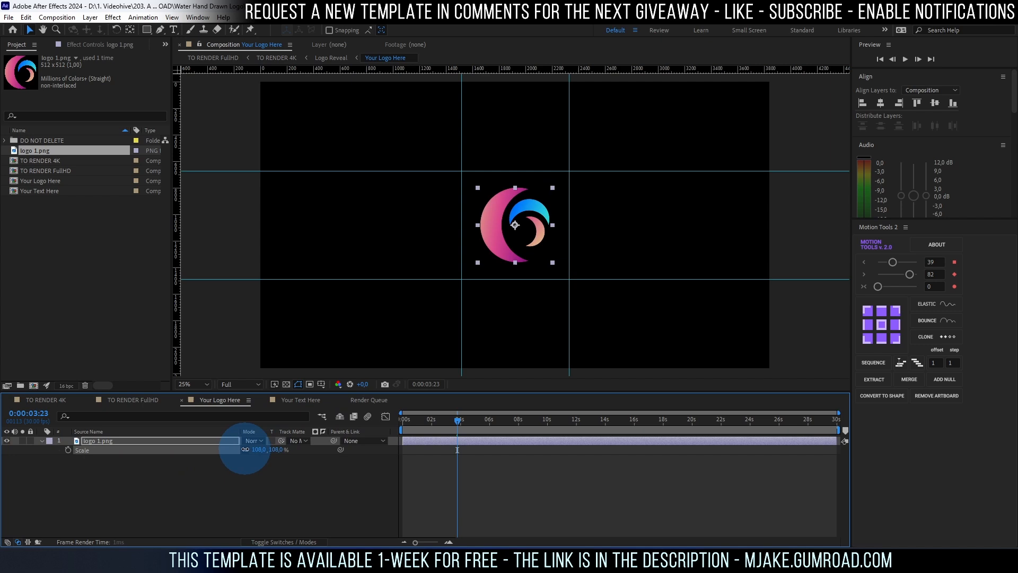
{"action": "left_click", "coordinate": [276, 57]}
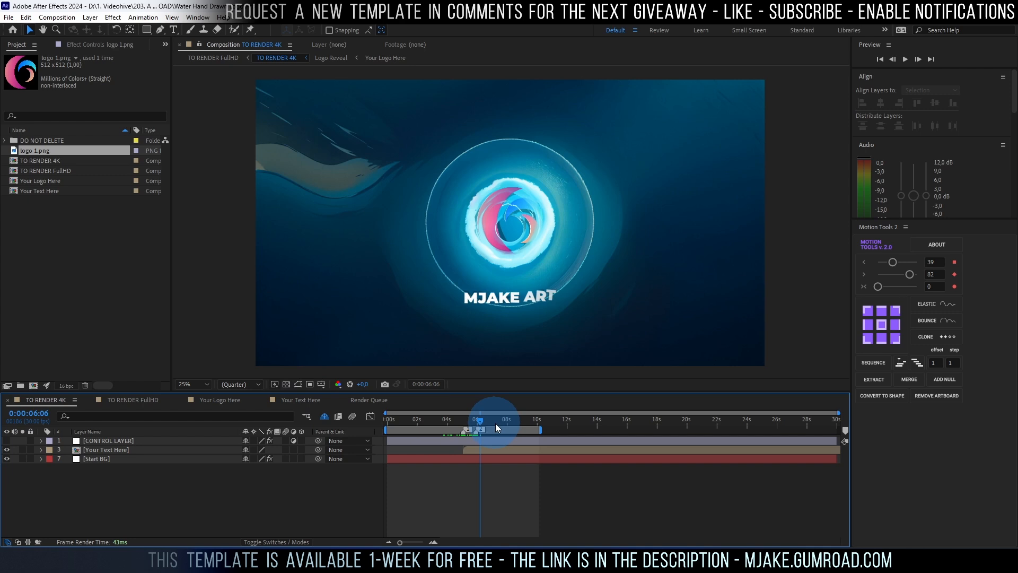
{"action": "left_click", "coordinate": [217, 400]}
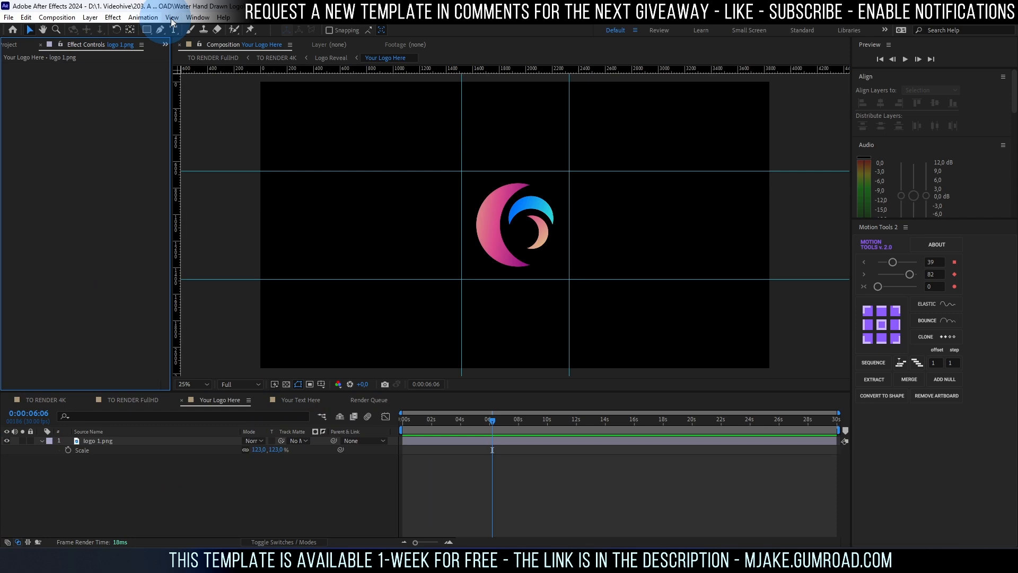
- Toggle the Effect Controls: logo 1.png panel from the Window menu
{"action": "left_click", "coordinate": [197, 17]}
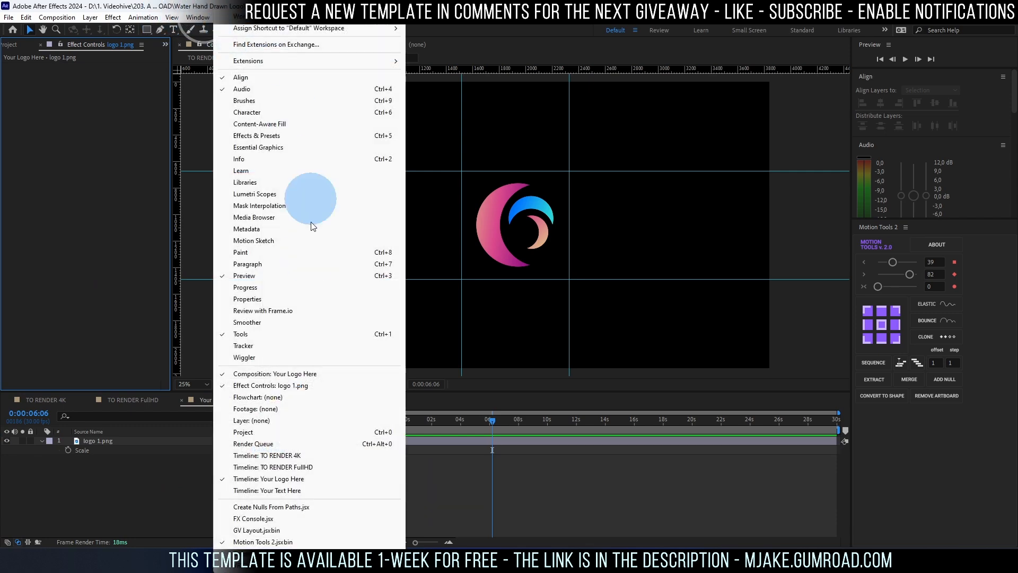
{"action": "mouse_move", "coordinate": [287, 388]}
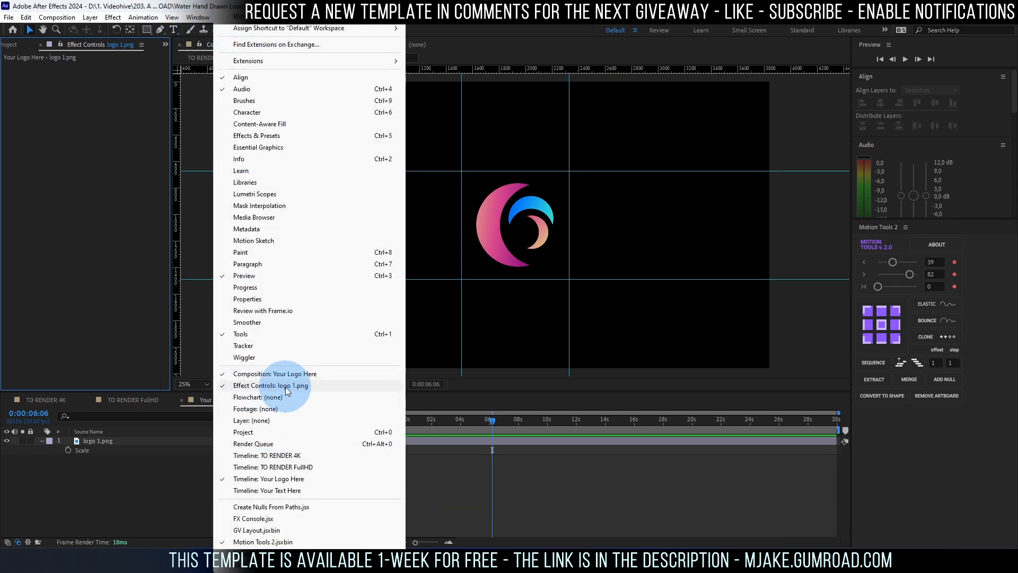
{"action": "left_click", "coordinate": [57, 17]}
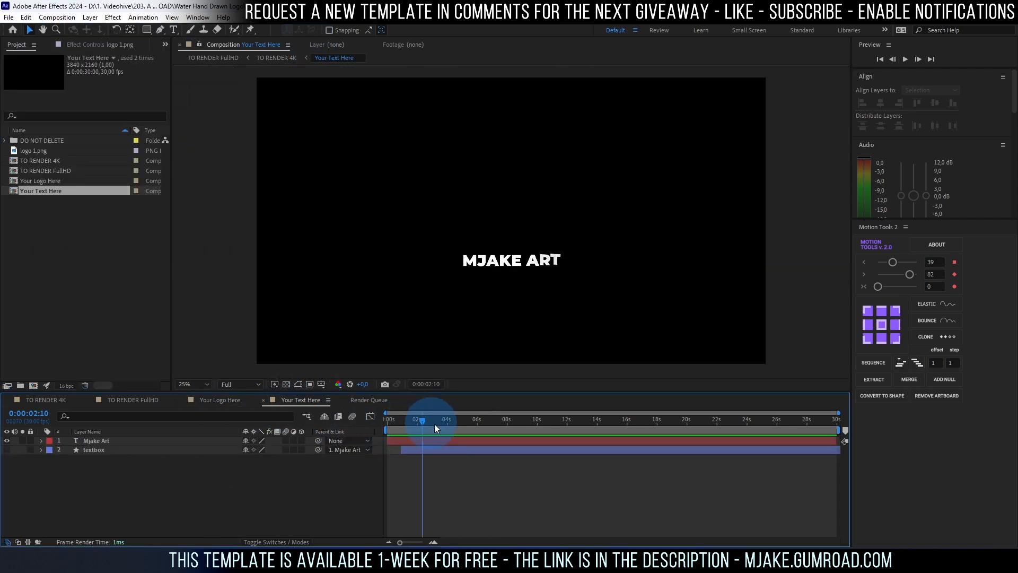
- Select the Mjake Art text layer, scrub TO RENDER 4K, and return to Your Text Here
{"action": "double_click", "coordinate": [97, 440]}
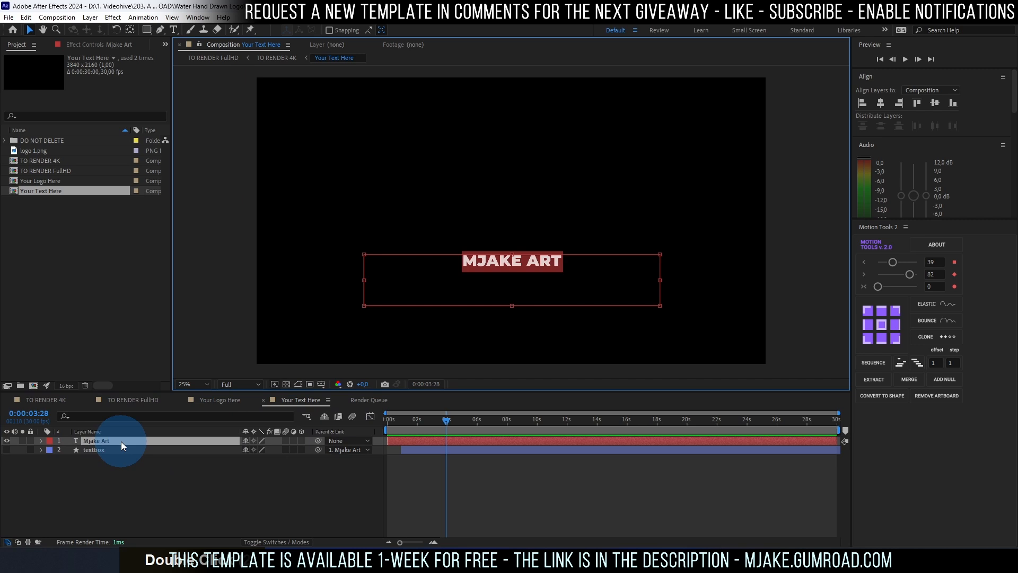
{"action": "left_click", "coordinate": [173, 30]}
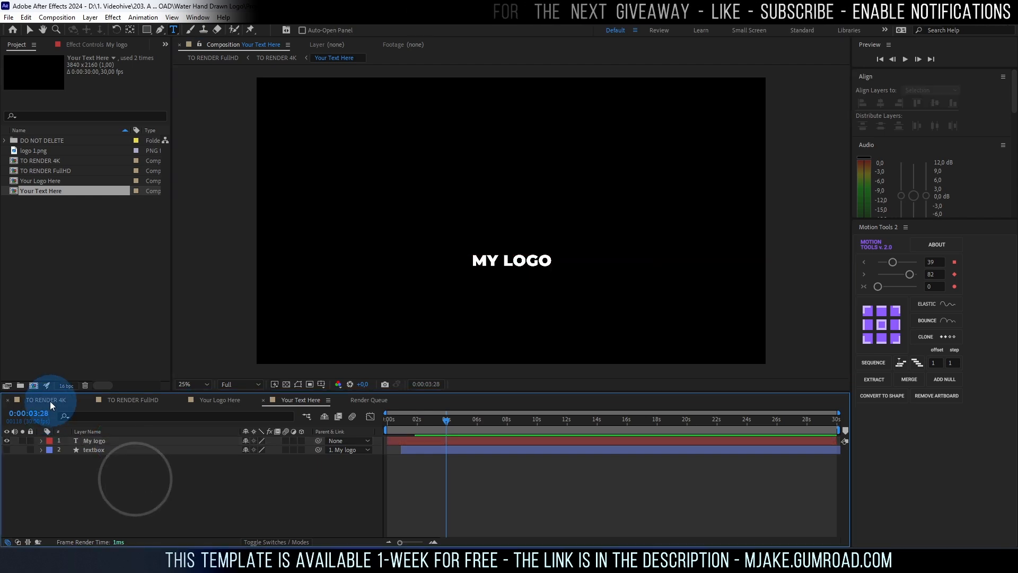
{"action": "left_click", "coordinate": [276, 58]}
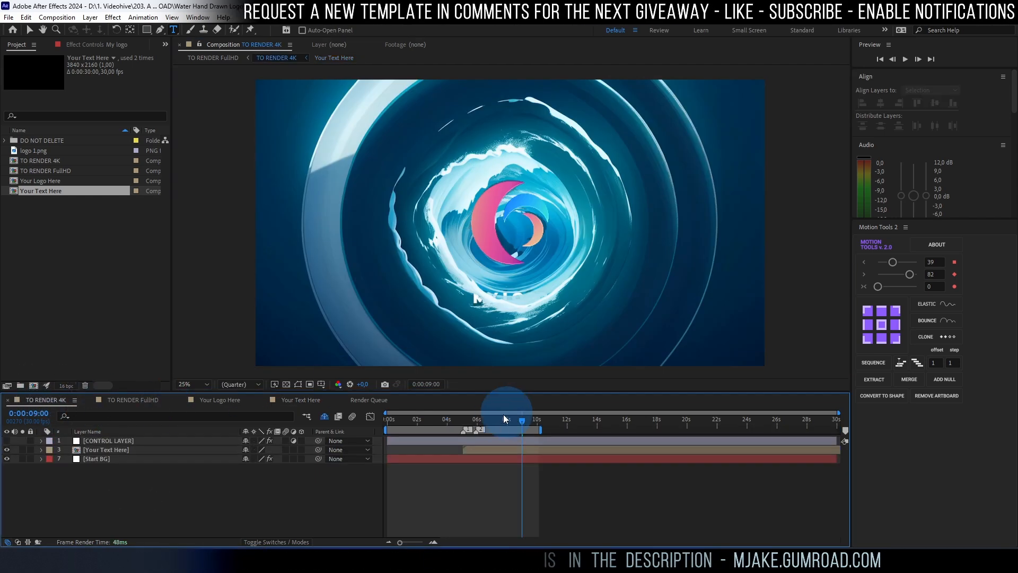
{"action": "left_click_drag", "start_coordinate": [507, 418], "coordinate": [503, 418]}
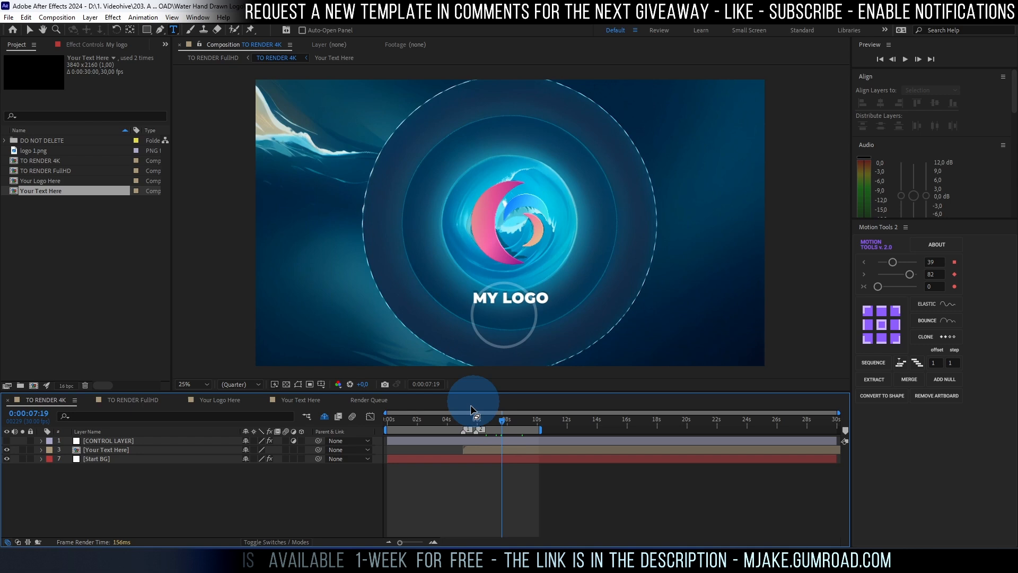
{"action": "left_click", "coordinate": [335, 57]}
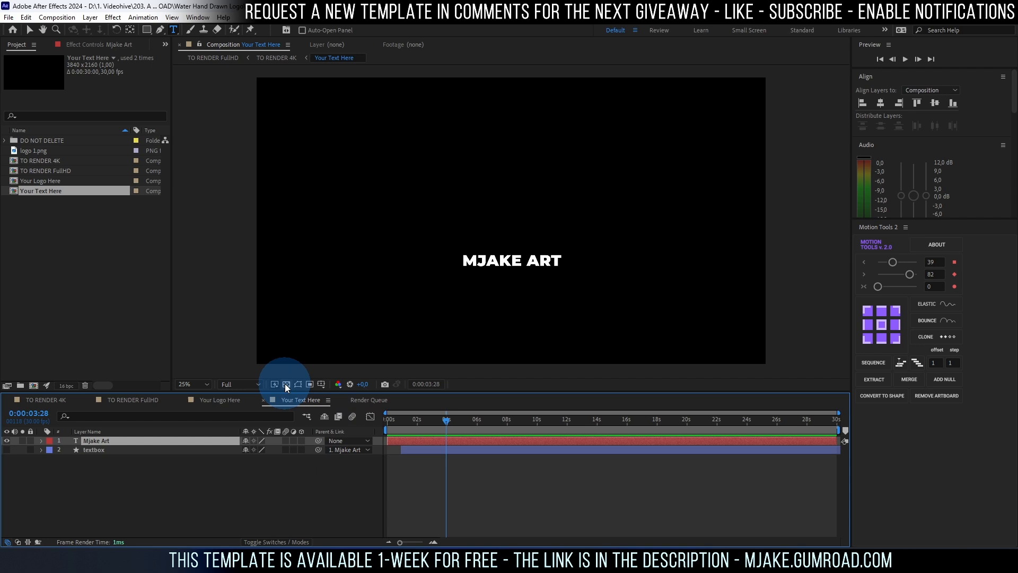
- Show the transparency grid, reveal the textbox layer and test a blue fill colour
{"action": "left_click", "coordinate": [285, 384]}
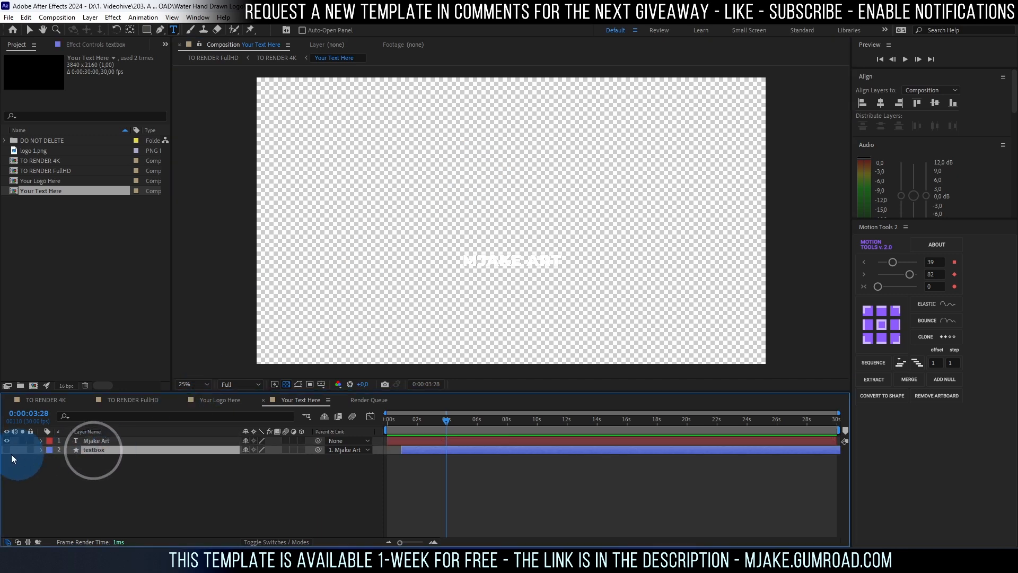
{"action": "left_click", "coordinate": [410, 419]}
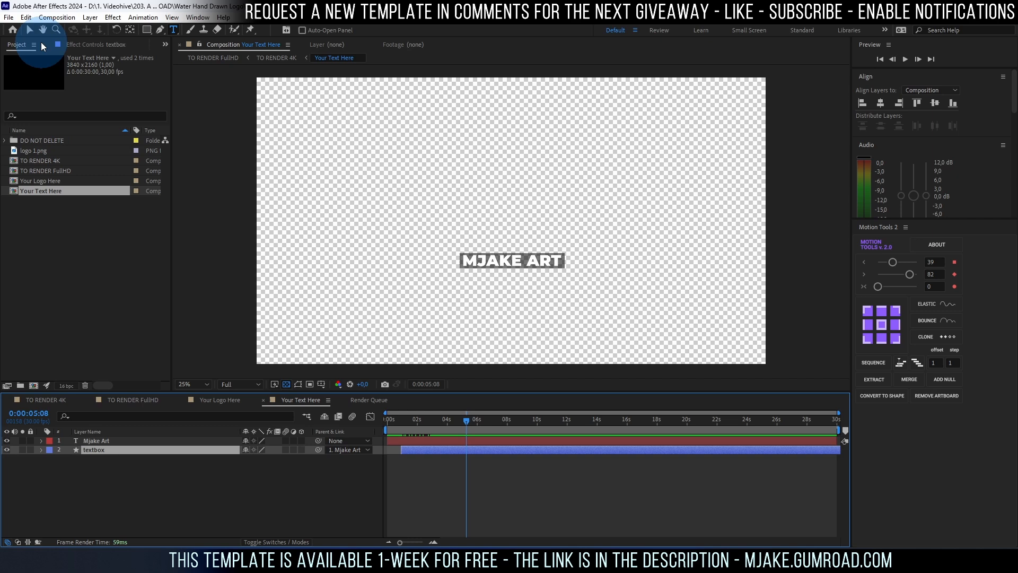
{"action": "left_click", "coordinate": [120, 449]}
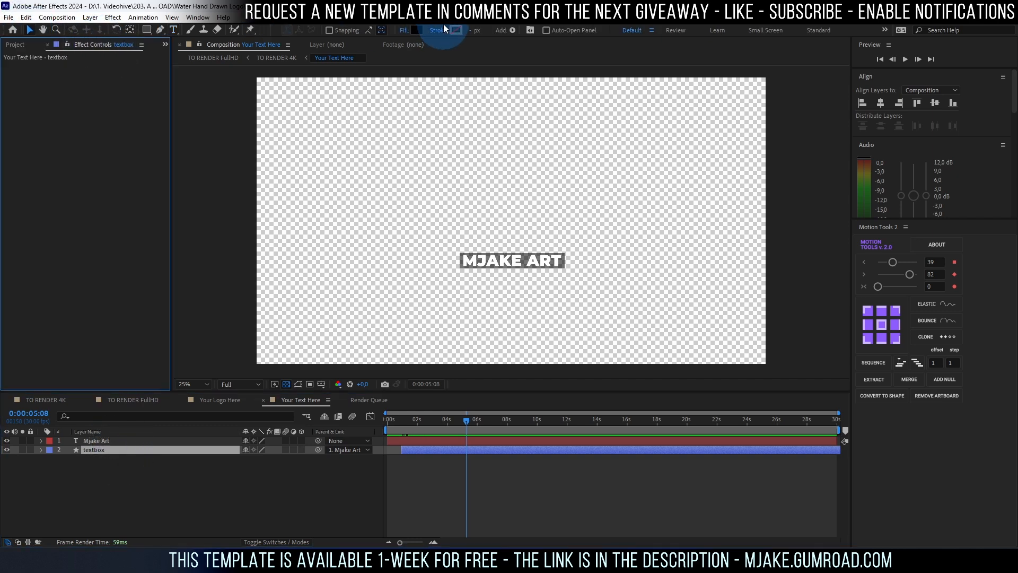
{"action": "left_click", "coordinate": [412, 30]}
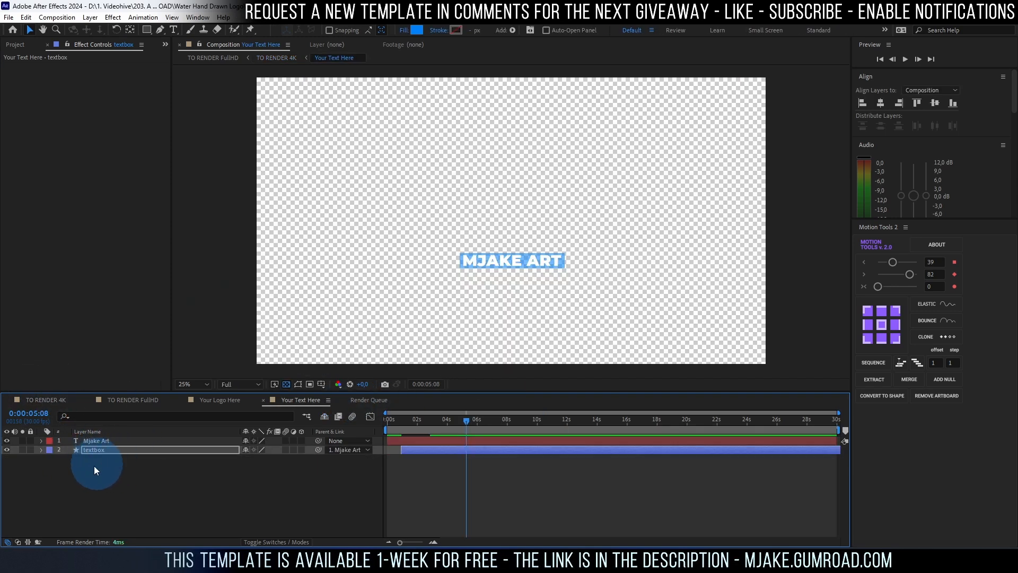
- Try placeholder text on the Mjake Art layer, reselect the textbox and close the colour picker
{"action": "left_click", "coordinate": [97, 440]}
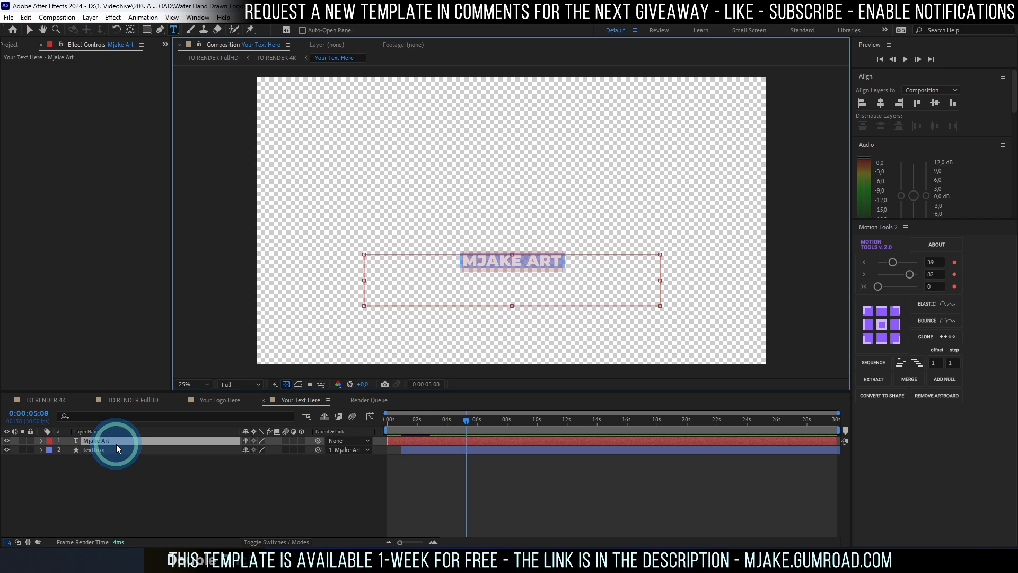
{"action": "type", "text": "FJGDFJHGDJFGJDFHGJFDGH"}
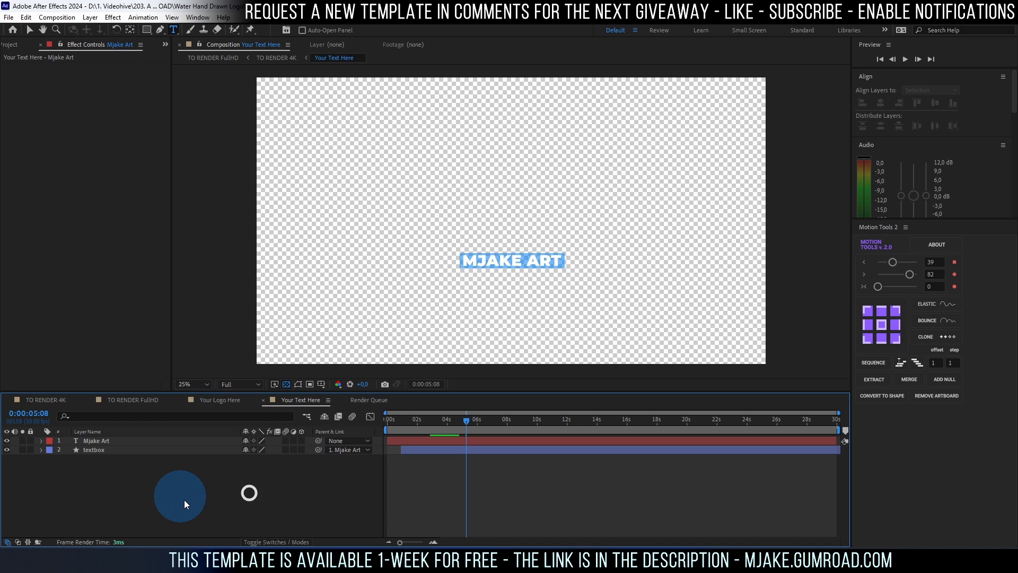
{"action": "left_click", "coordinate": [93, 449]}
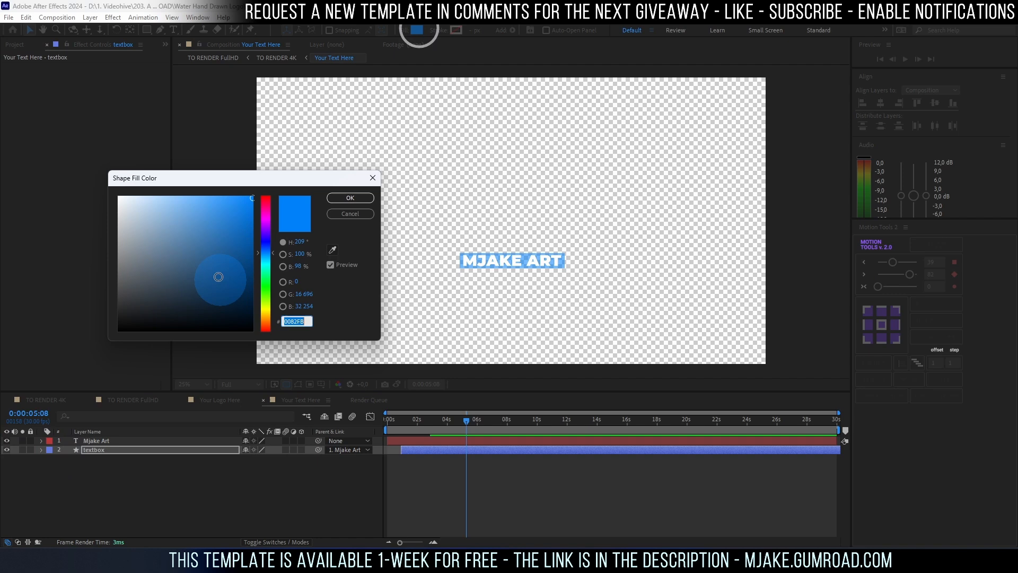
{"action": "left_click", "coordinate": [349, 198]}
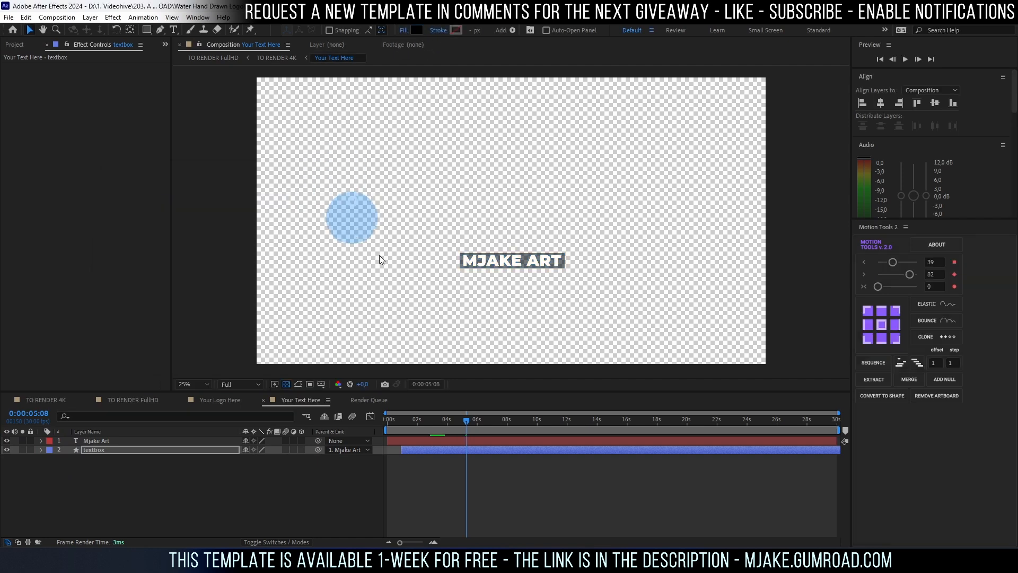
{"action": "left_click", "coordinate": [275, 57]}
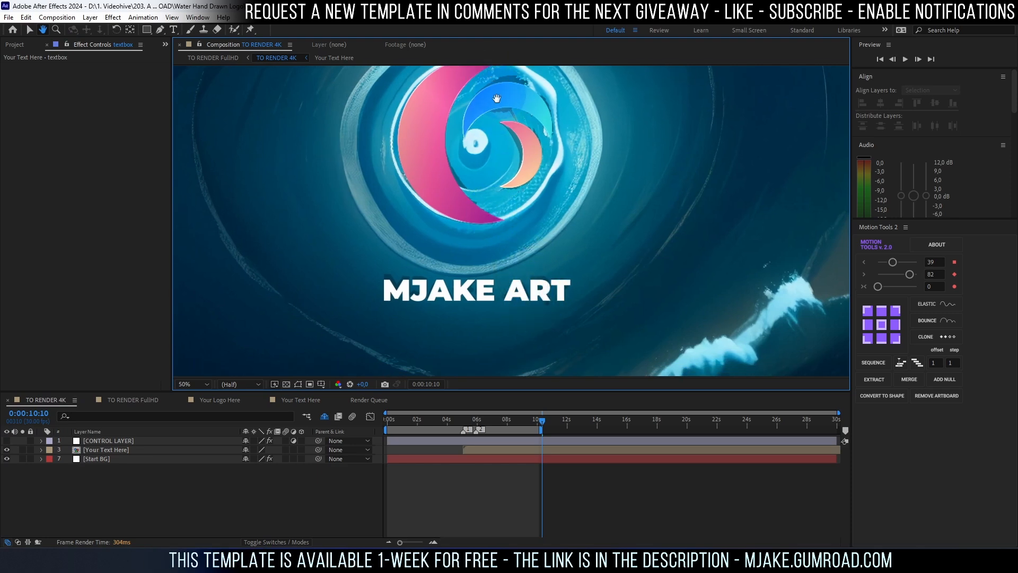
- Select CONTROL LAYER in TO RENDER 4K to show its background and colour settings
{"action": "left_click", "coordinate": [108, 440]}
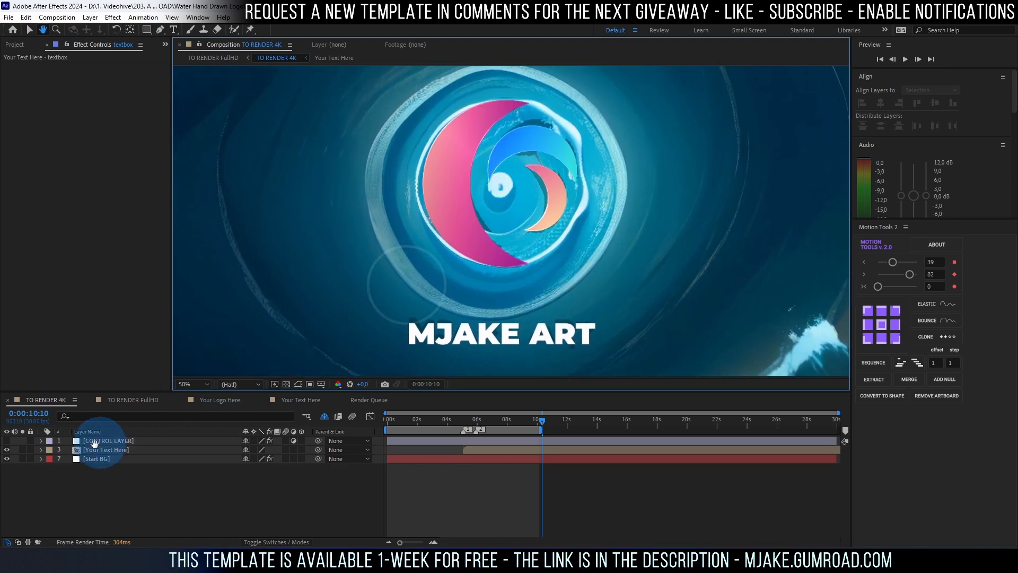
{"action": "scroll", "scroll_direction": "down", "scroll_amount": 3}
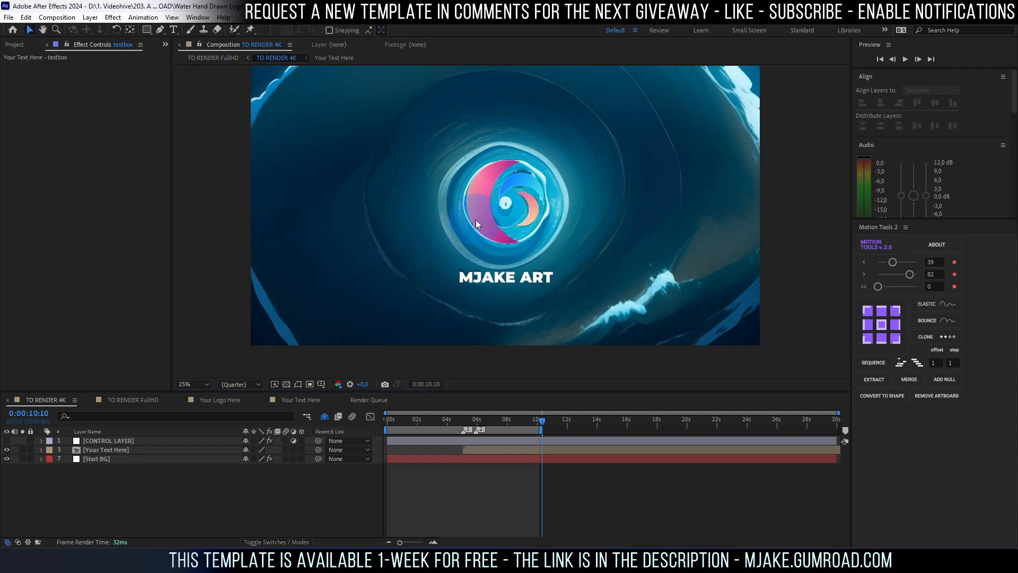
{"action": "left_click", "coordinate": [107, 440]}
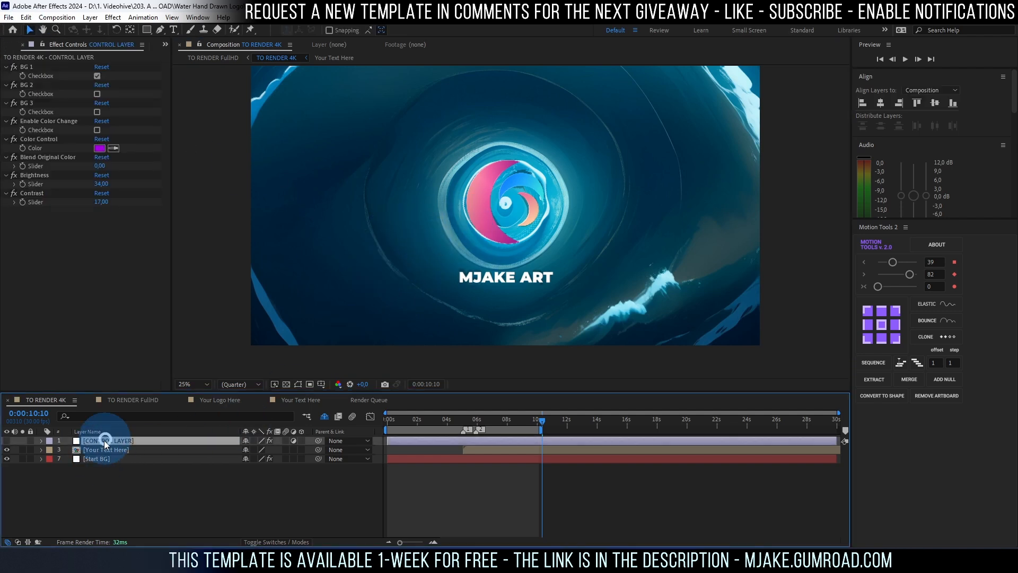
- Turn off BG 1 and BG 2 and switch on the BG 3 background in Effect Controls
{"action": "left_click", "coordinate": [98, 76]}
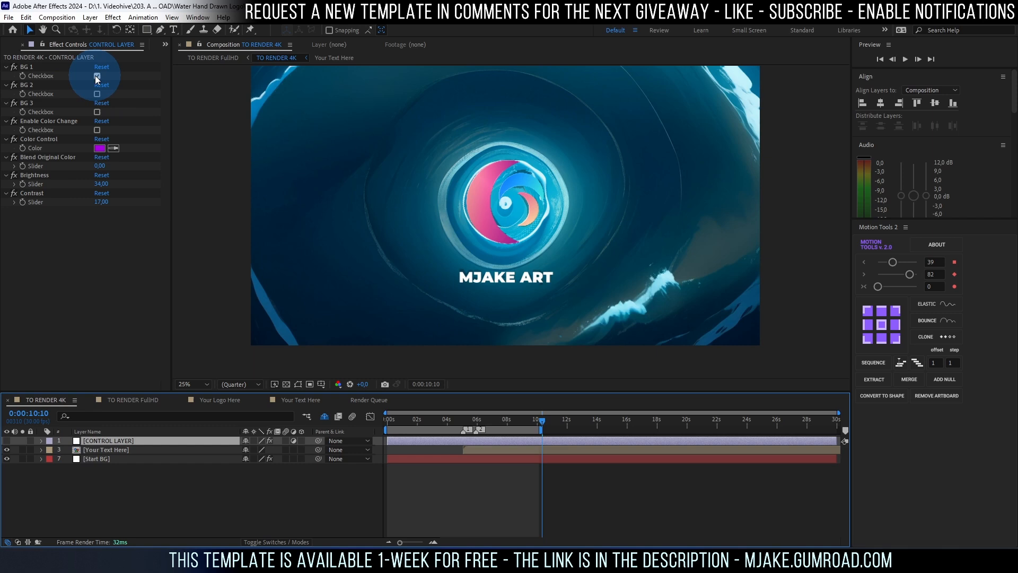
{"action": "left_click", "coordinate": [96, 77]}
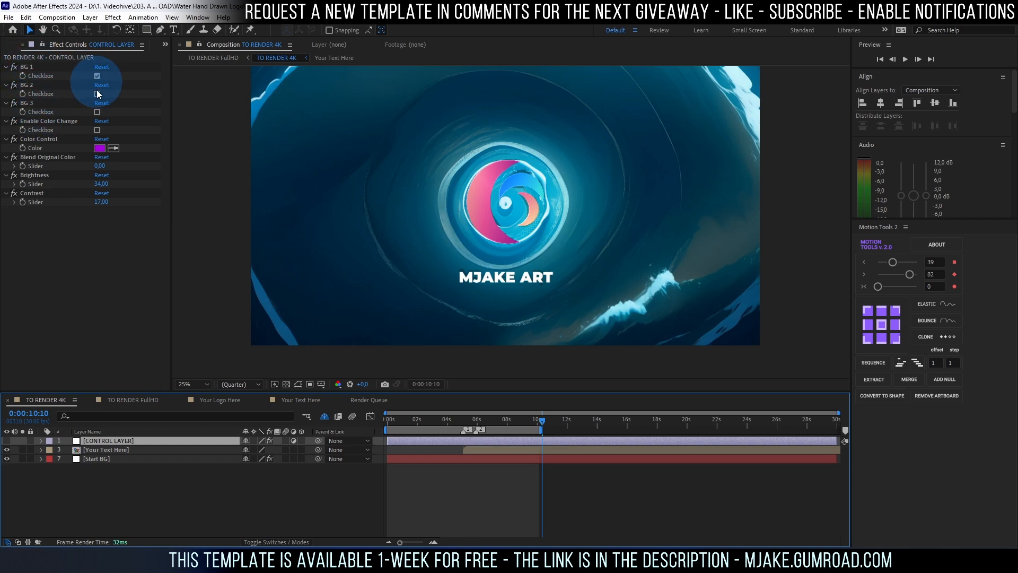
{"action": "left_click", "coordinate": [97, 75]}
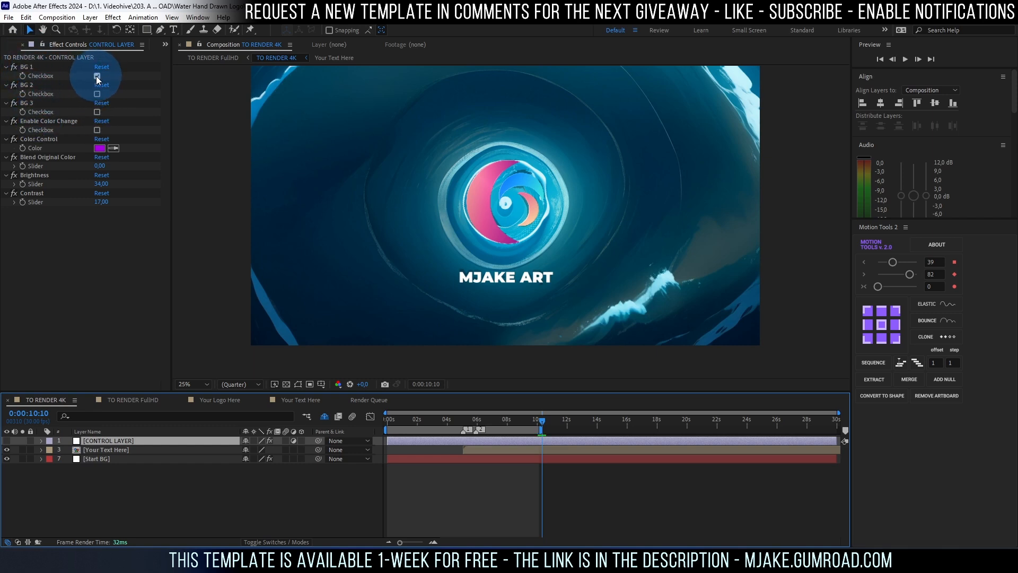
{"action": "left_click", "coordinate": [96, 76]}
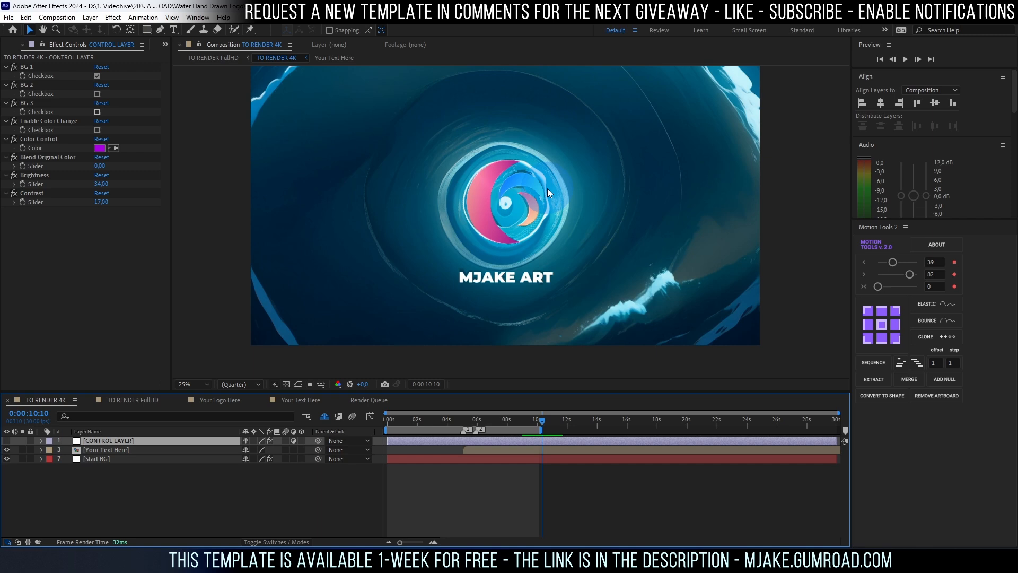
{"action": "left_click", "coordinate": [96, 75]}
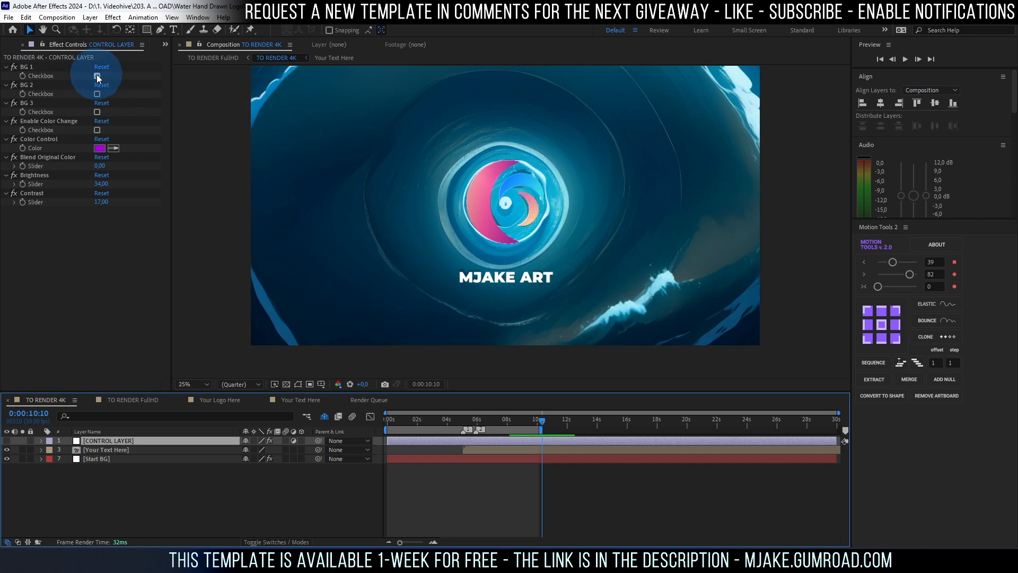
{"action": "left_click", "coordinate": [97, 76]}
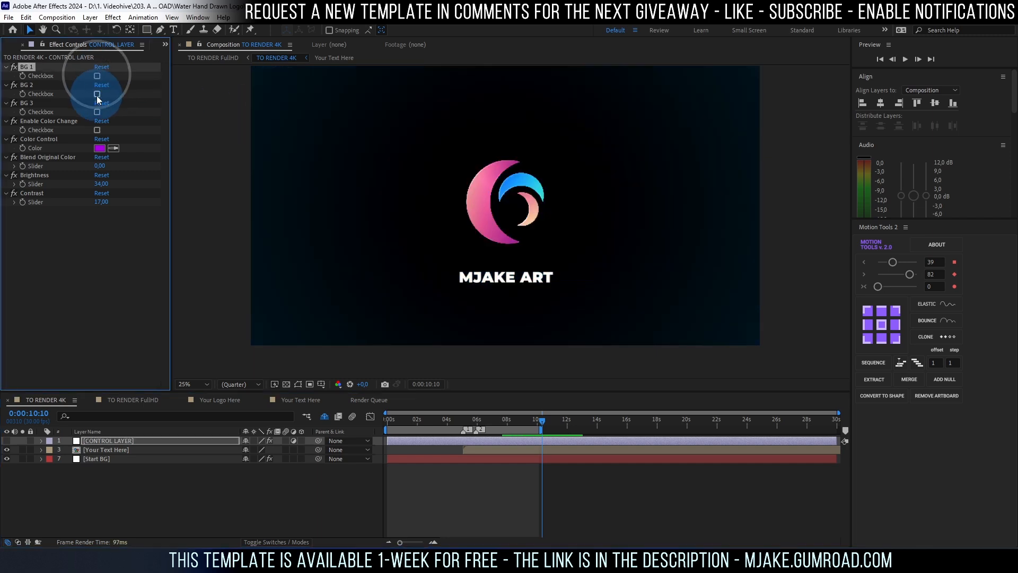
{"action": "left_click", "coordinate": [98, 94]}
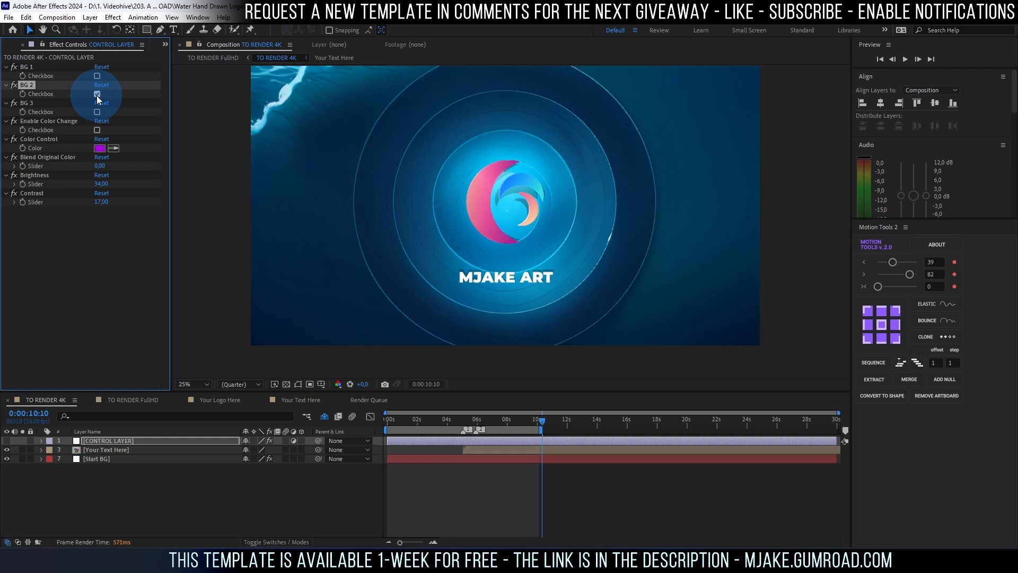
{"action": "left_click", "coordinate": [98, 93]}
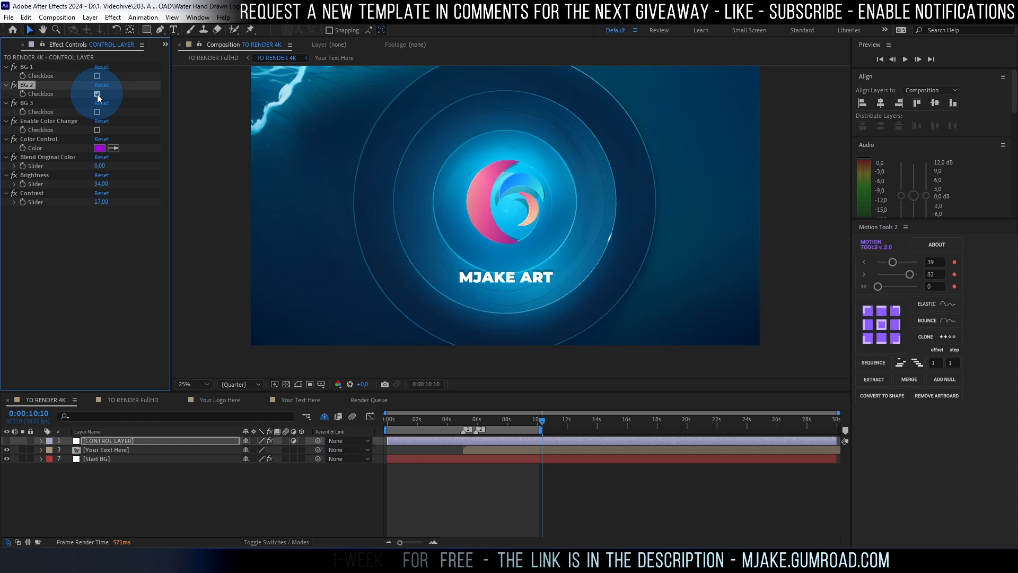
{"action": "left_click", "coordinate": [98, 76]}
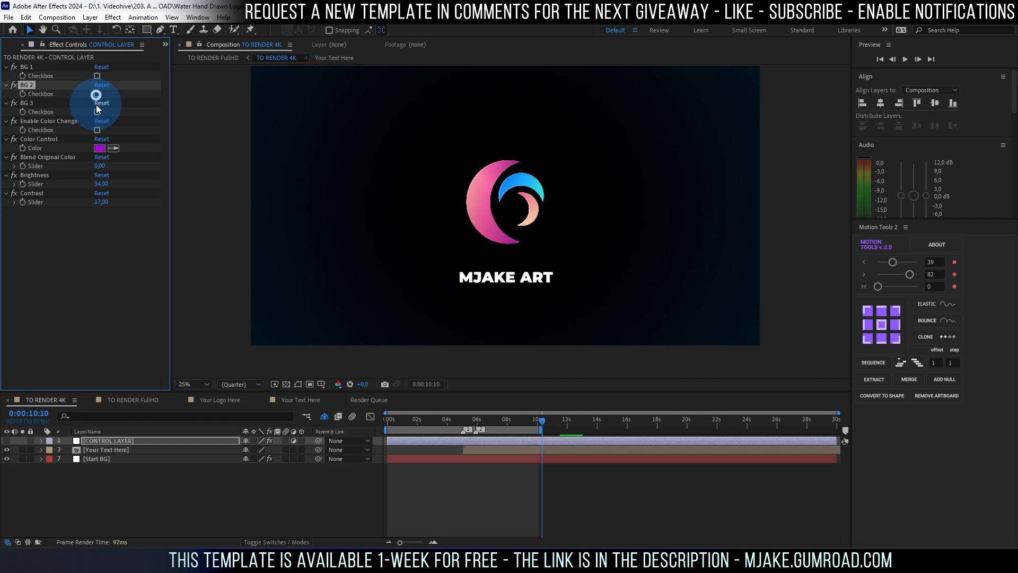
{"action": "left_click", "coordinate": [96, 111]}
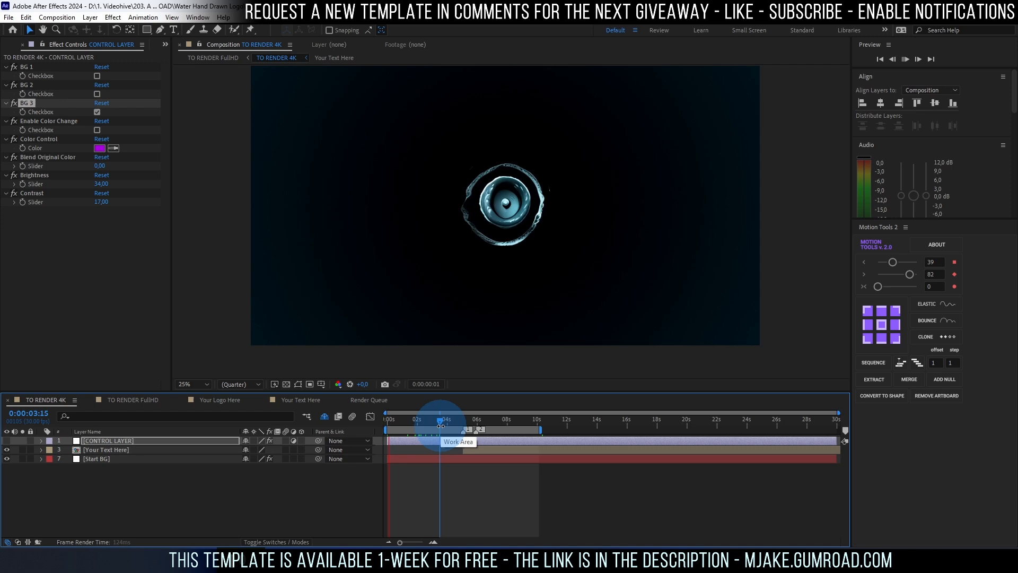
- Scrub the timeline to preview the BG 3 water backdrop animating in
{"action": "left_click", "coordinate": [440, 427]}
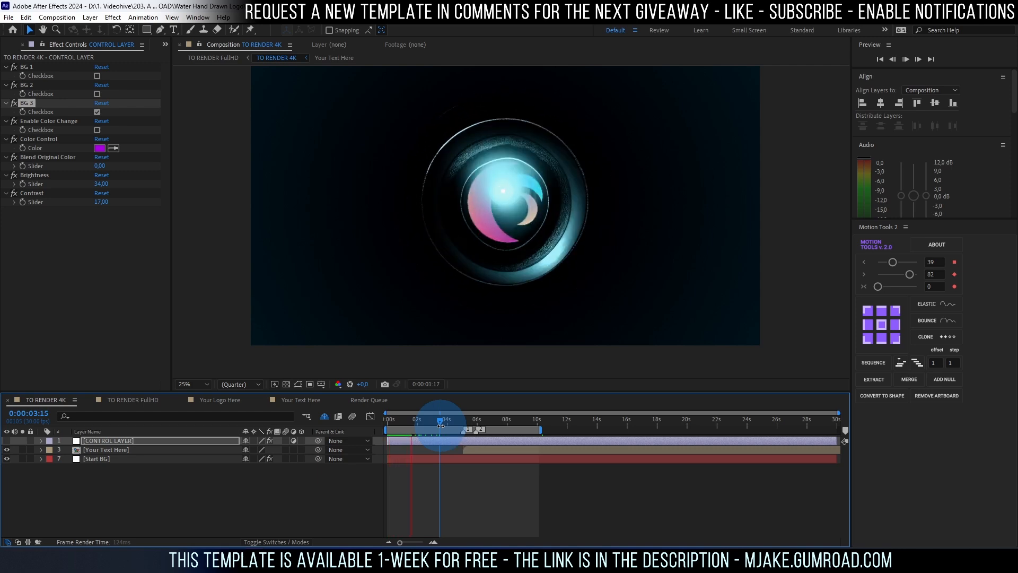
{"action": "left_click_drag", "start_coordinate": [441, 425], "coordinate": [492, 424]}
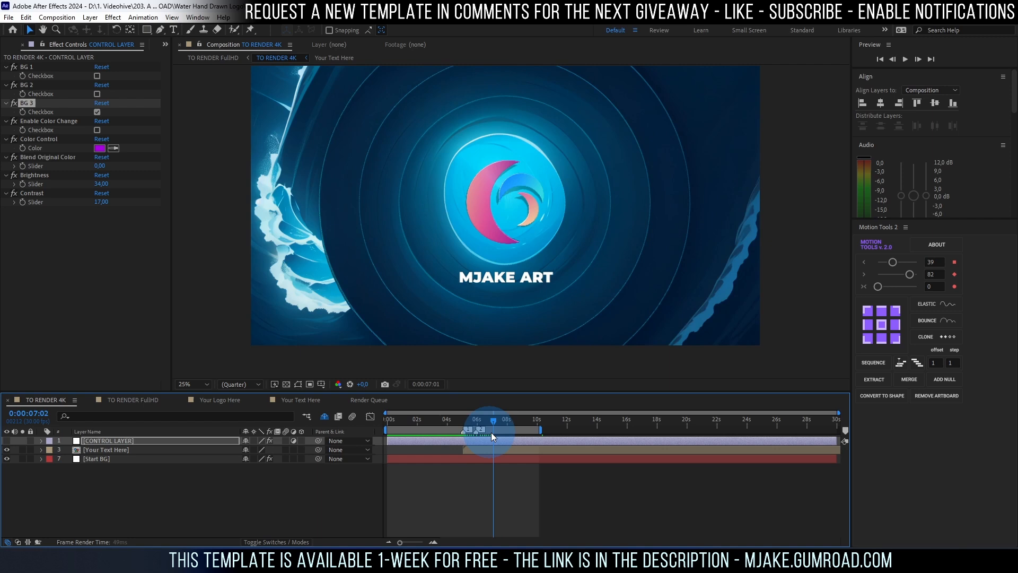
{"action": "left_click_drag", "start_coordinate": [492, 434], "coordinate": [442, 433]}
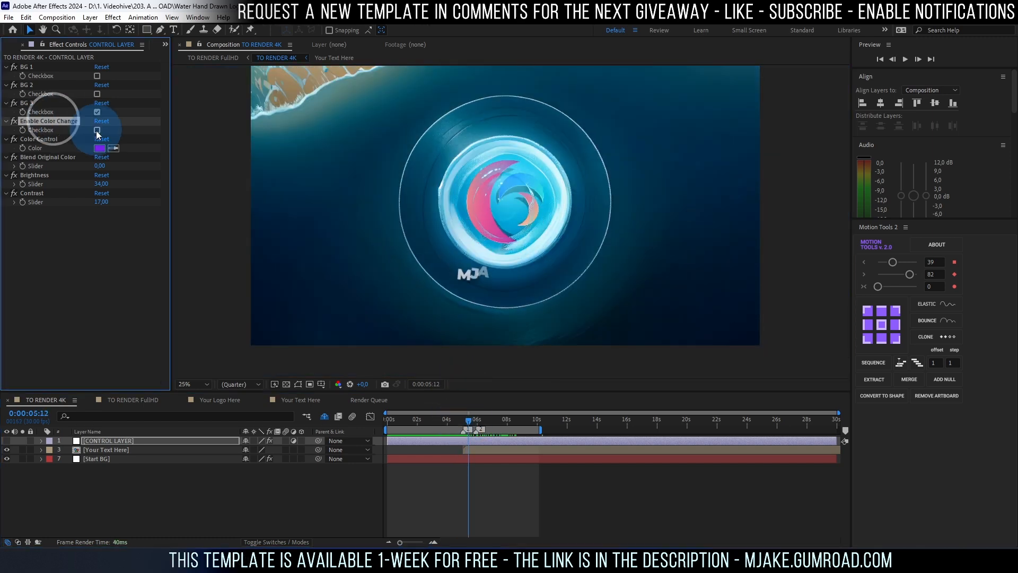
{"action": "left_click", "coordinate": [96, 130]}
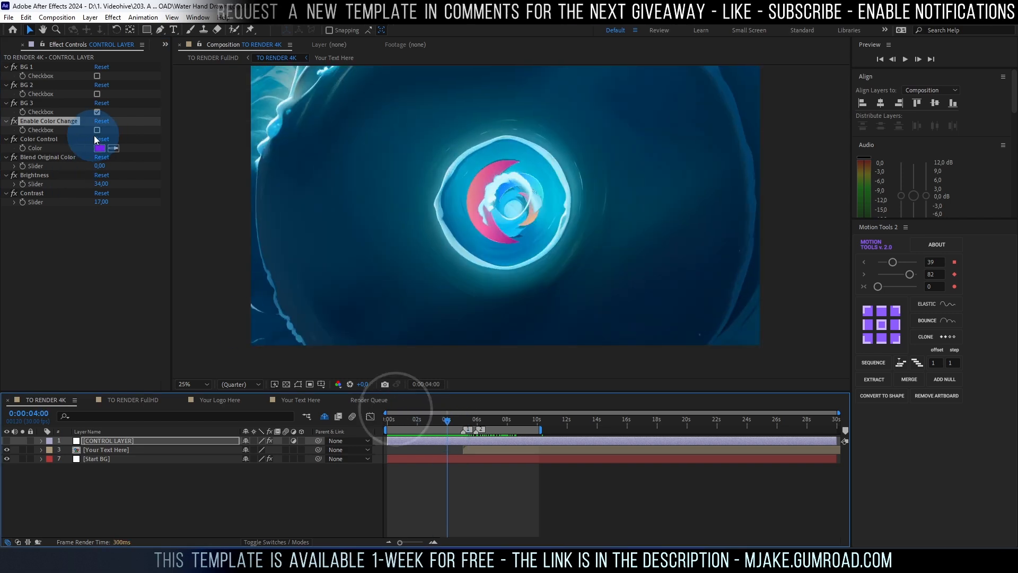
{"action": "left_click", "coordinate": [98, 130]}
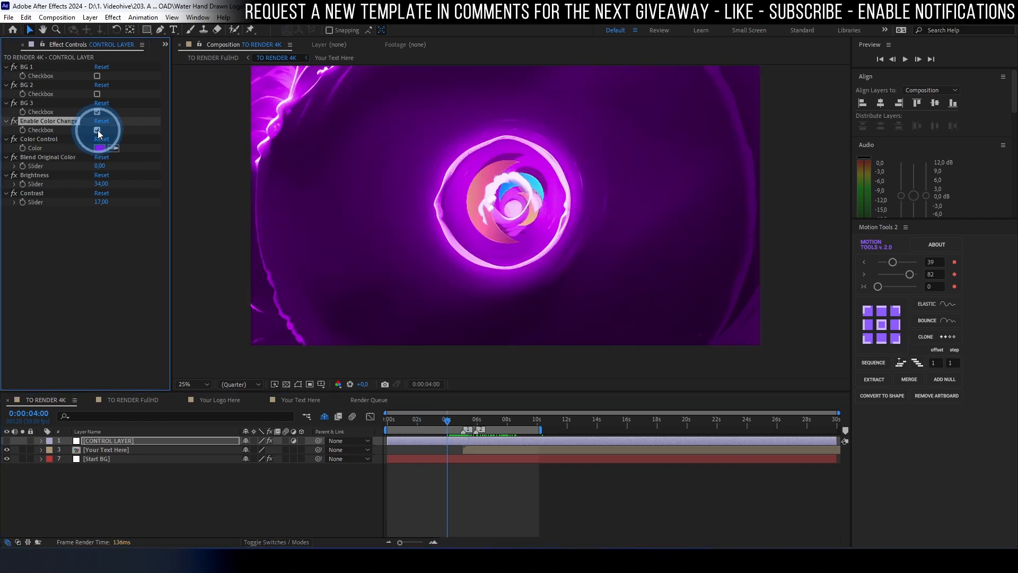
{"action": "left_click", "coordinate": [97, 130]}
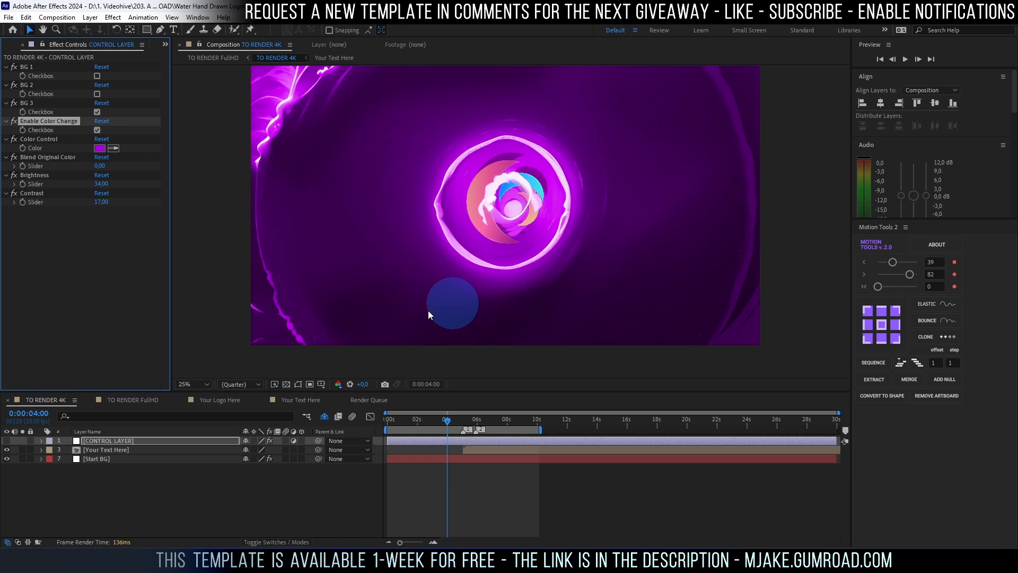
{"action": "left_click", "coordinate": [100, 148]}
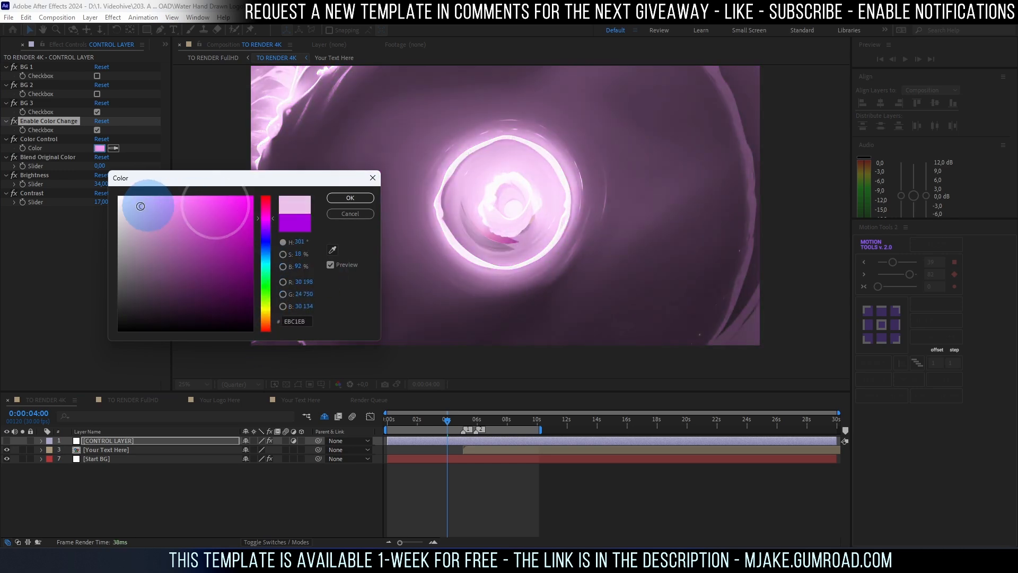
{"action": "left_click_drag", "start_coordinate": [141, 207], "coordinate": [154, 251]}
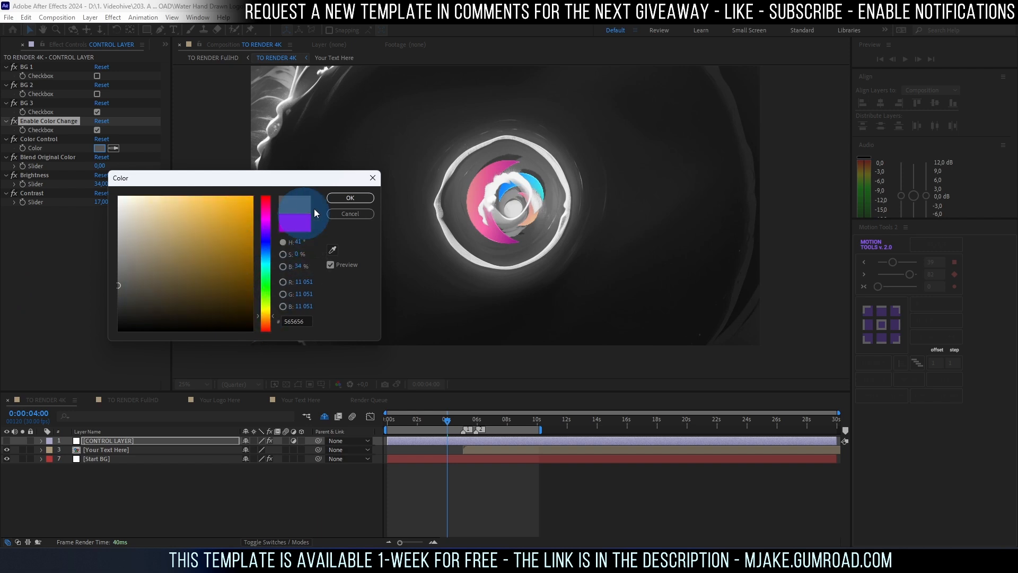
{"action": "left_click", "coordinate": [349, 197]}
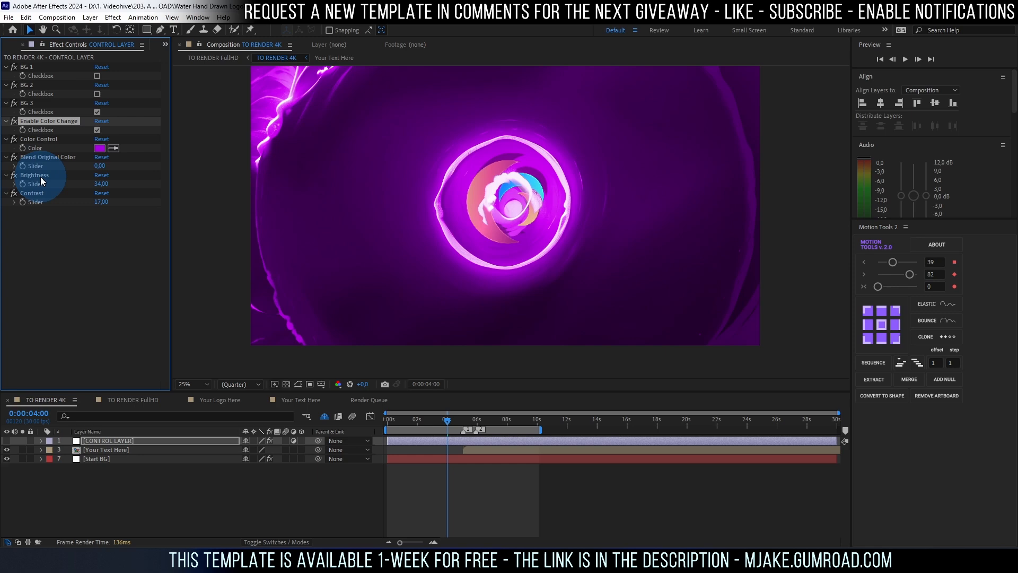
- Raise the background Brightness to about 63 and settle the Contrast after several scrubs
{"action": "left_click", "coordinate": [34, 175]}
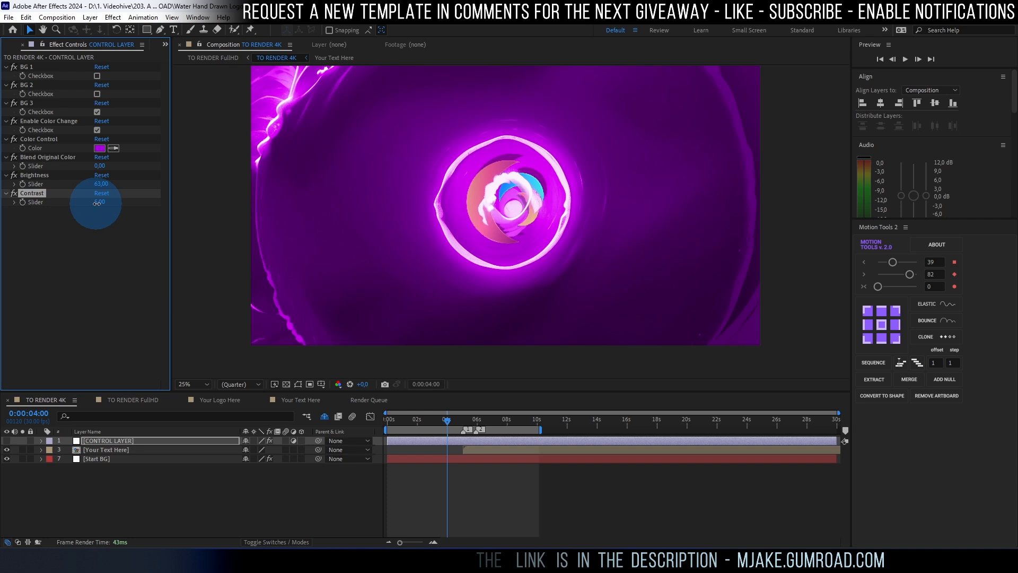
{"action": "left_click_drag", "start_coordinate": [97, 202], "coordinate": [188, 212]}
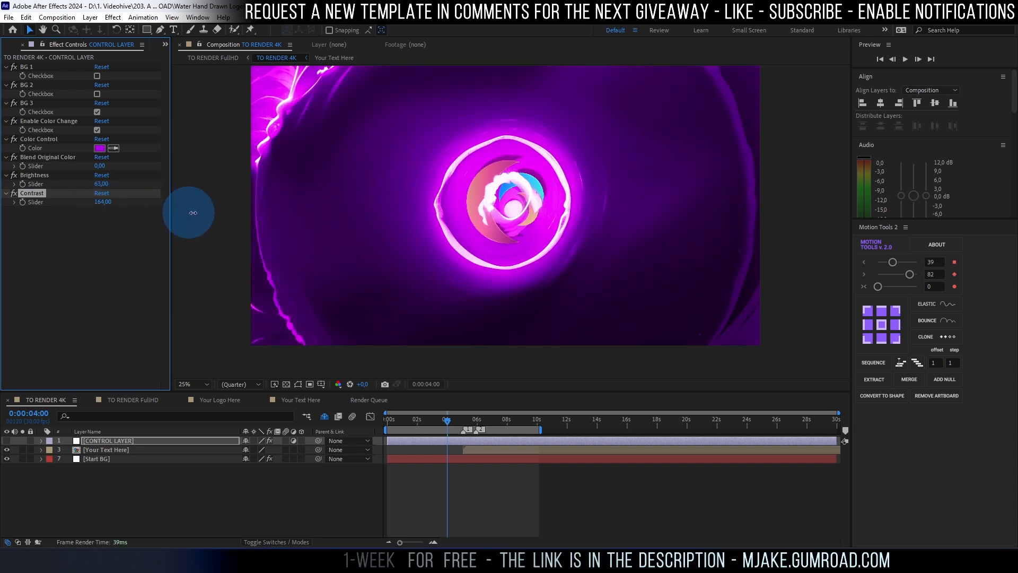
{"action": "left_click_drag", "start_coordinate": [189, 212], "coordinate": [89, 214]}
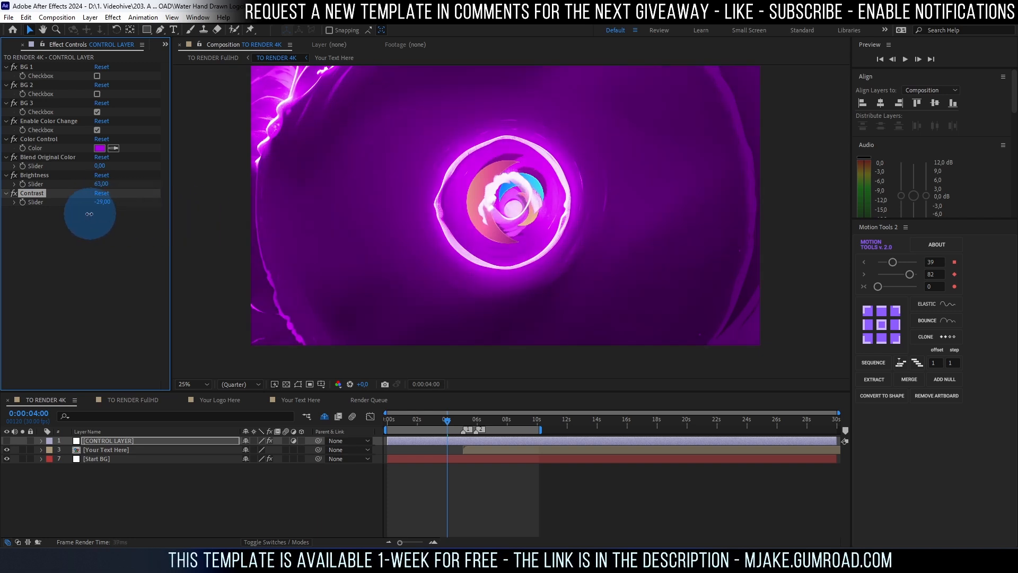
{"action": "left_click_drag", "start_coordinate": [89, 214], "coordinate": [114, 215]}
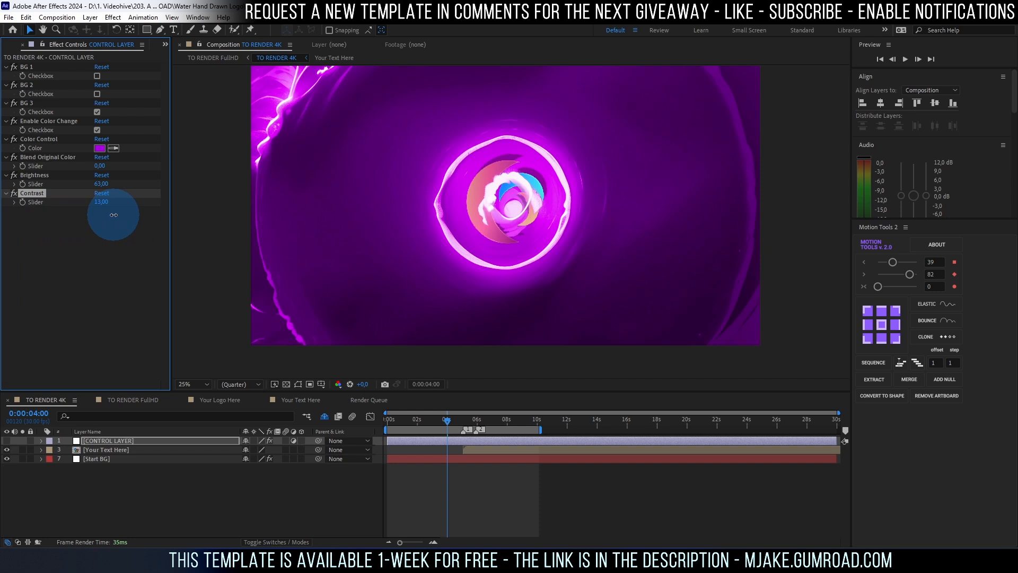
{"action": "left_click_drag", "start_coordinate": [101, 202], "coordinate": [113, 202]}
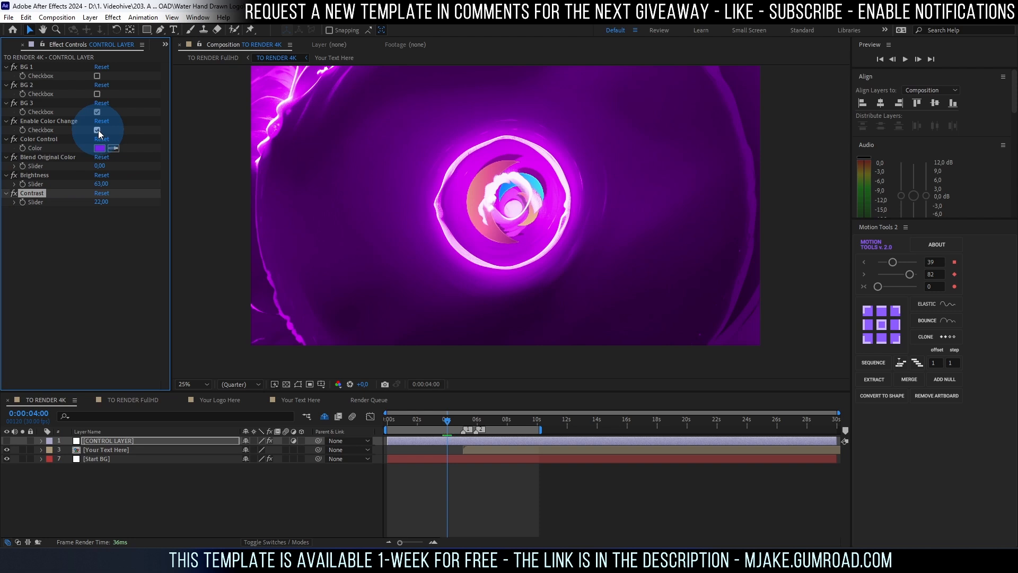
- Toggle Enable Color Change off and on, then set Blend Original Color to 100
{"action": "left_click", "coordinate": [98, 130]}
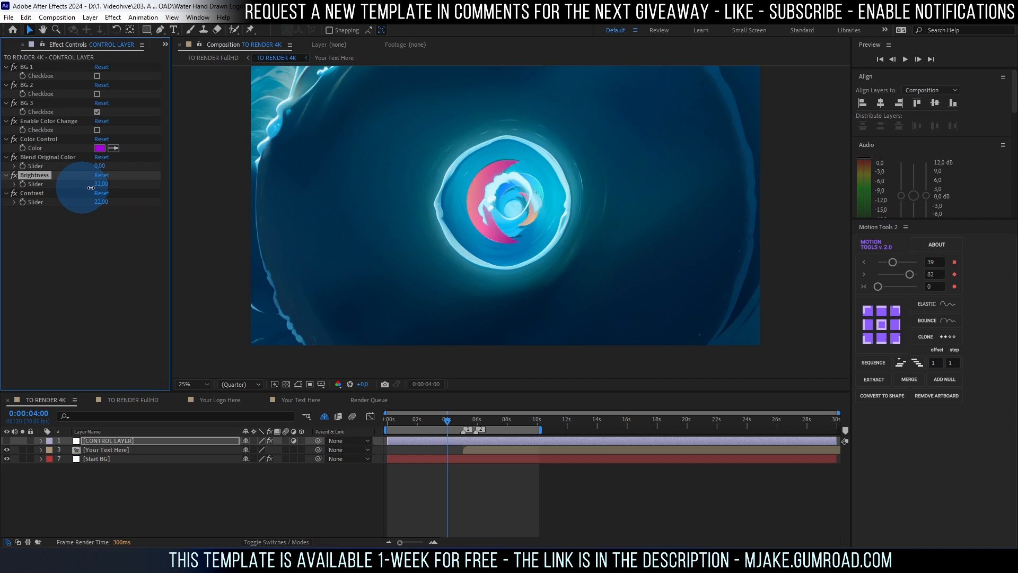
{"action": "left_click_drag", "start_coordinate": [88, 188], "coordinate": [102, 216]}
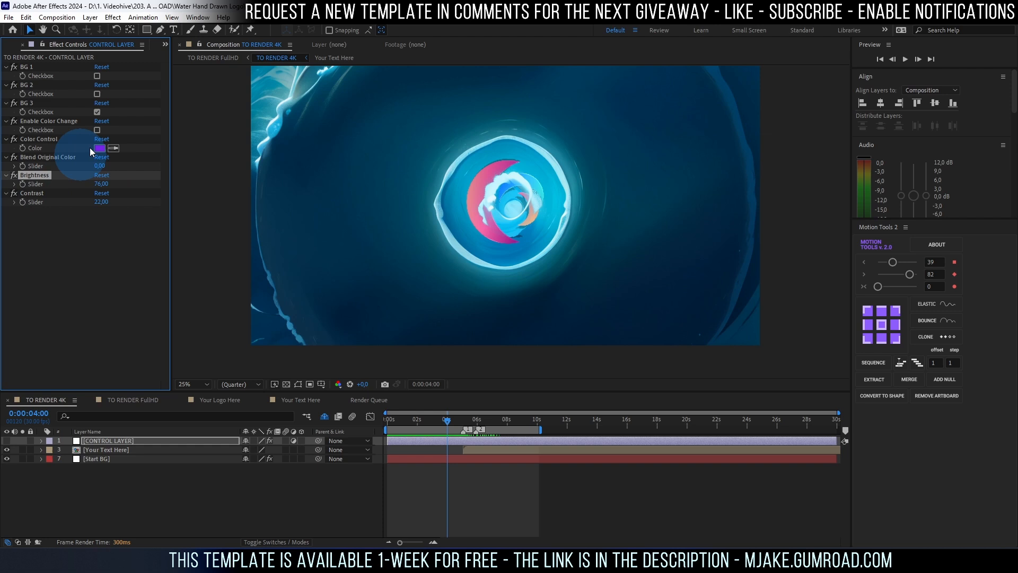
{"action": "left_click", "coordinate": [96, 130]}
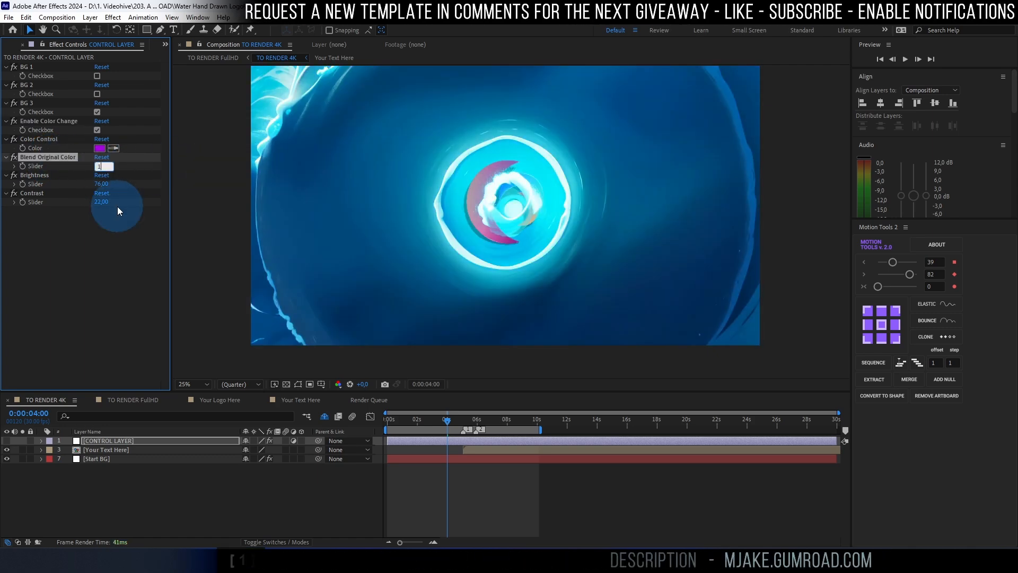
{"action": "type", "text": "100,00"}
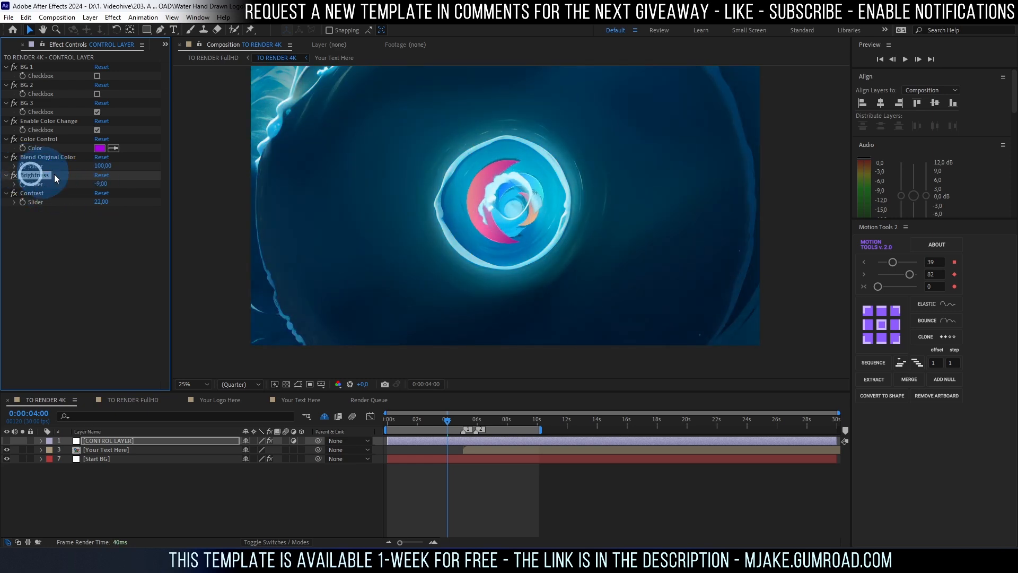
- Retune Brightness to 41 and Contrast to about 48, previewing a later frame
{"action": "left_click_drag", "start_coordinate": [101, 202], "coordinate": [92, 202]}
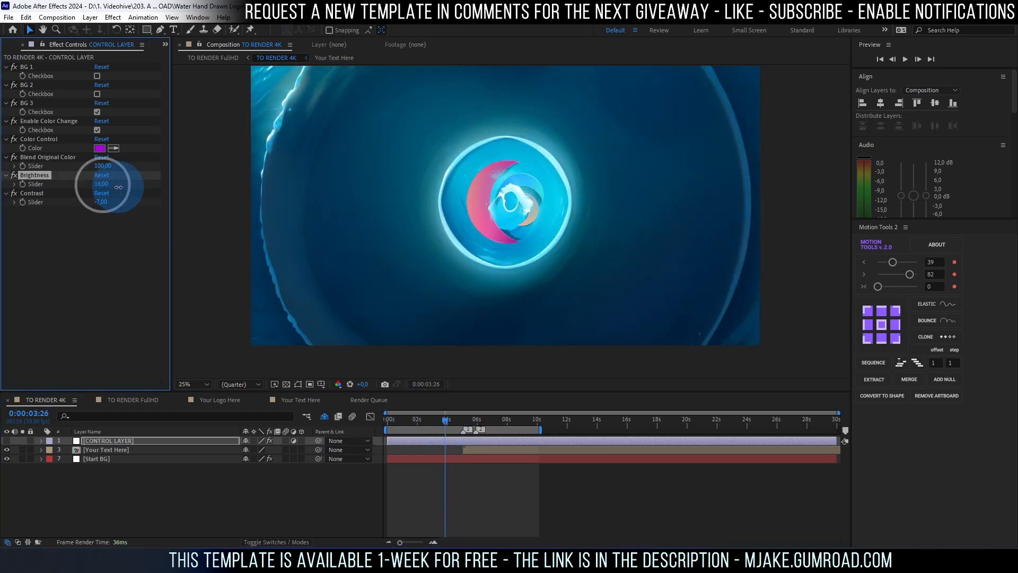
{"action": "left_click_drag", "start_coordinate": [119, 186], "coordinate": [103, 187]}
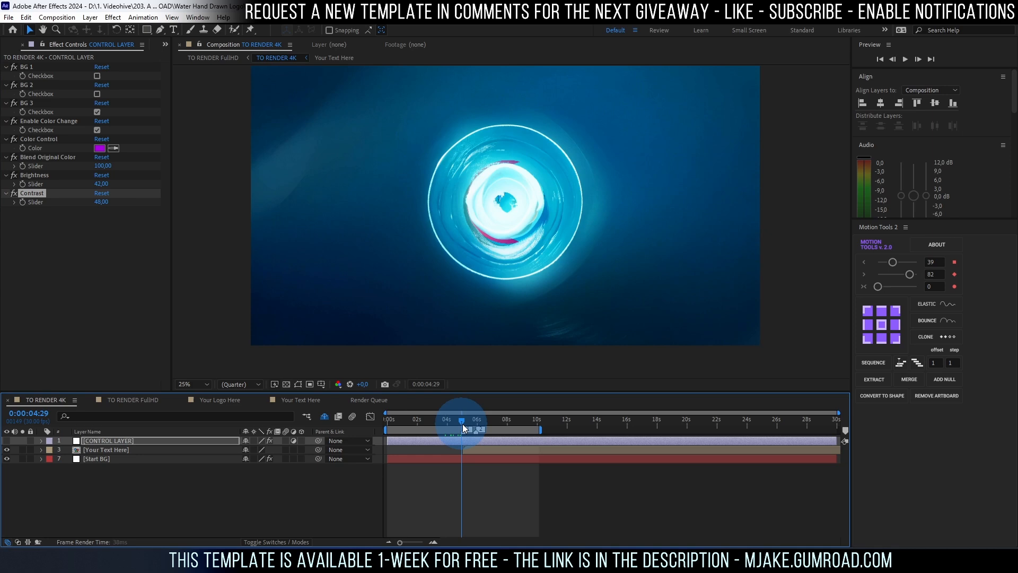
{"action": "left_click_drag", "start_coordinate": [461, 429], "coordinate": [488, 429]}
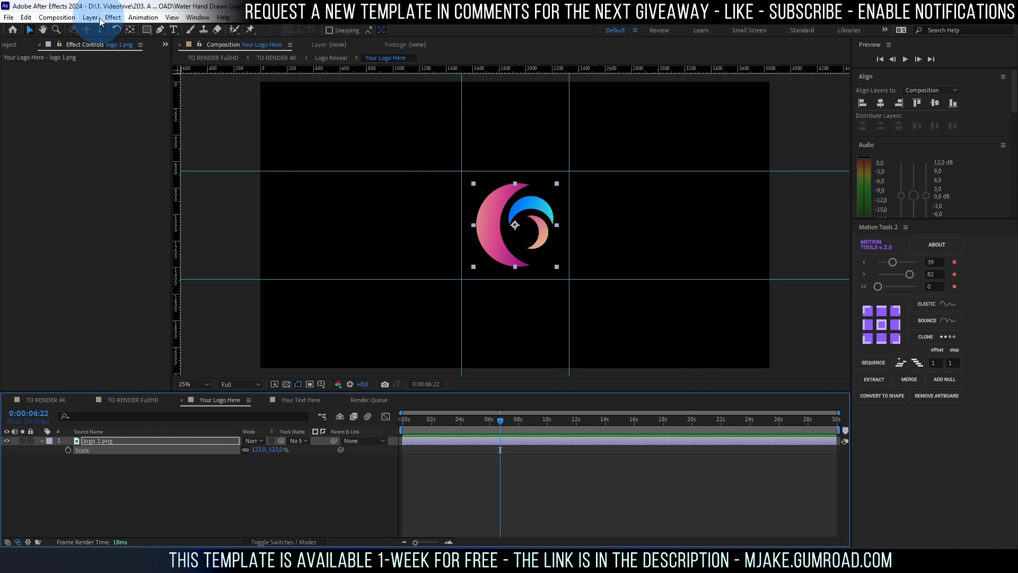
- Apply a Curves effect to logo 1.png and lift the curve to brighten it
{"action": "left_click", "coordinate": [113, 16]}
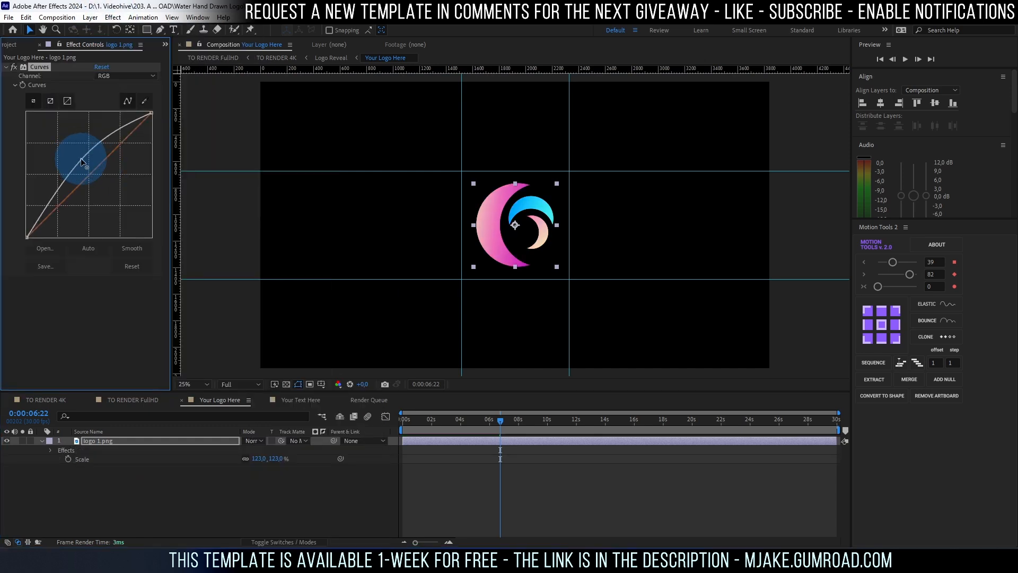
{"action": "left_click_drag", "start_coordinate": [83, 161], "coordinate": [77, 165]}
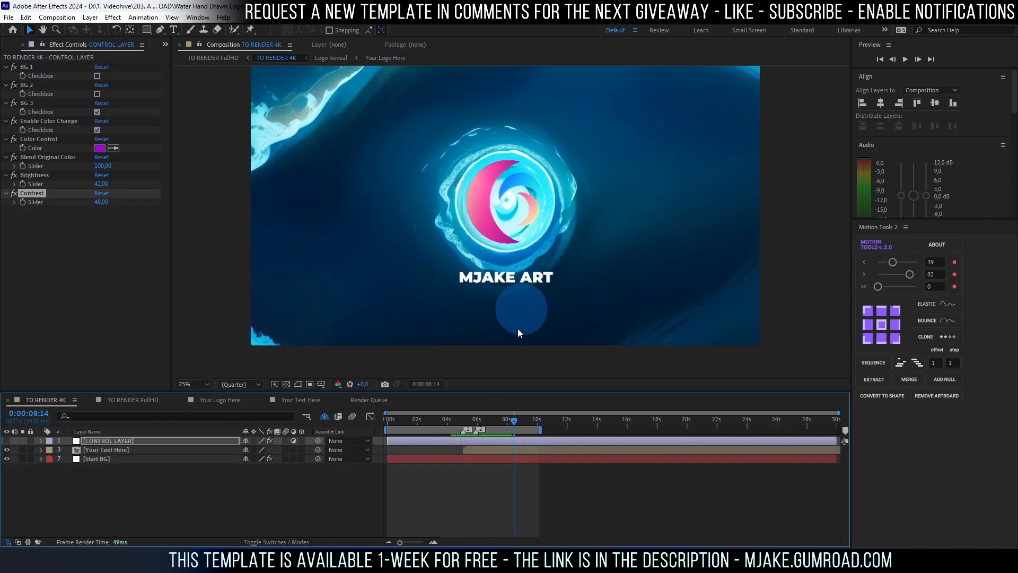
- Queue the TO RENDER 4K composition as an H.264 file named TO RENDER 4K.mp4
{"action": "left_click", "coordinate": [425, 420]}
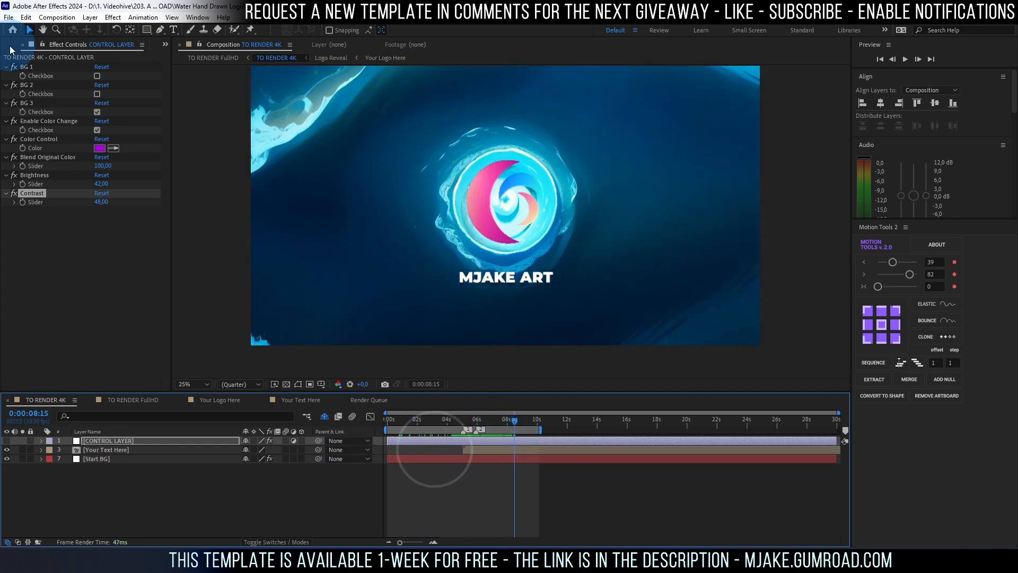
{"action": "left_click", "coordinate": [16, 45]}
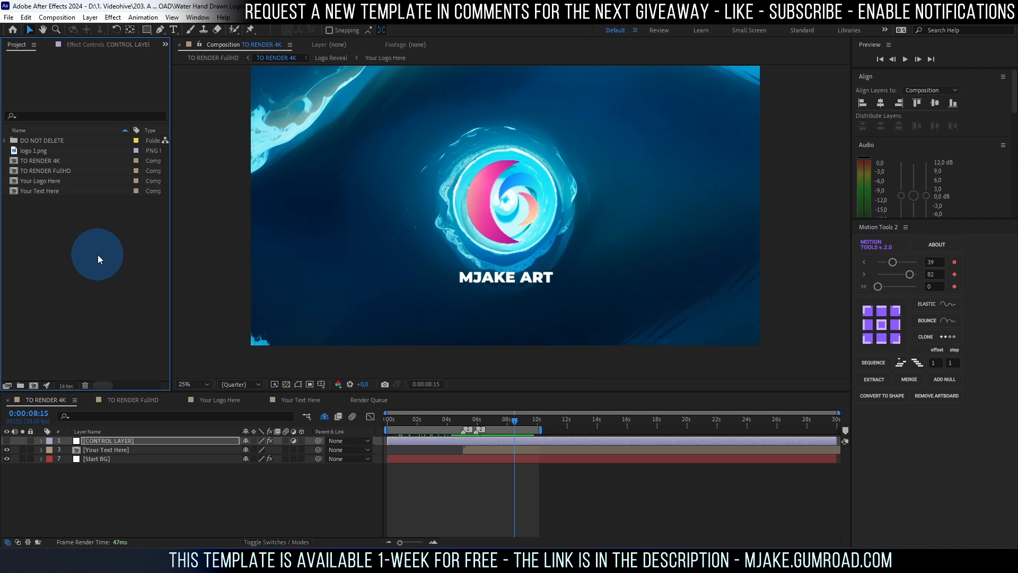
{"action": "mouse_move", "coordinate": [118, 245]}
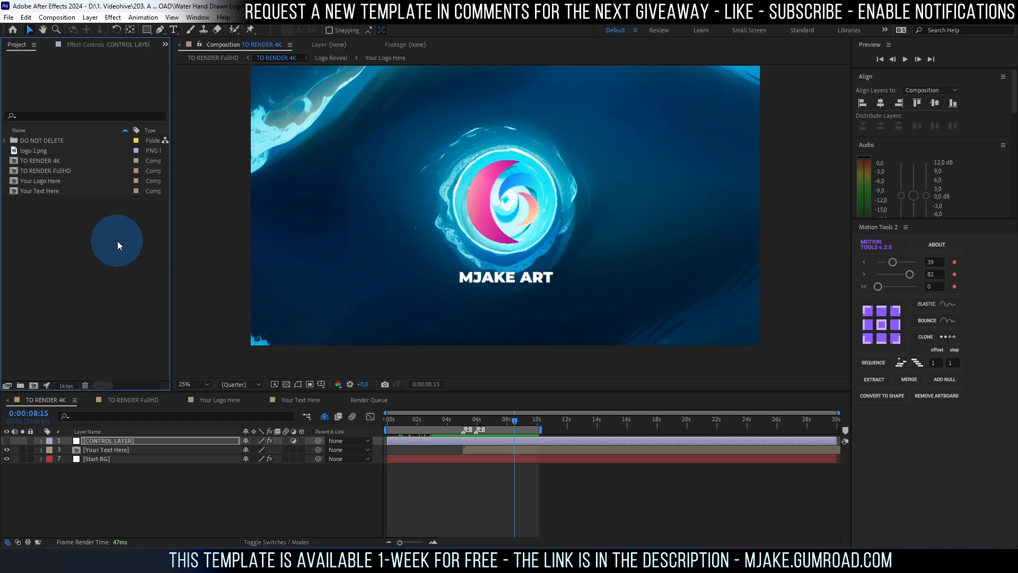
{"action": "mouse_move", "coordinate": [405, 482]}
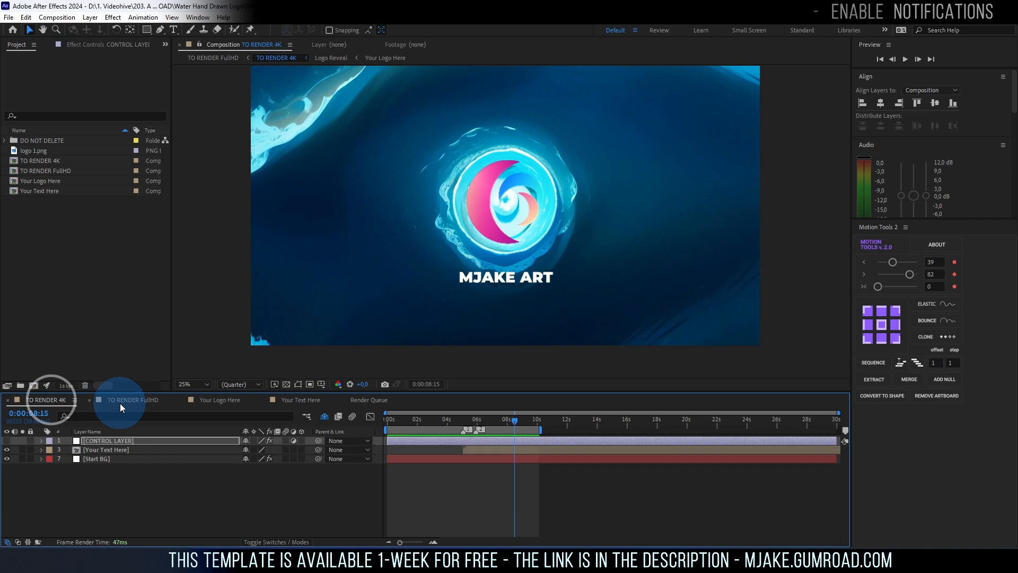
{"action": "left_click", "coordinate": [56, 17]}
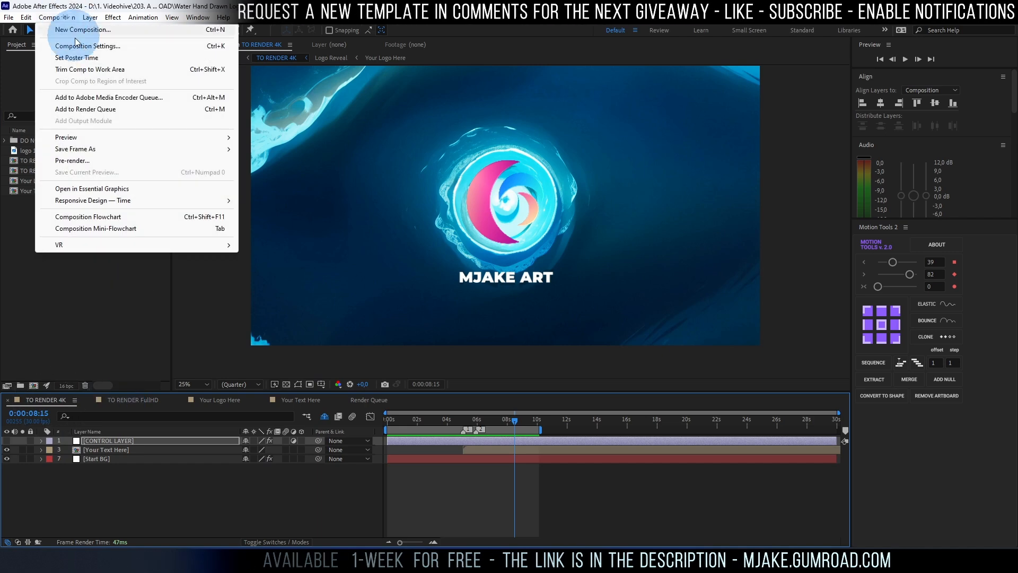
{"action": "left_click", "coordinate": [85, 108]}
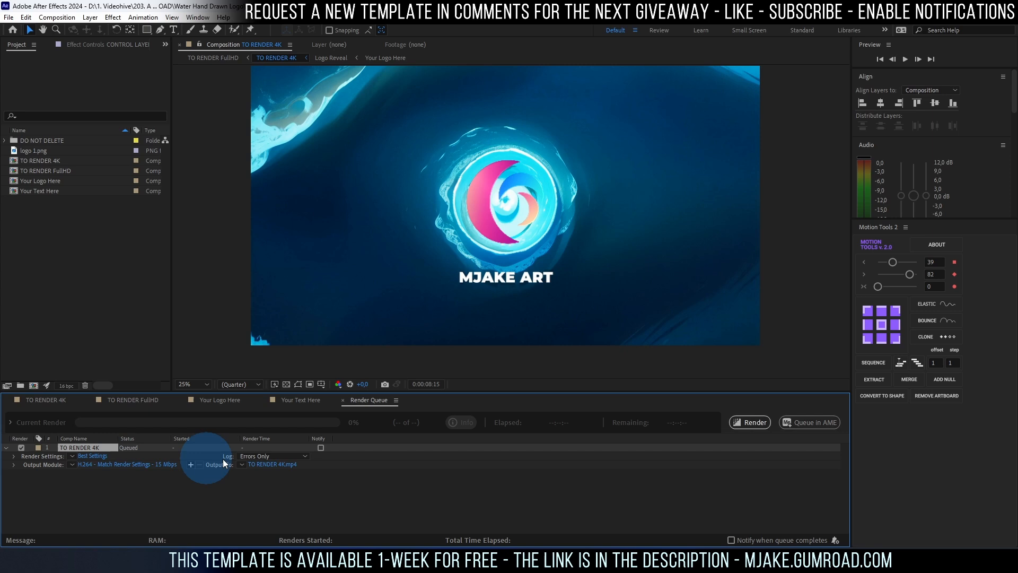
{"action": "left_click", "coordinate": [271, 464]}
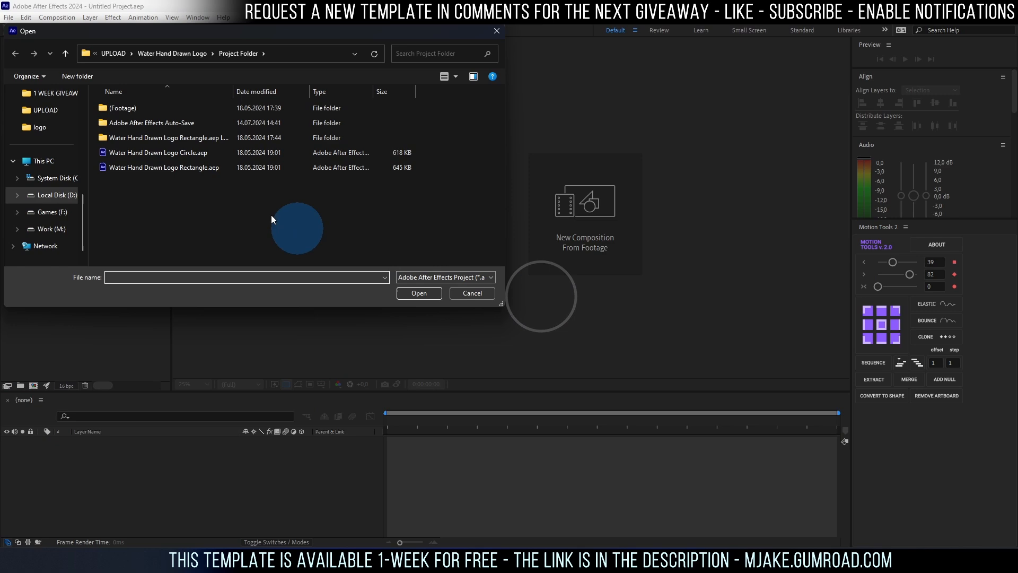
- Open Water Hand Drawn Logo Rectangle.aep and preview a later moment of its animation
{"action": "double_click", "coordinate": [163, 167]}
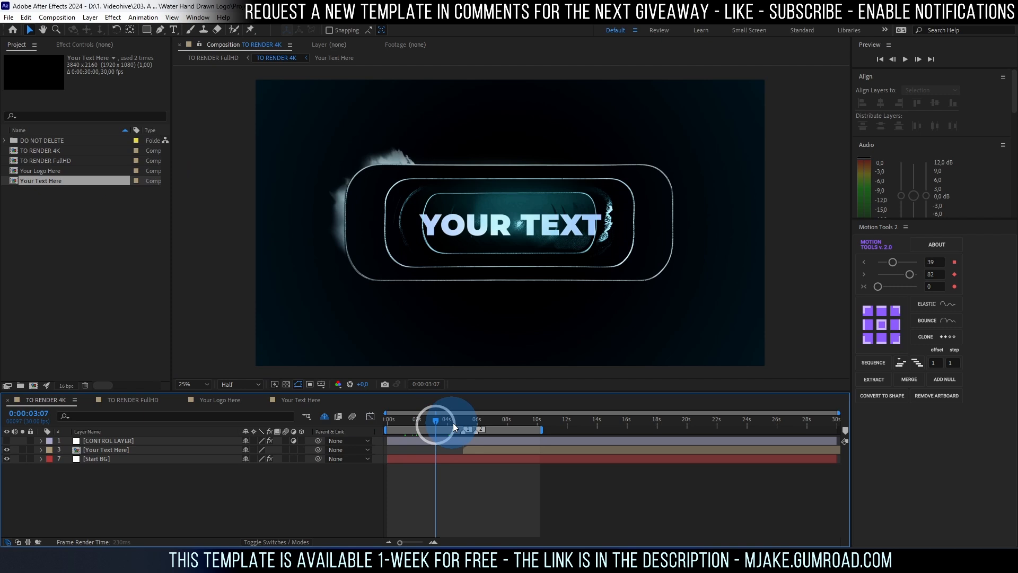
{"action": "left_click_drag", "start_coordinate": [434, 427], "coordinate": [483, 426]}
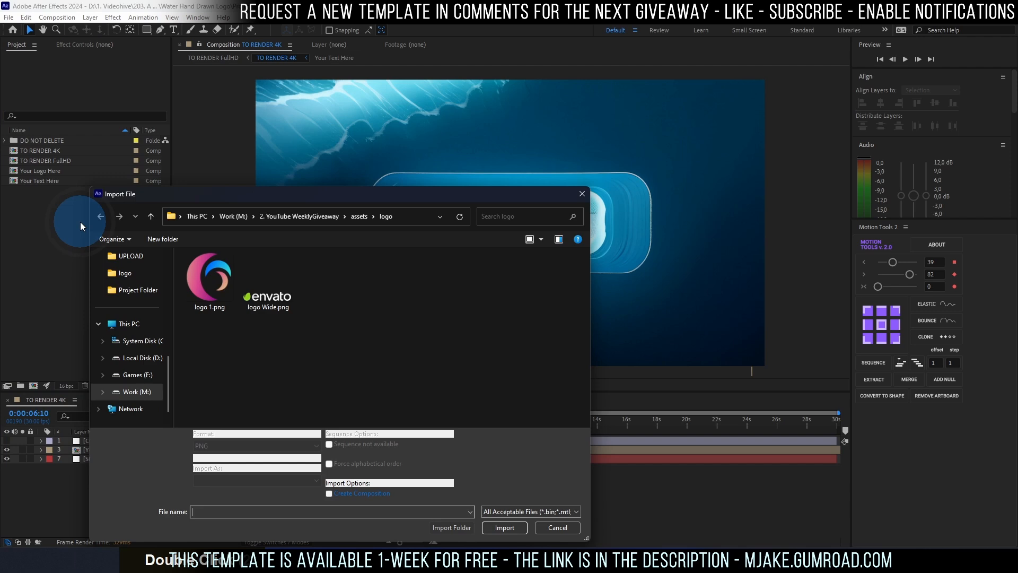
- Import Logo Wide.png and open the Your Logo Here composition for editing
{"action": "left_click", "coordinate": [267, 282]}
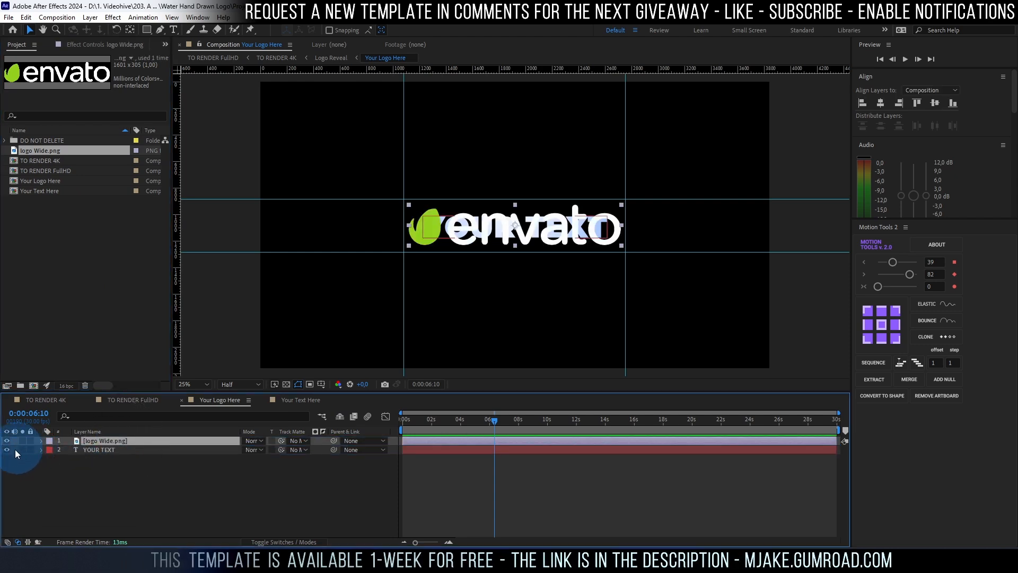
{"action": "left_click", "coordinate": [277, 58]}
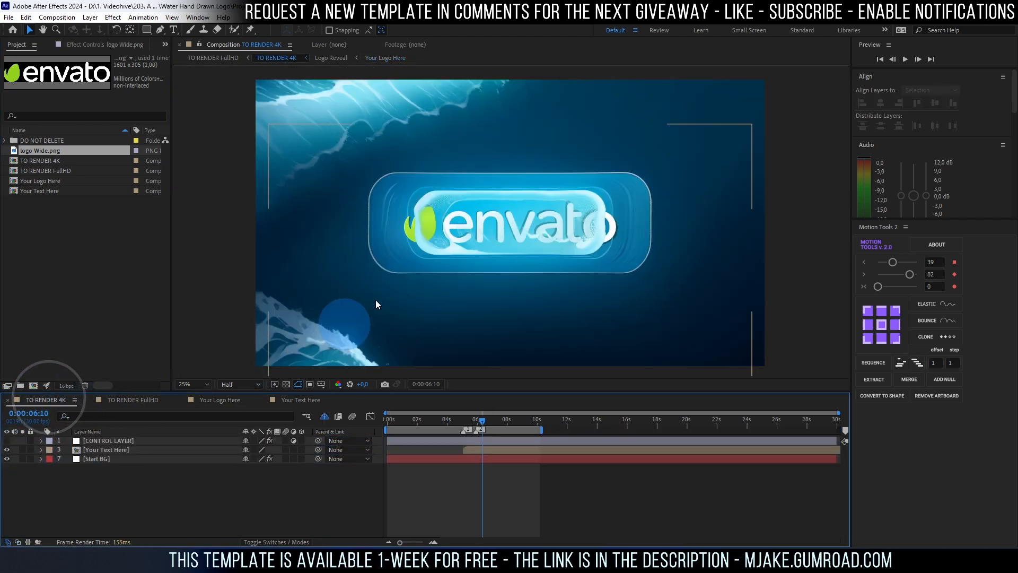
{"action": "left_click", "coordinate": [435, 428]}
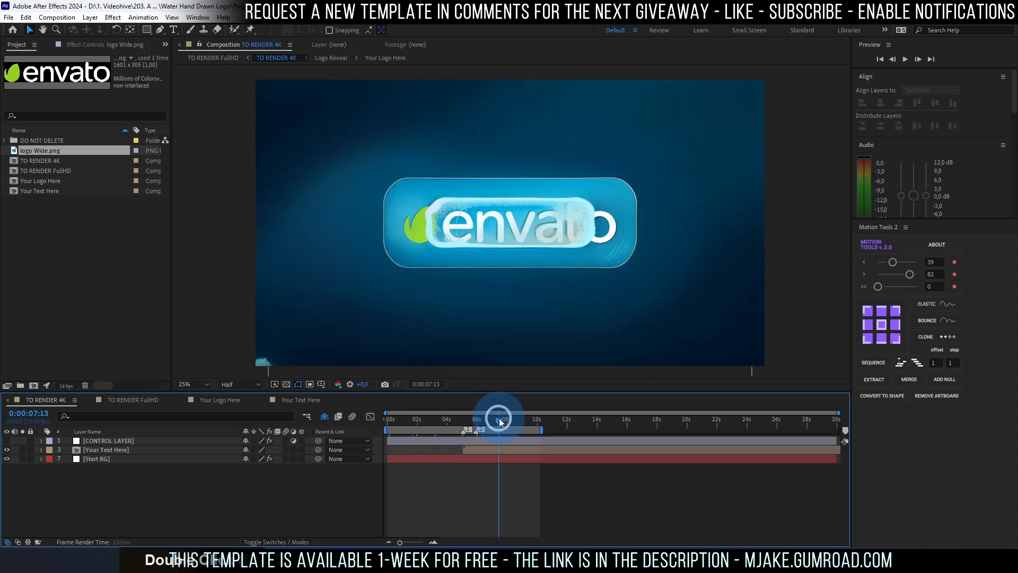
{"action": "left_click", "coordinate": [384, 58]}
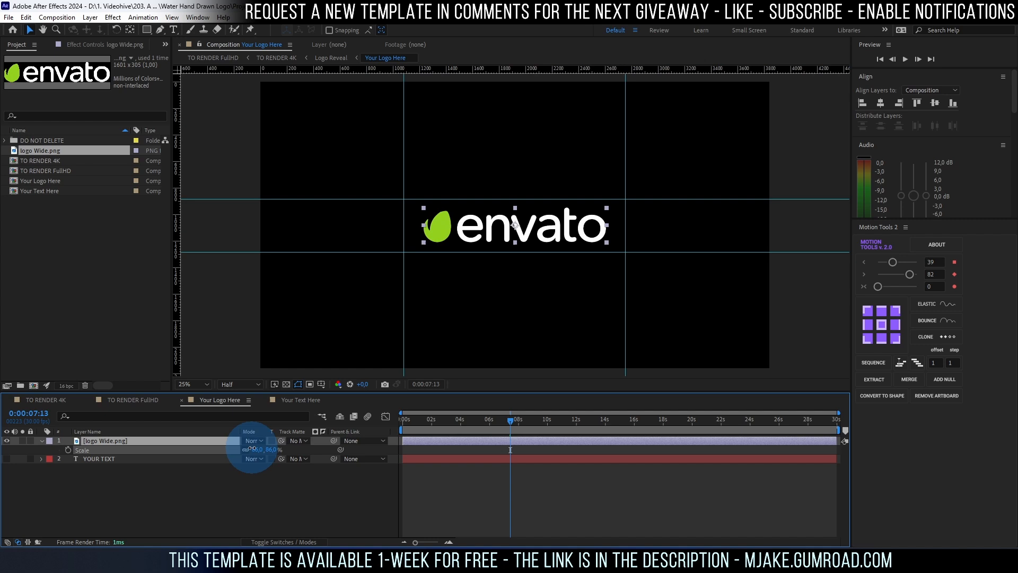
- Hide the logo layer so YOUR TEXT shows, then return to TO RENDER 4K
{"action": "left_click", "coordinate": [275, 58]}
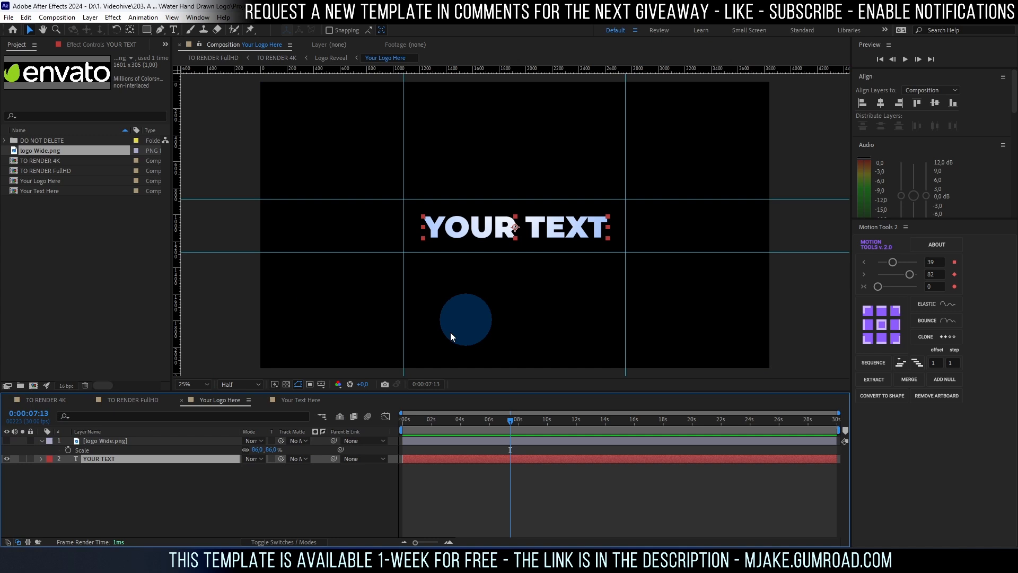
{"action": "type", "text": "SDF"}
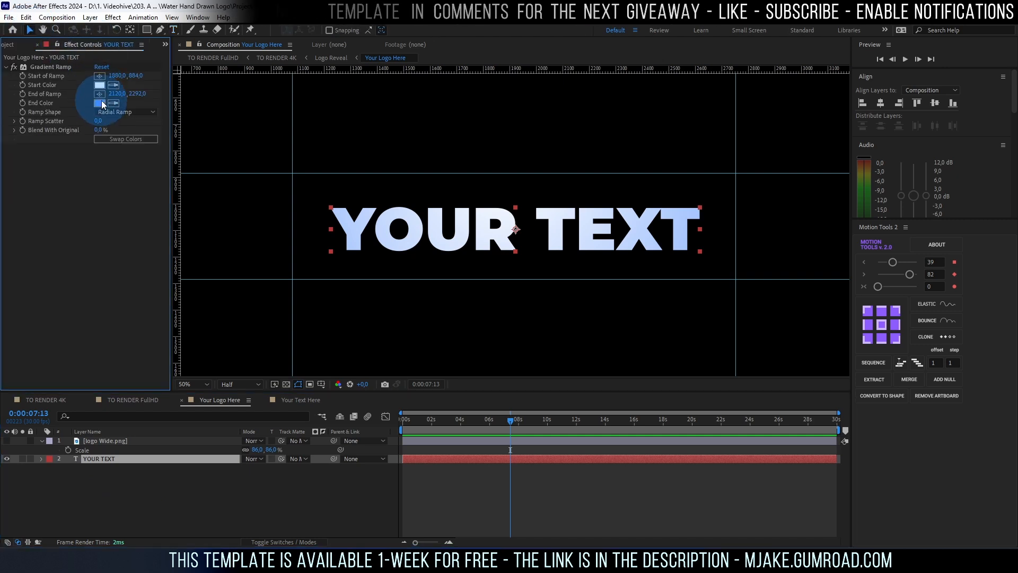
{"action": "left_click", "coordinate": [100, 103]}
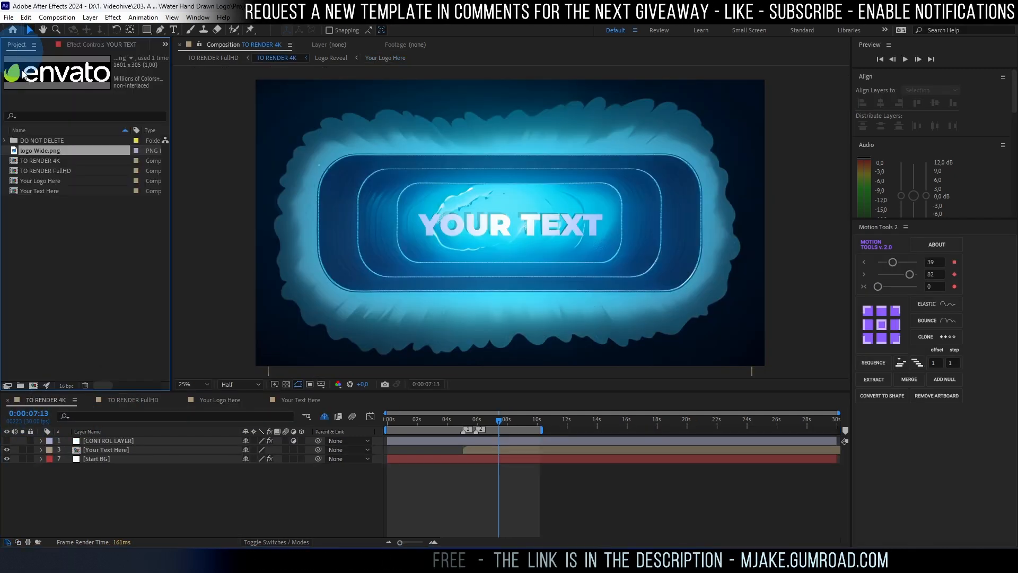
- On CONTROL LAYER, switch the background through BG 2 to the BG 3 variant
{"action": "left_click", "coordinate": [107, 441]}
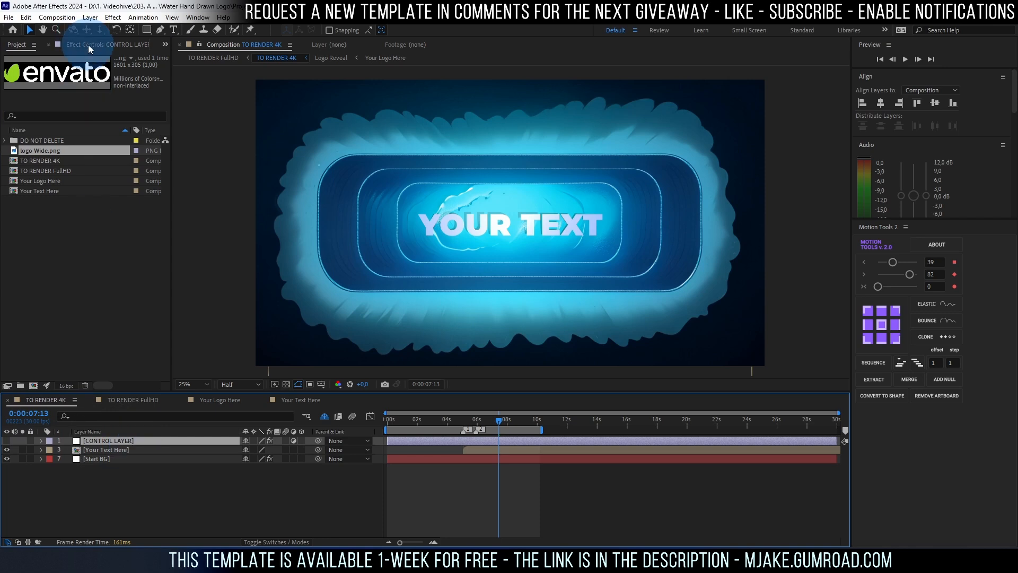
{"action": "left_click", "coordinate": [88, 44]}
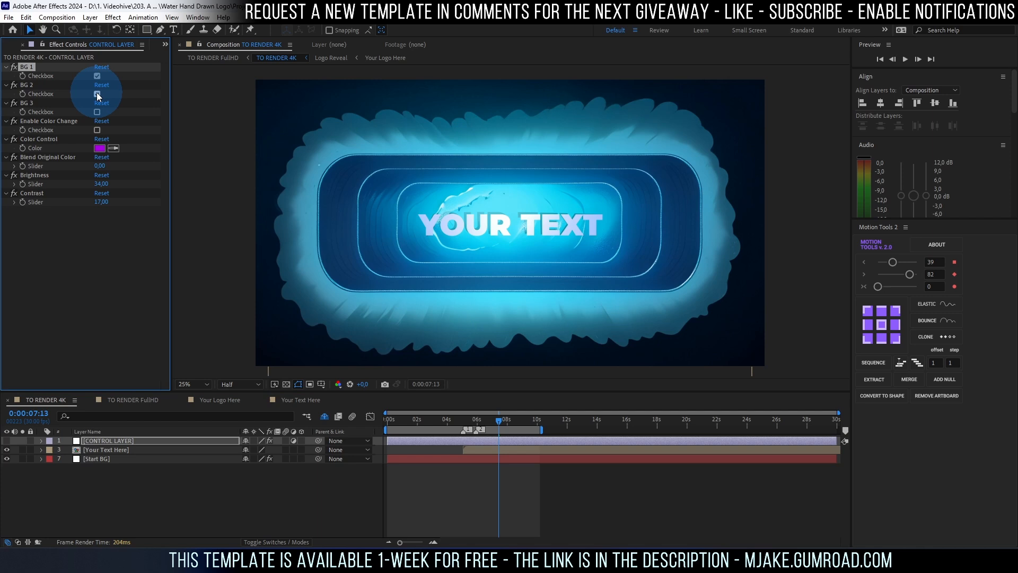
{"action": "left_click", "coordinate": [97, 93]}
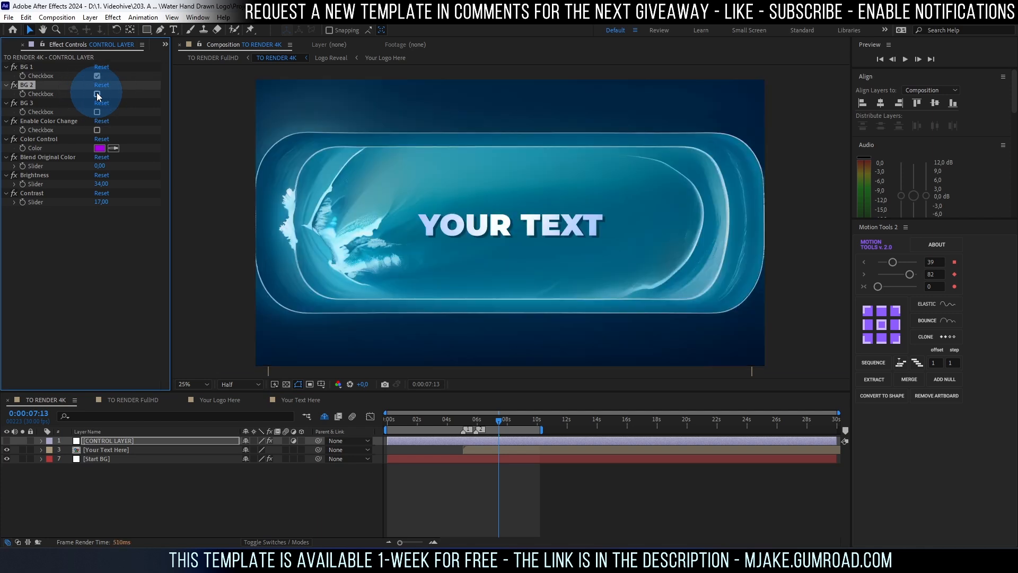
{"action": "left_click", "coordinate": [97, 112]}
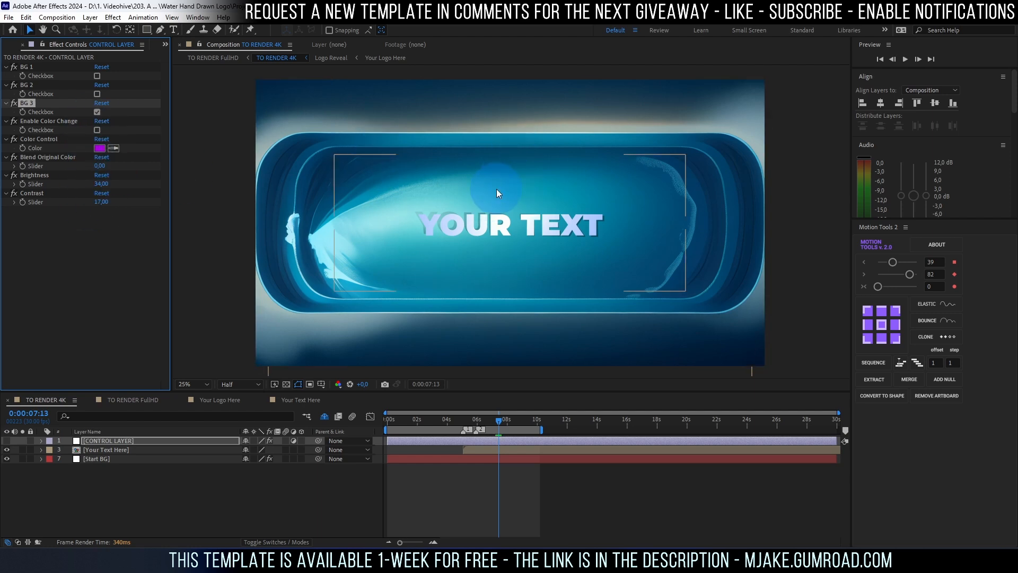
- Test Enable Color Change and leave it off to keep the original blue
{"action": "left_click", "coordinate": [97, 130]}
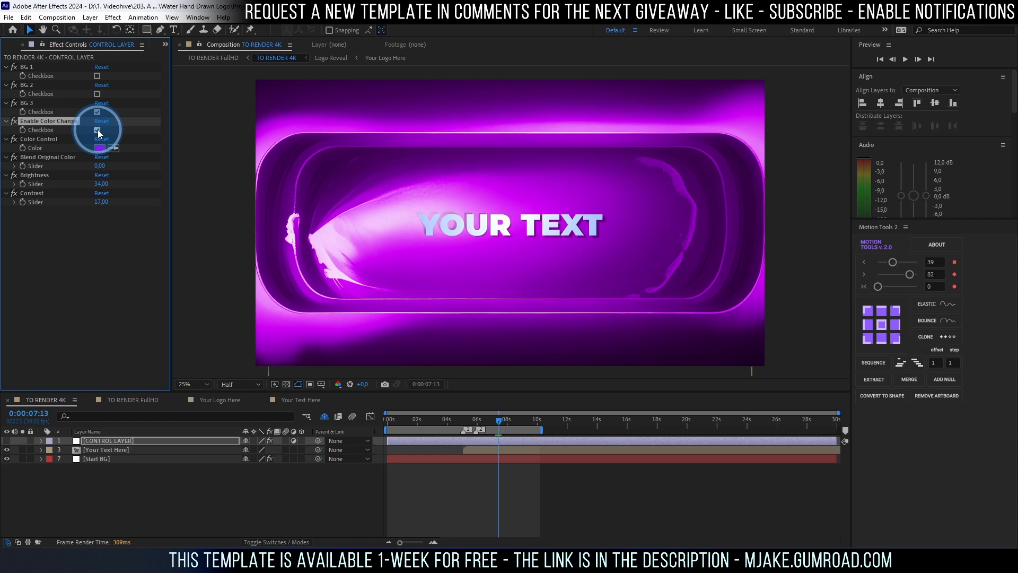
{"action": "left_click", "coordinate": [97, 129]}
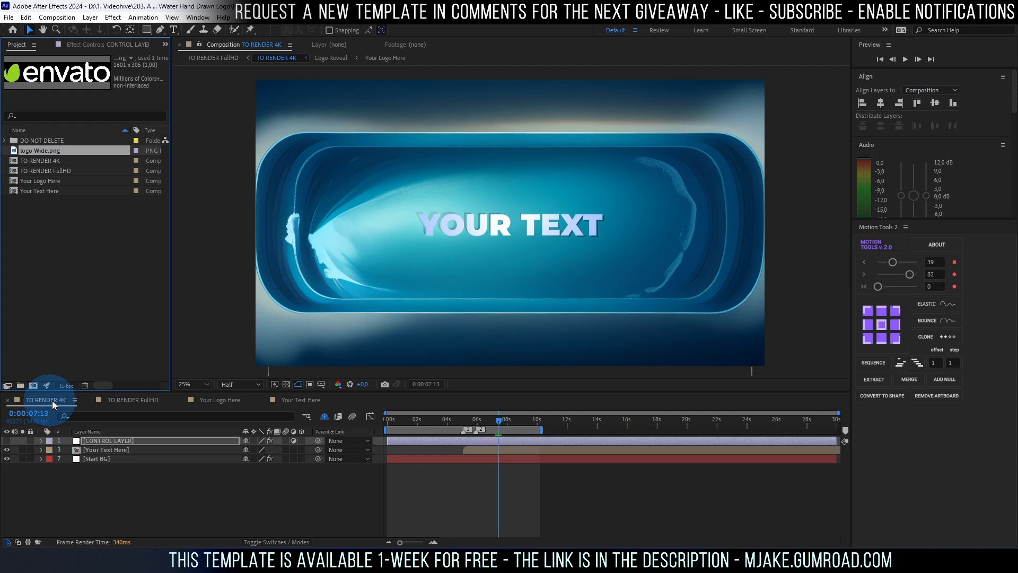
{"action": "left_click", "coordinate": [9, 17]}
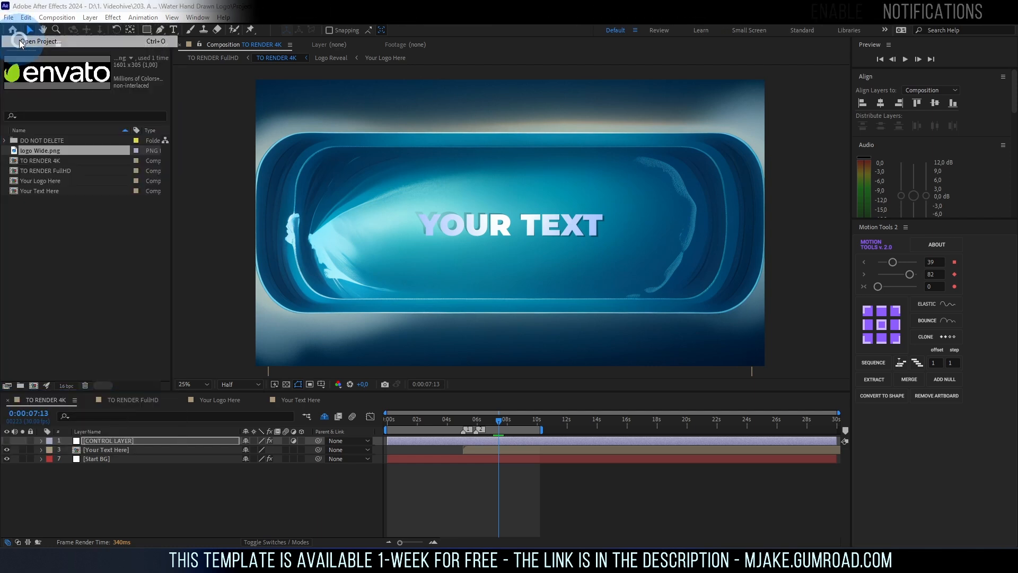
- Open the other template project and set its title to TYPE YOUR TEXT in Bebas Neue Bold
{"action": "left_click", "coordinate": [39, 42]}
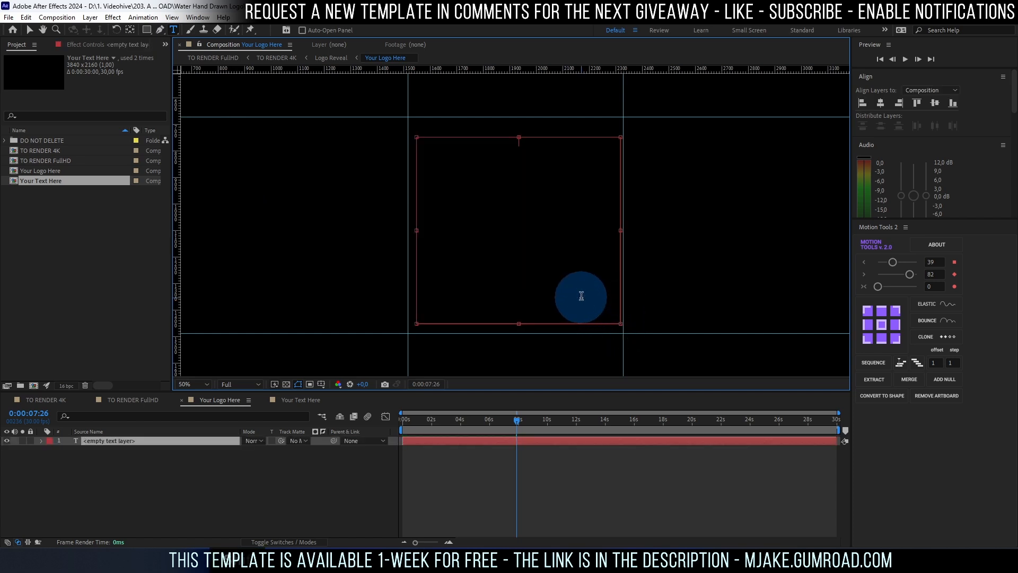
{"action": "type", "text": "TYPE YOUR TEXT"}
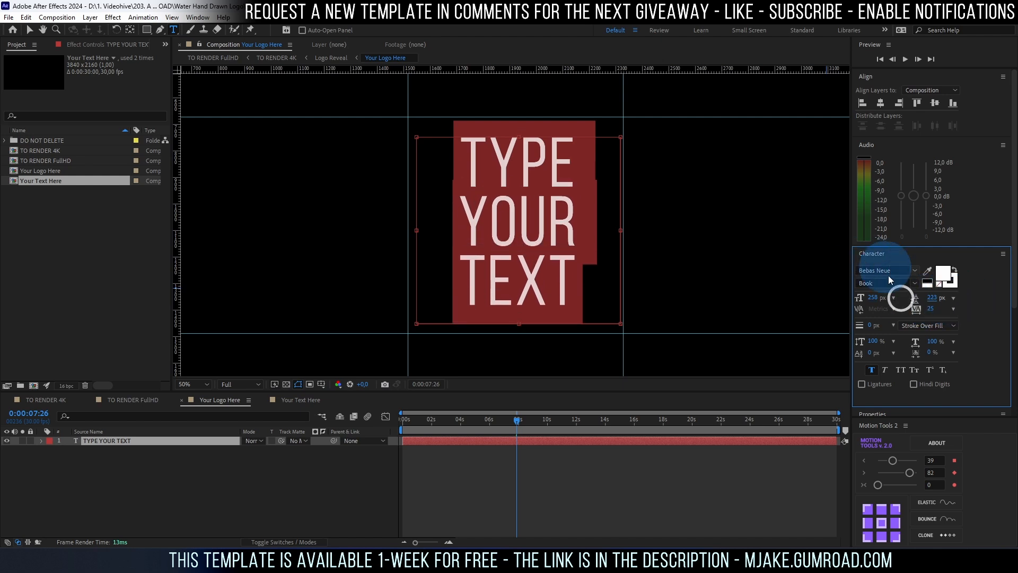
{"action": "left_click", "coordinate": [867, 283]}
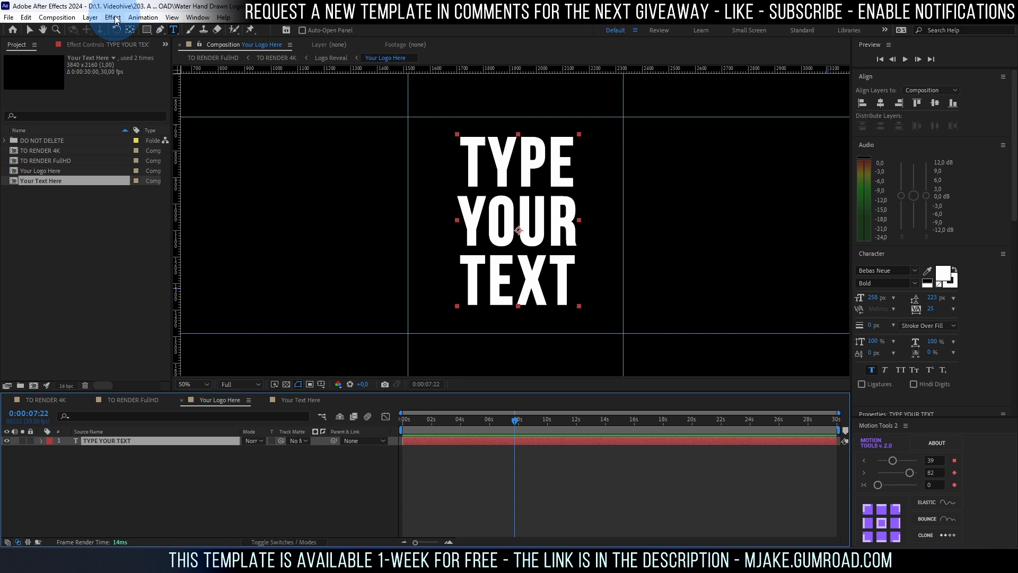
- Give the title a radial Gradient Ramp with a new End Color
{"action": "left_click", "coordinate": [113, 17]}
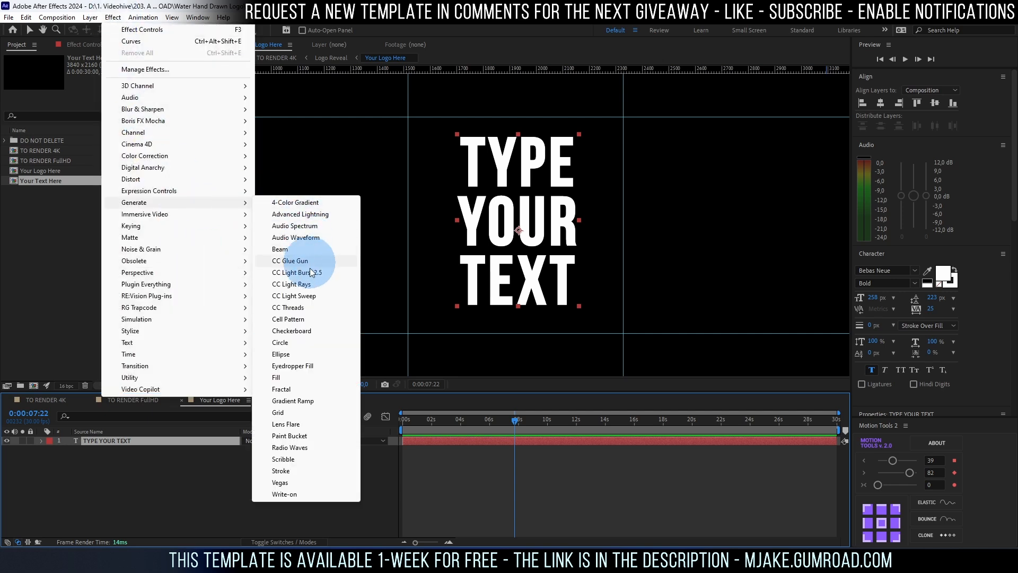
{"action": "left_click", "coordinate": [293, 401]}
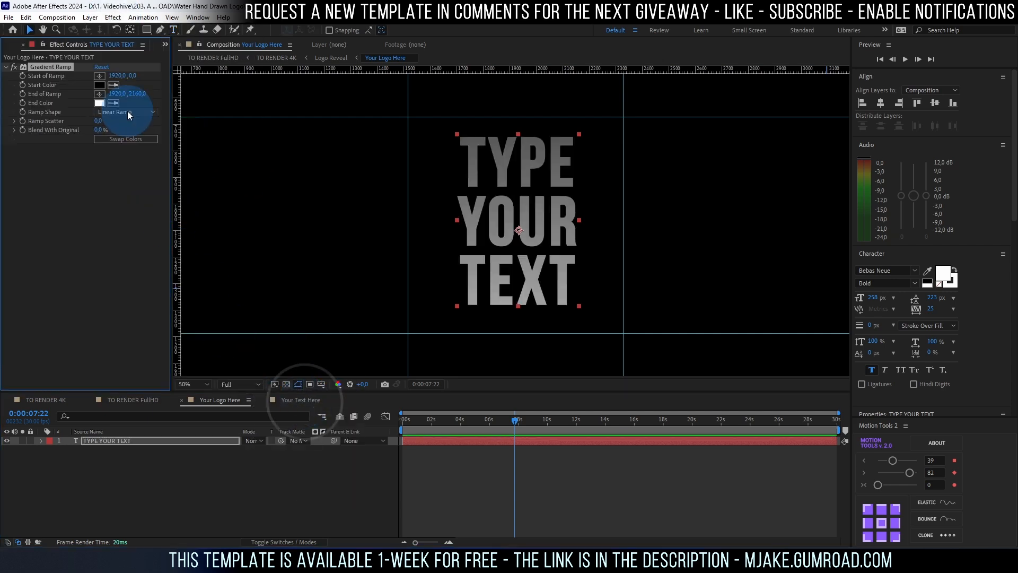
{"action": "left_click", "coordinate": [127, 112]}
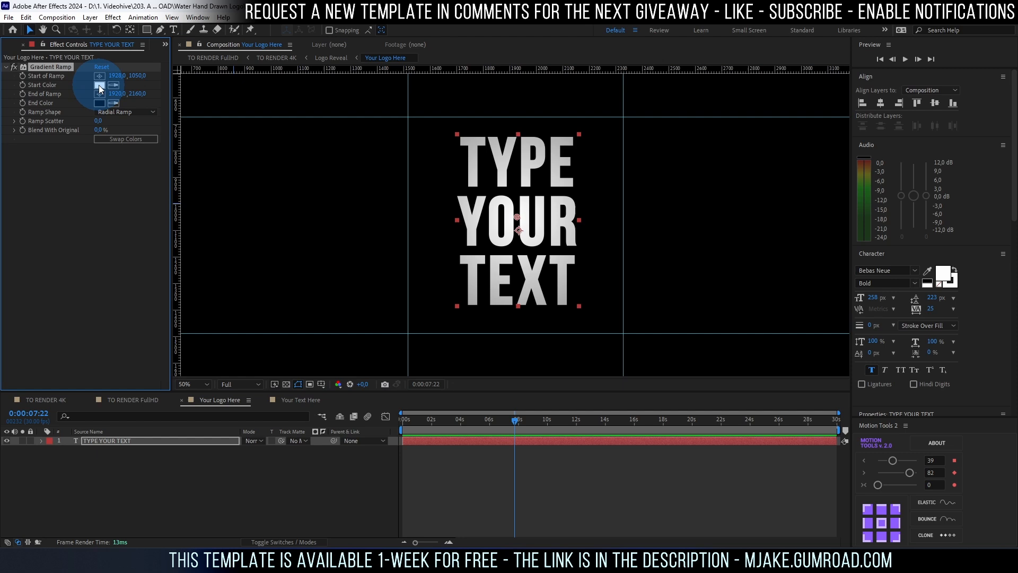
{"action": "left_click", "coordinate": [98, 102]}
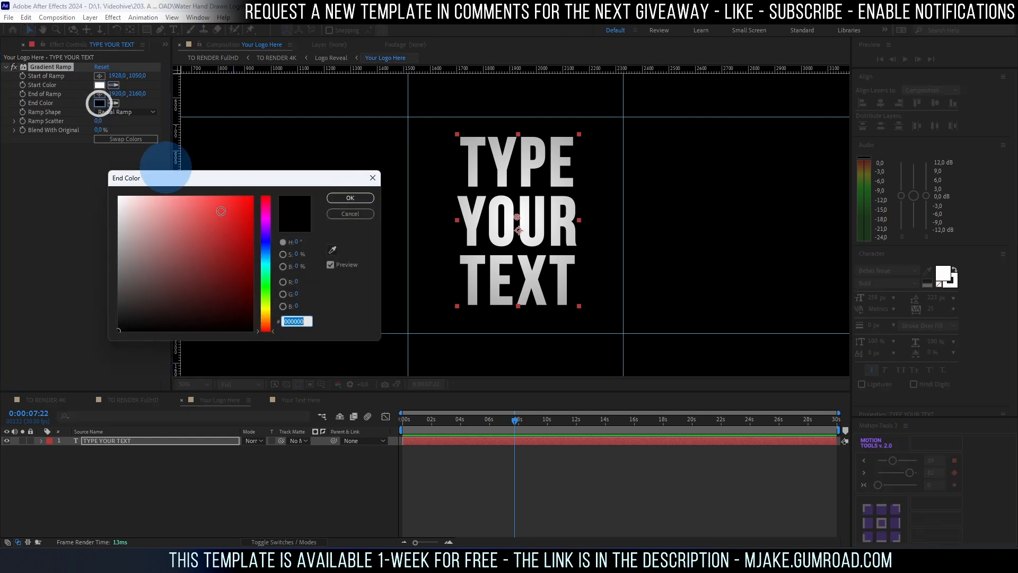
{"action": "left_click", "coordinate": [266, 279]}
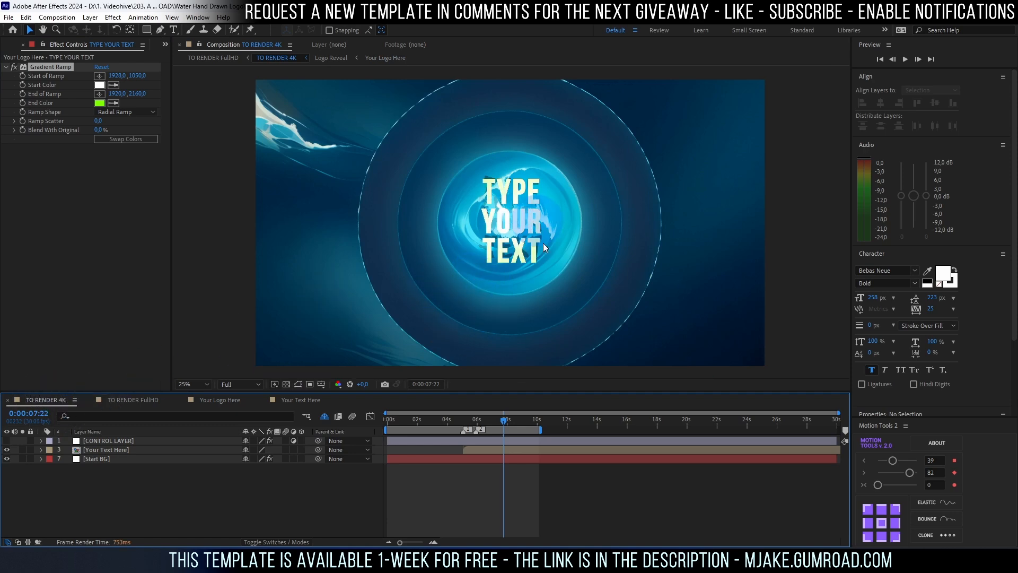
- Switch to the browser and go from the Skillshare profile to the creator's Gumroad store
{"action": "left_click", "coordinate": [100, 103]}
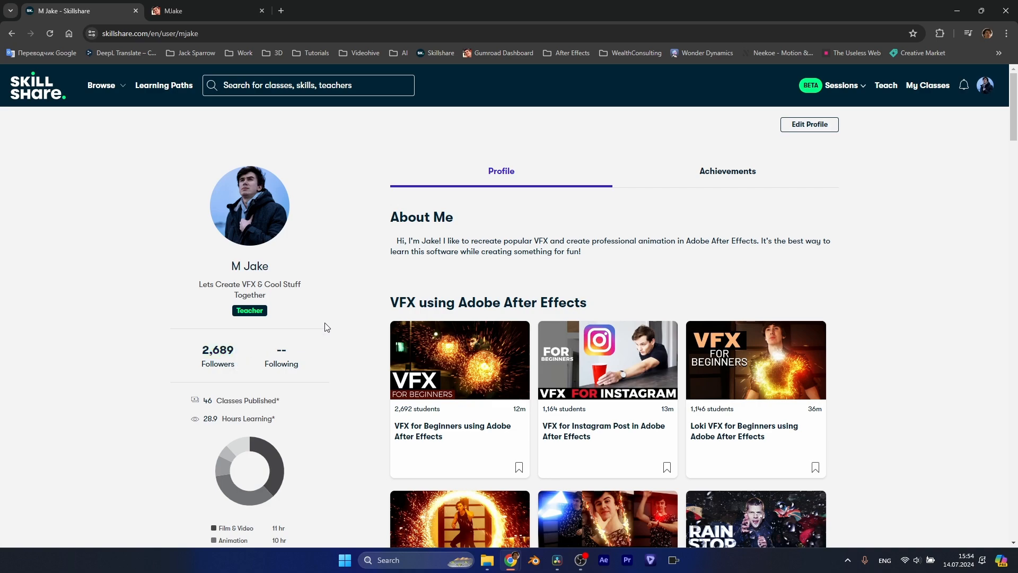
{"action": "scroll", "scroll_direction": "down", "scroll_amount": 3}
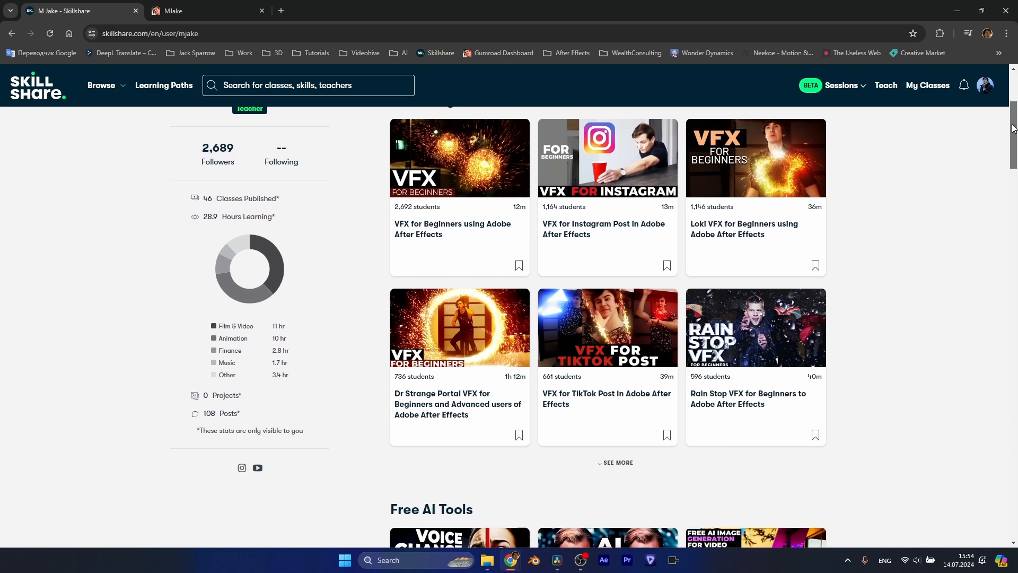
{"action": "scroll", "scroll_direction": "down", "scroll_amount": 3}
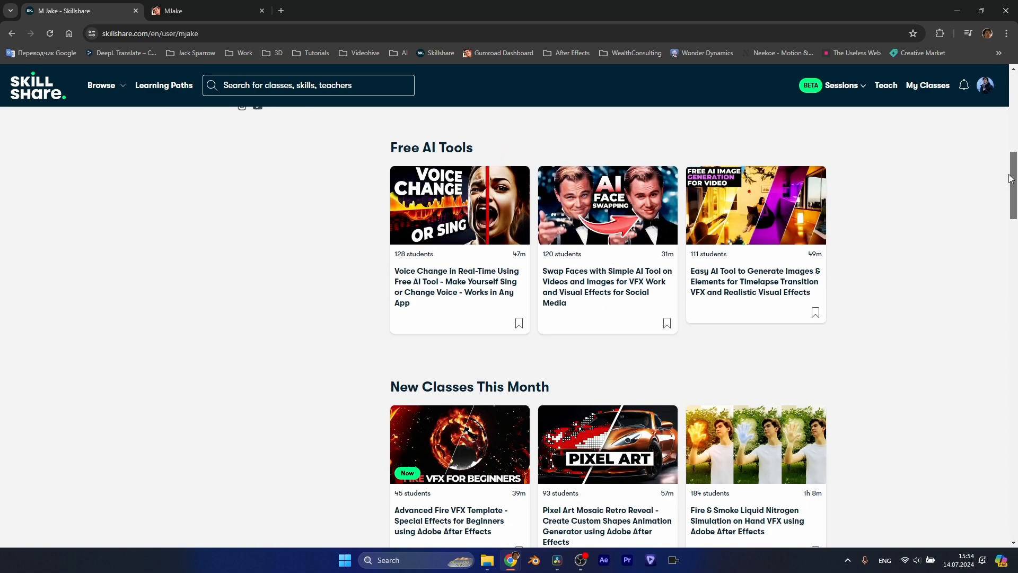
{"action": "left_click", "coordinate": [208, 11]}
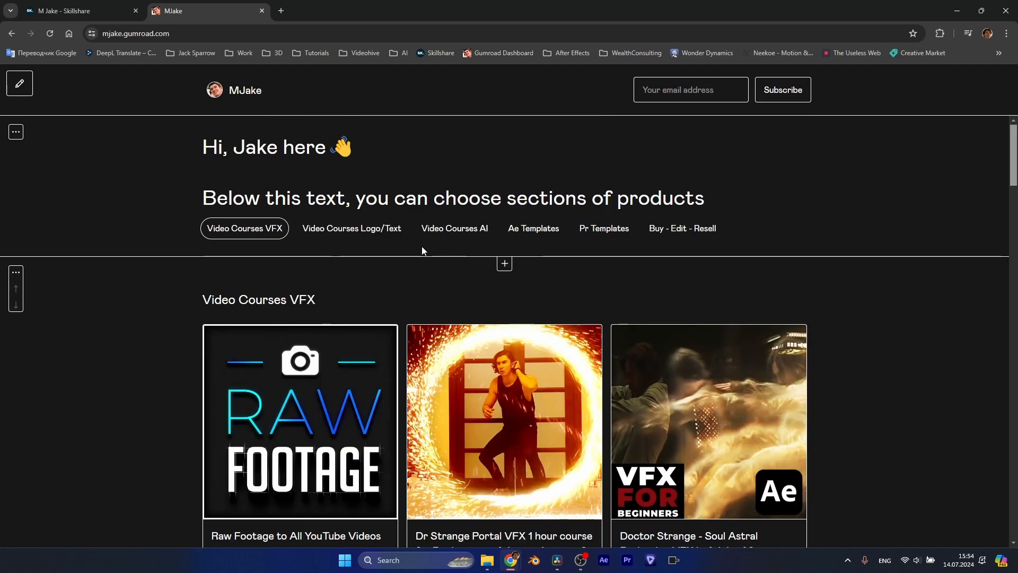
- Browse the Gumroad store's Logo/Text courses, Ae Templates and Pr Templates sections
{"action": "left_click", "coordinate": [352, 228]}
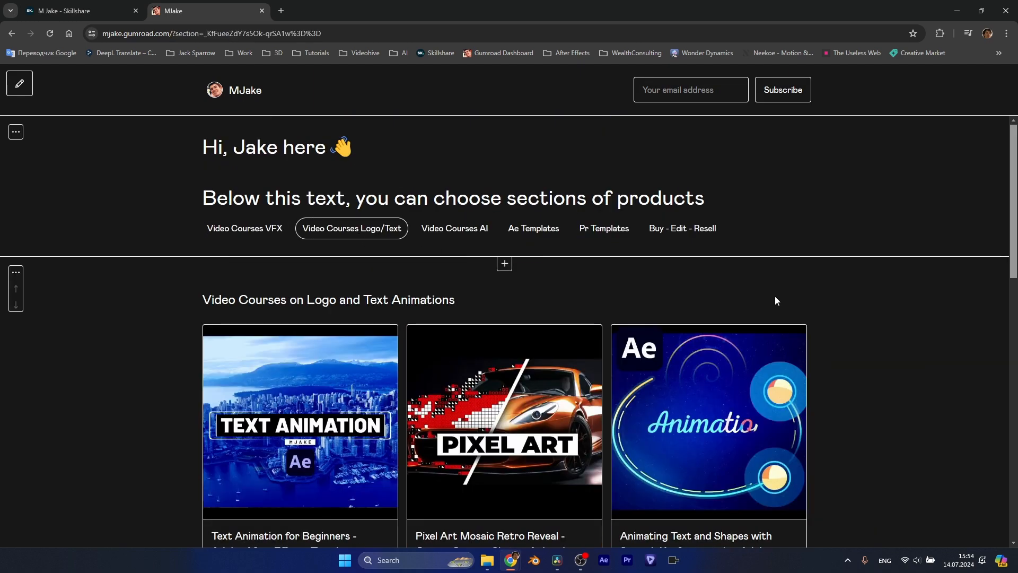
{"action": "left_click", "coordinate": [533, 228]}
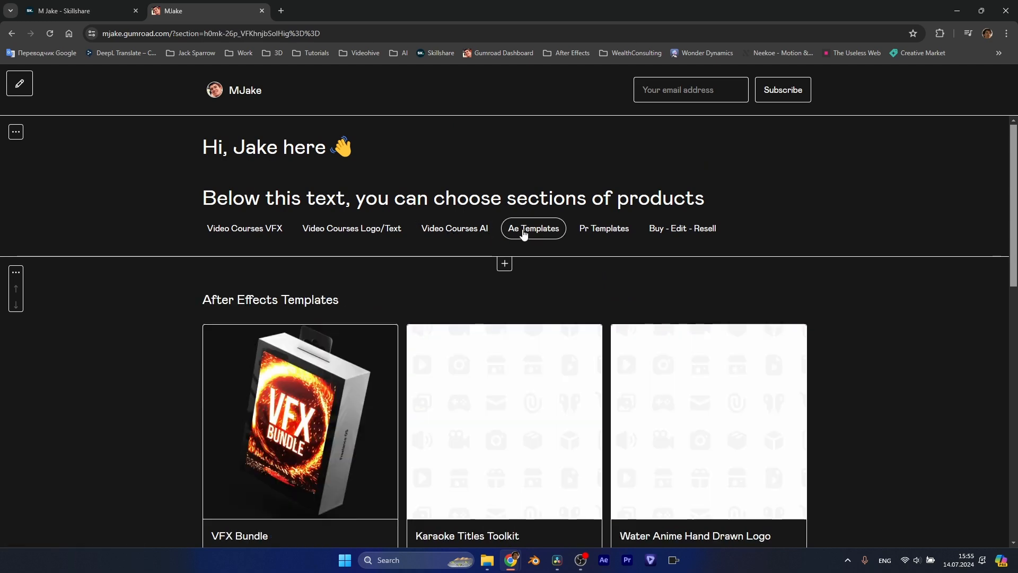
{"action": "scroll", "scroll_direction": "down", "scroll_amount": 3}
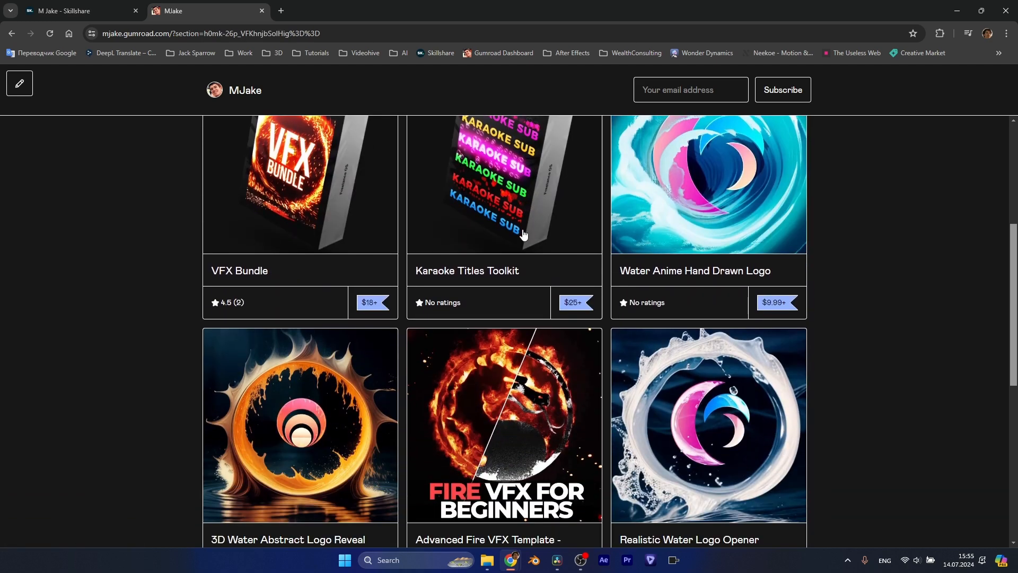
{"action": "left_click", "coordinate": [602, 228]}
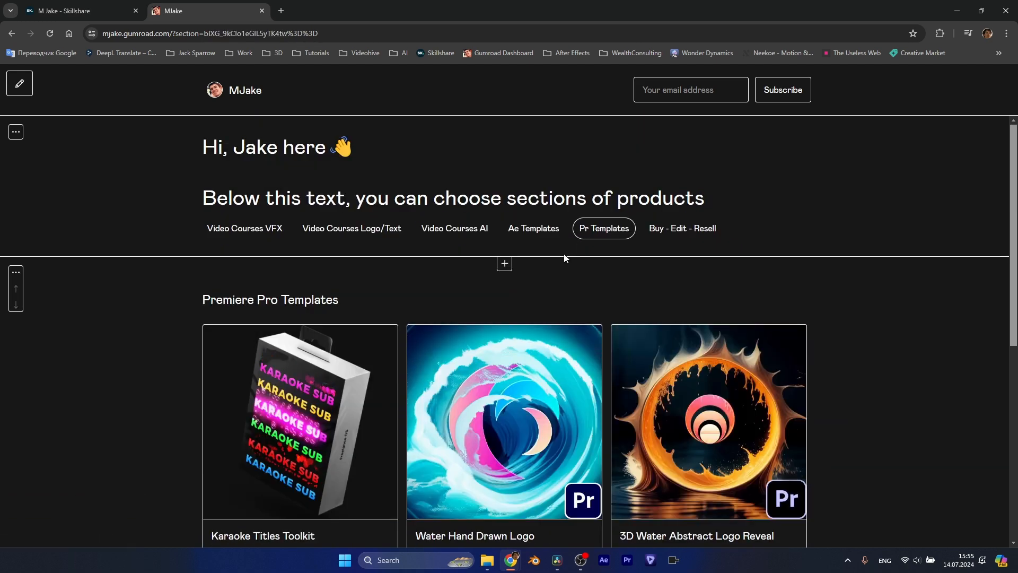